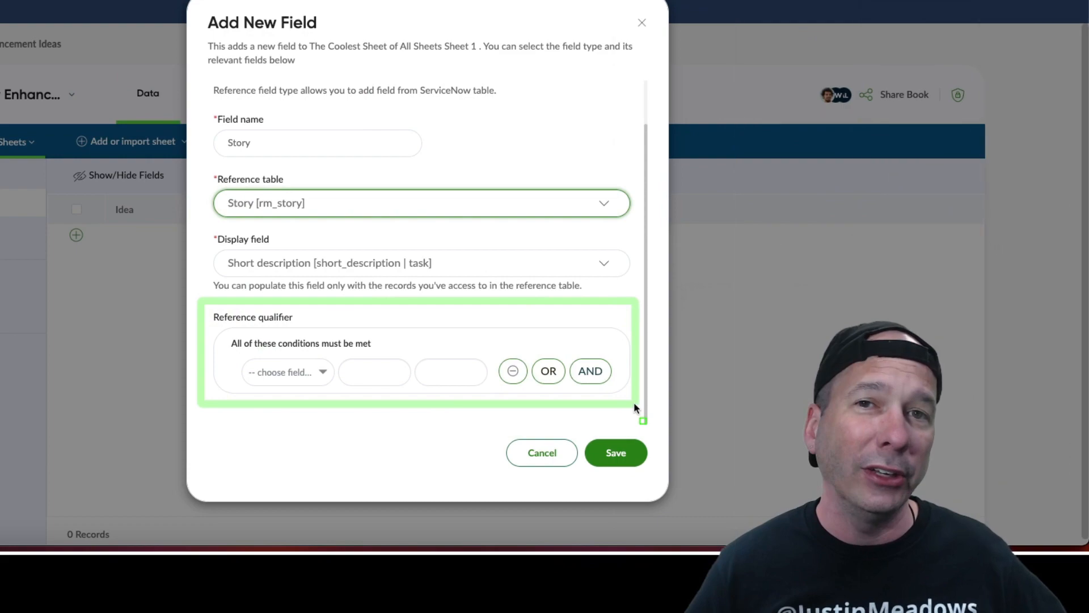
Step: Browse down through the MySheets home page to the workspaces area
click(614, 452)
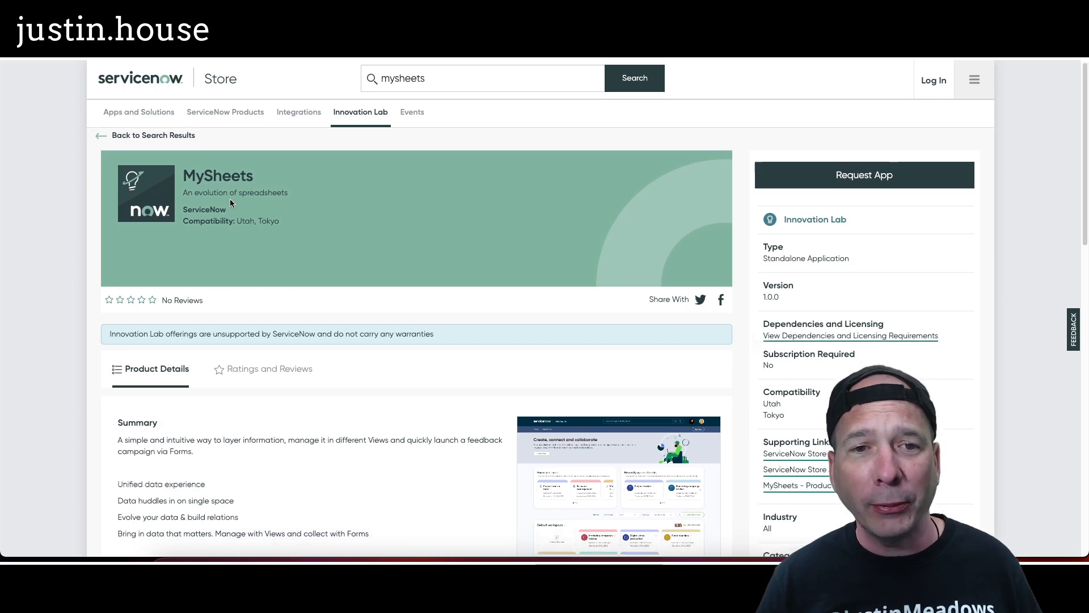
scroll(down, 3)
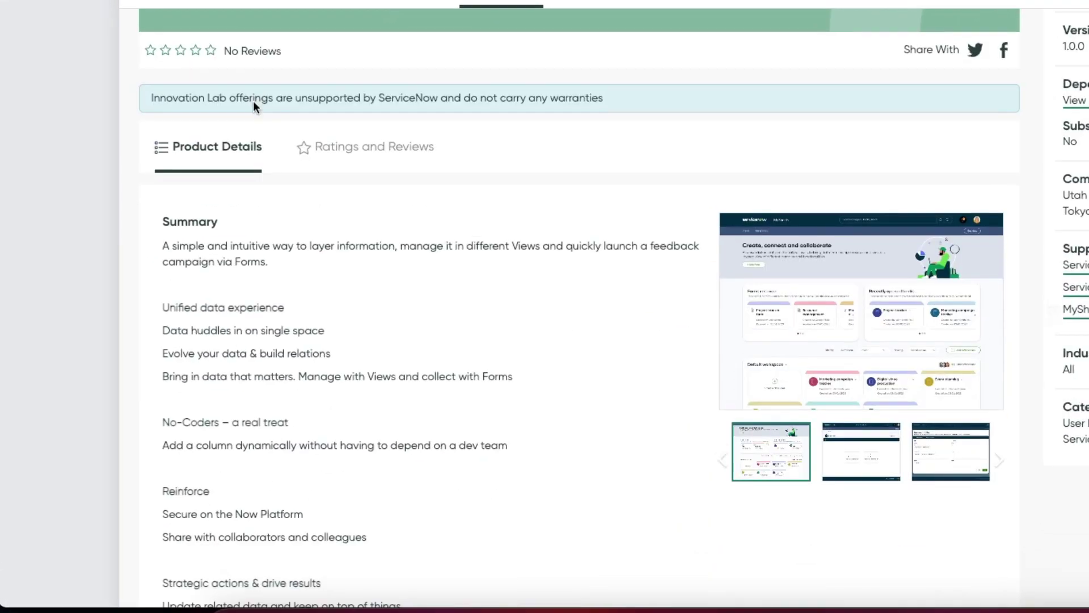
scroll(down, 3)
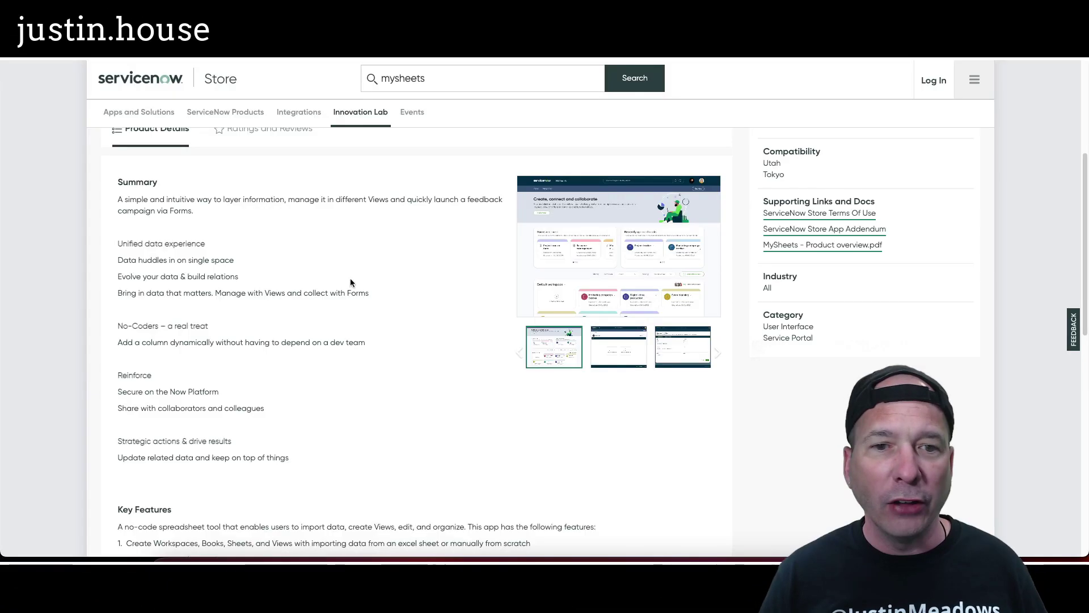
scroll(down, 3)
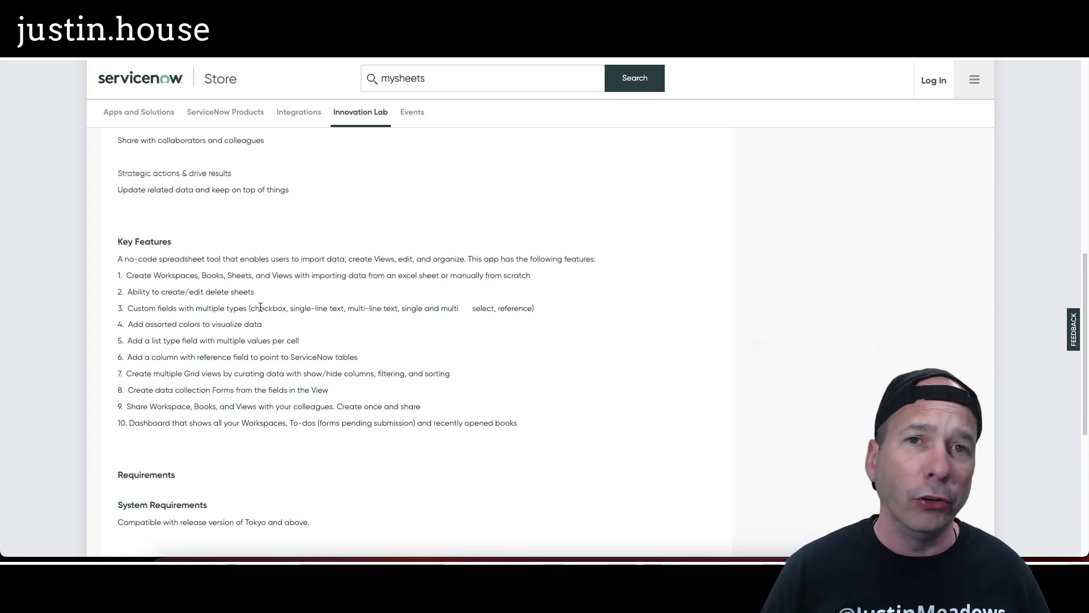
scroll(down, 3)
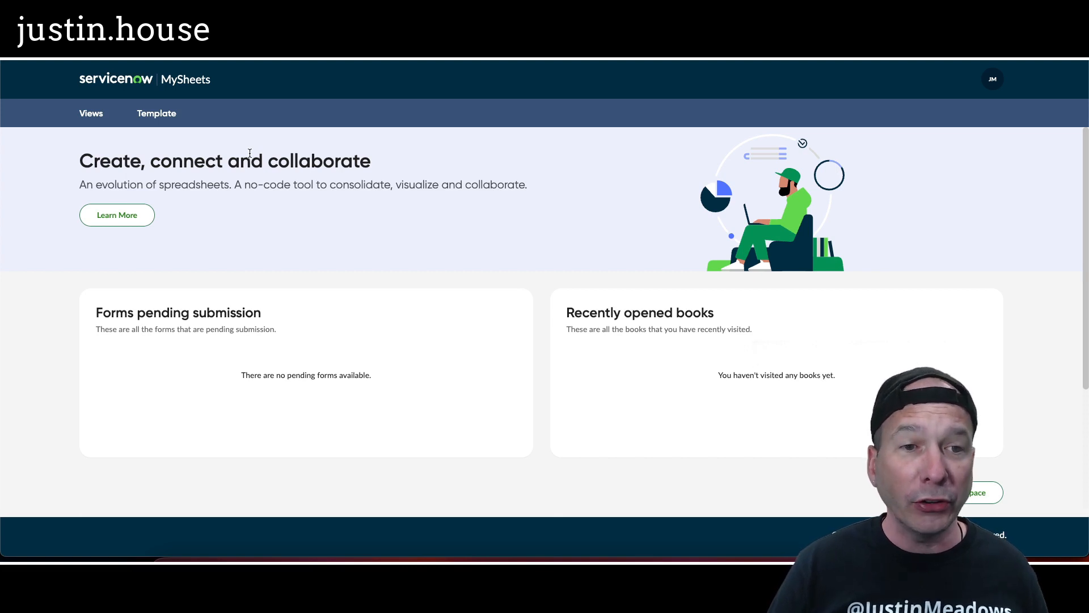
mouse_move(329, 177)
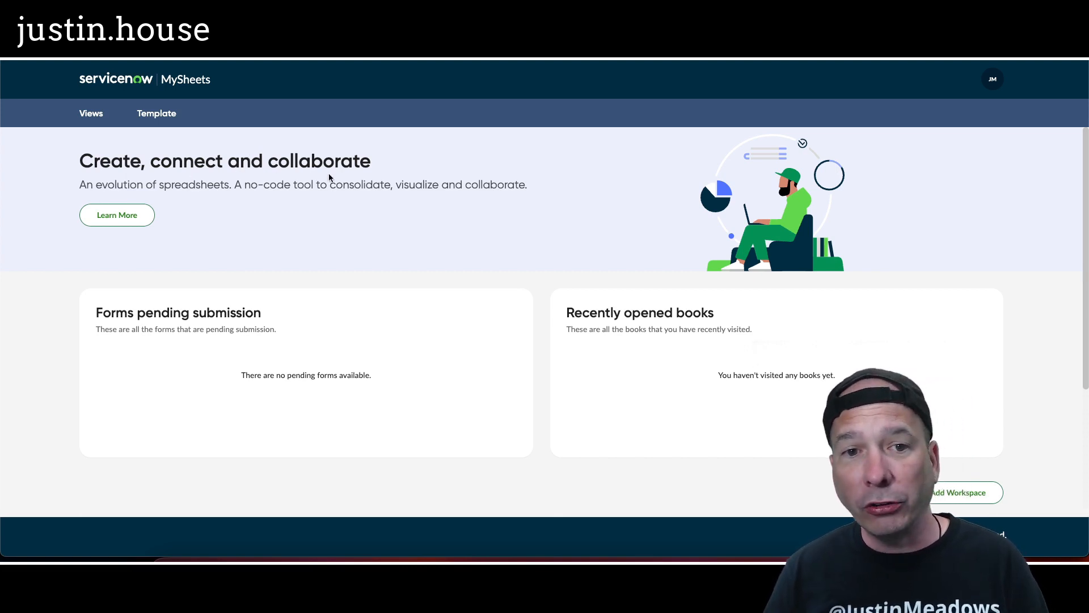
mouse_move(148, 149)
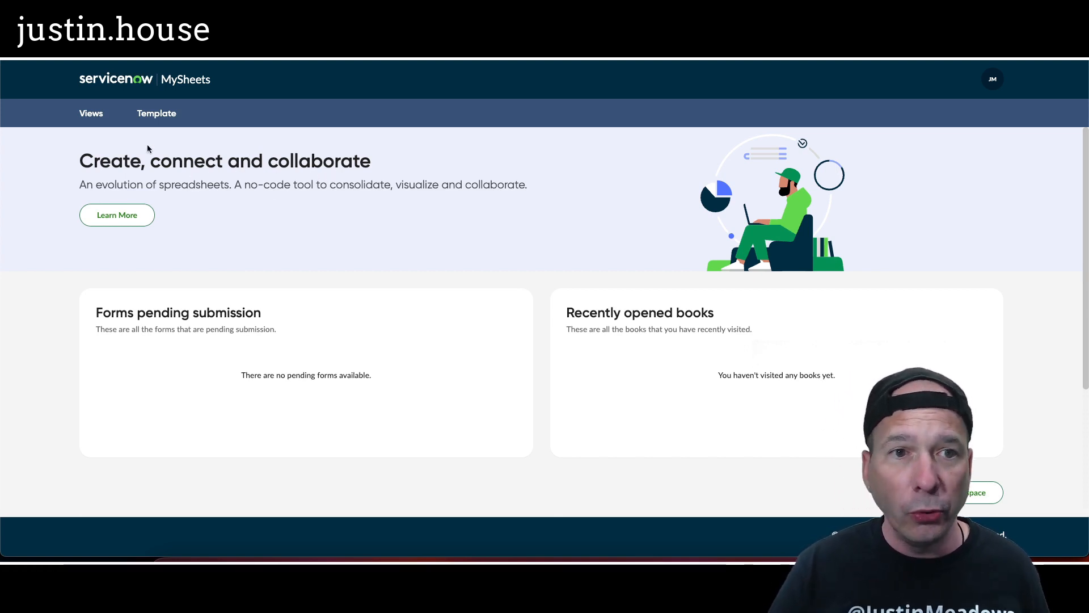
mouse_move(204, 216)
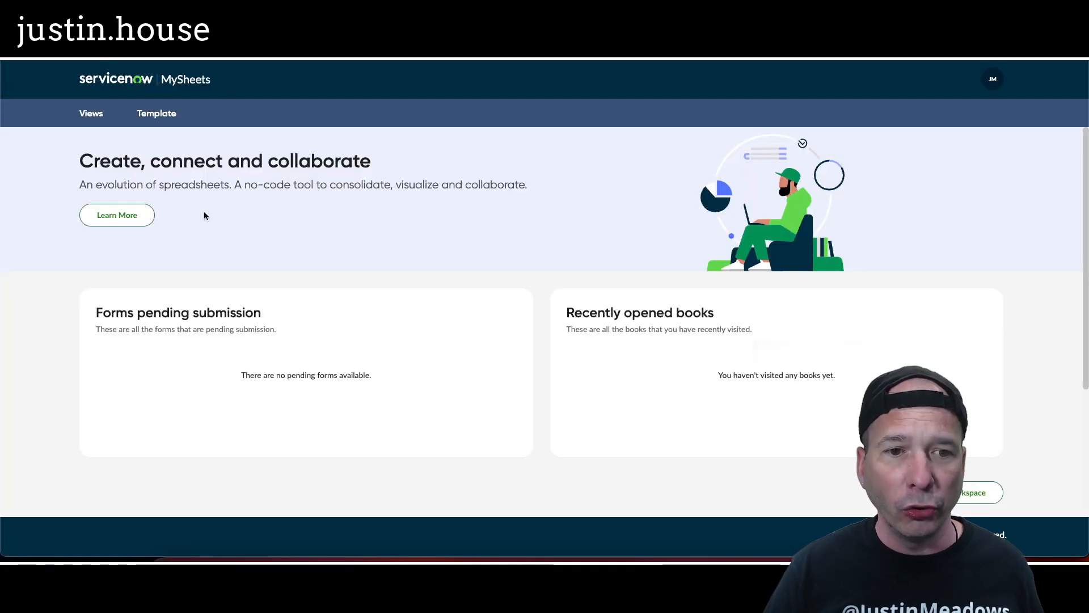
scroll(down, 3)
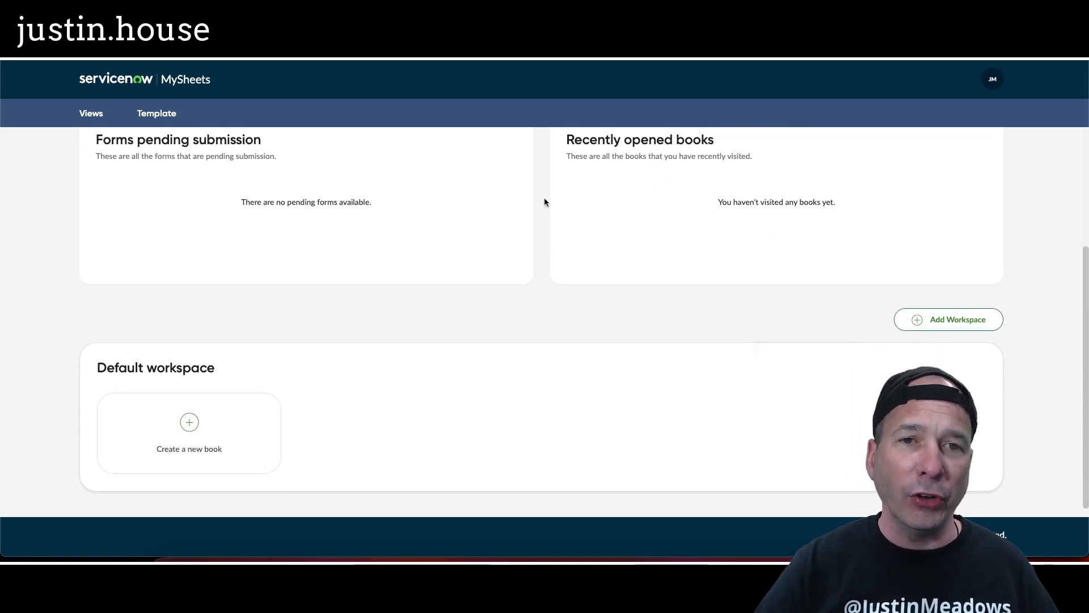
mouse_move(955, 320)
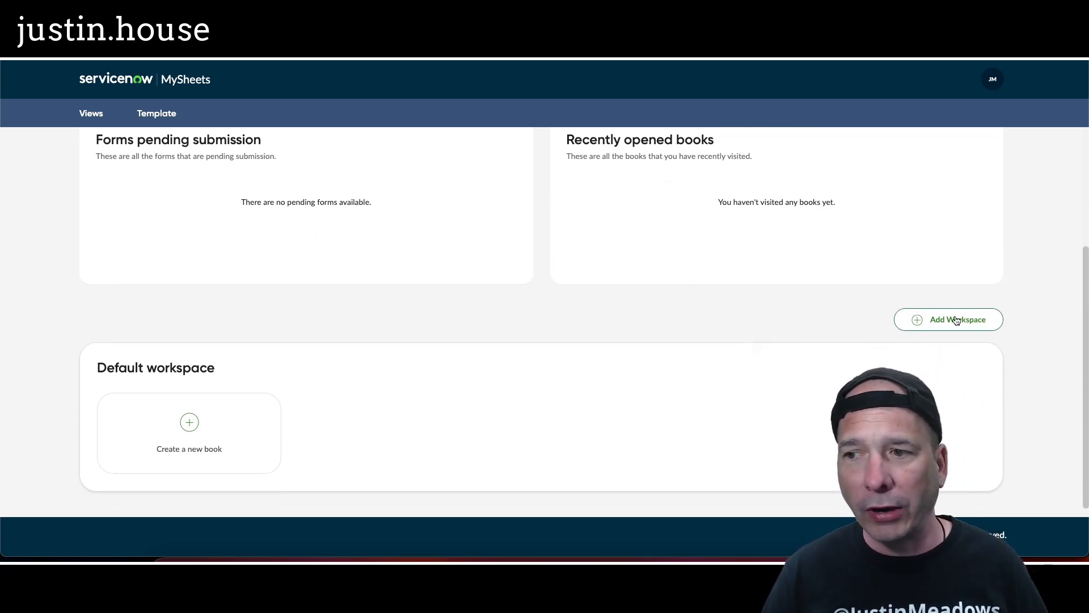
mouse_move(907, 300)
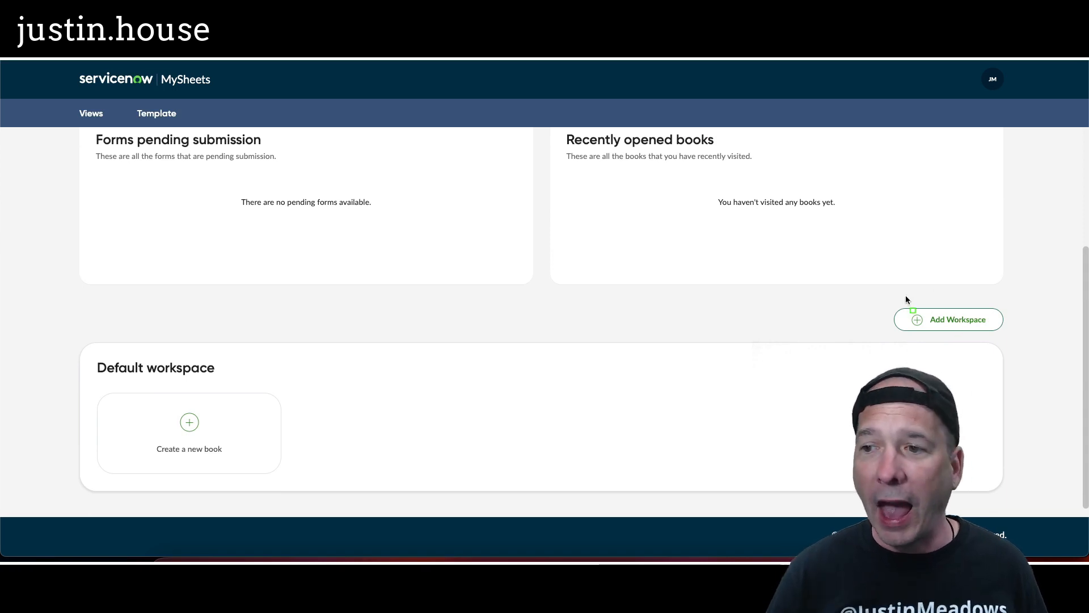
mouse_move(1013, 342)
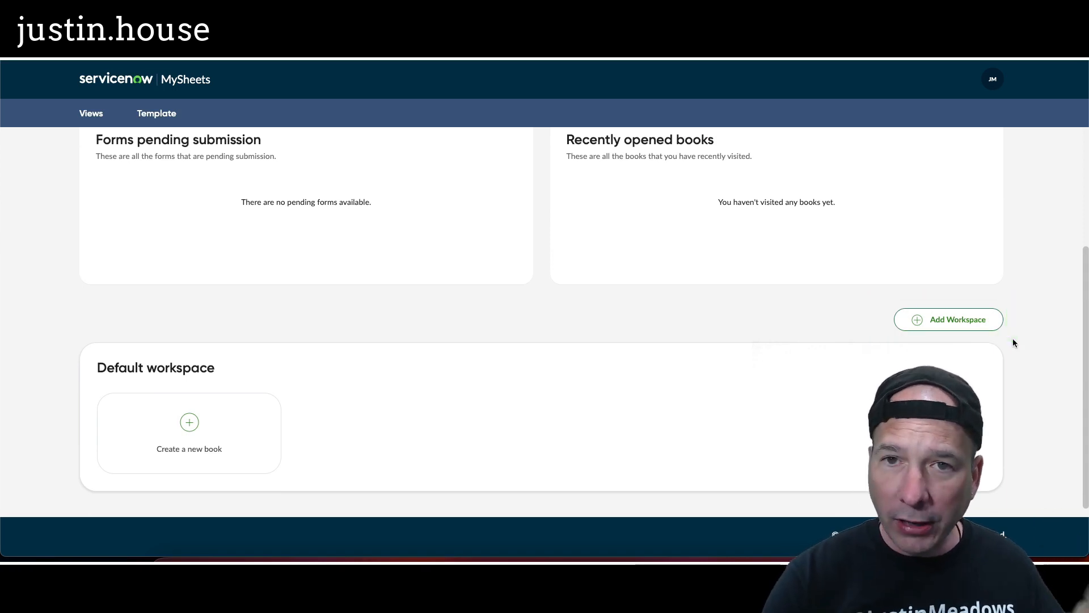
Step: Add a workspace named 'Justins House' and create a new untitled book in it
click(948, 319)
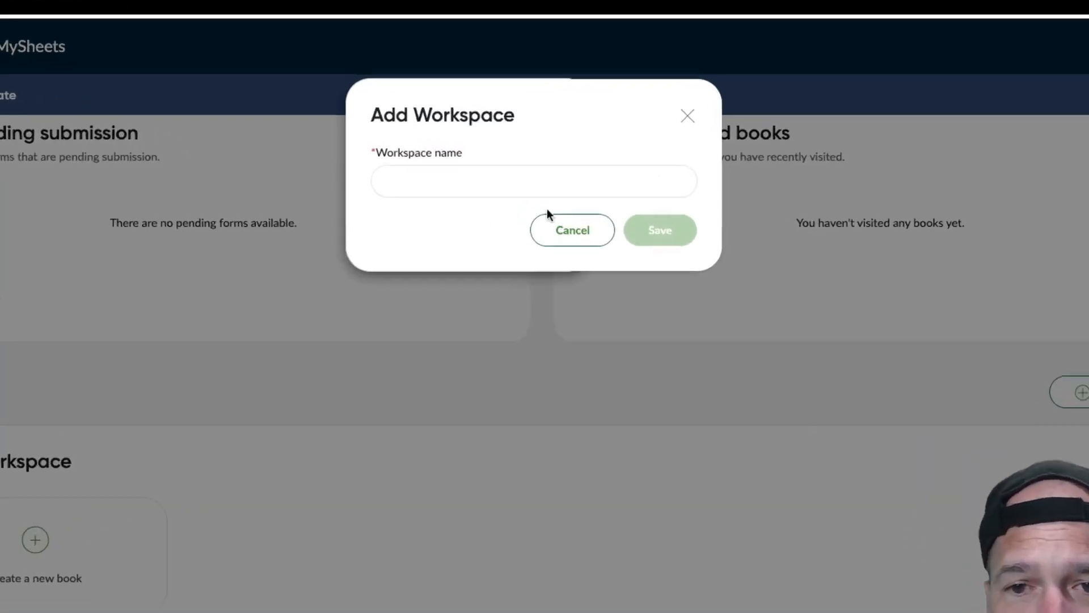
text(Justins House)
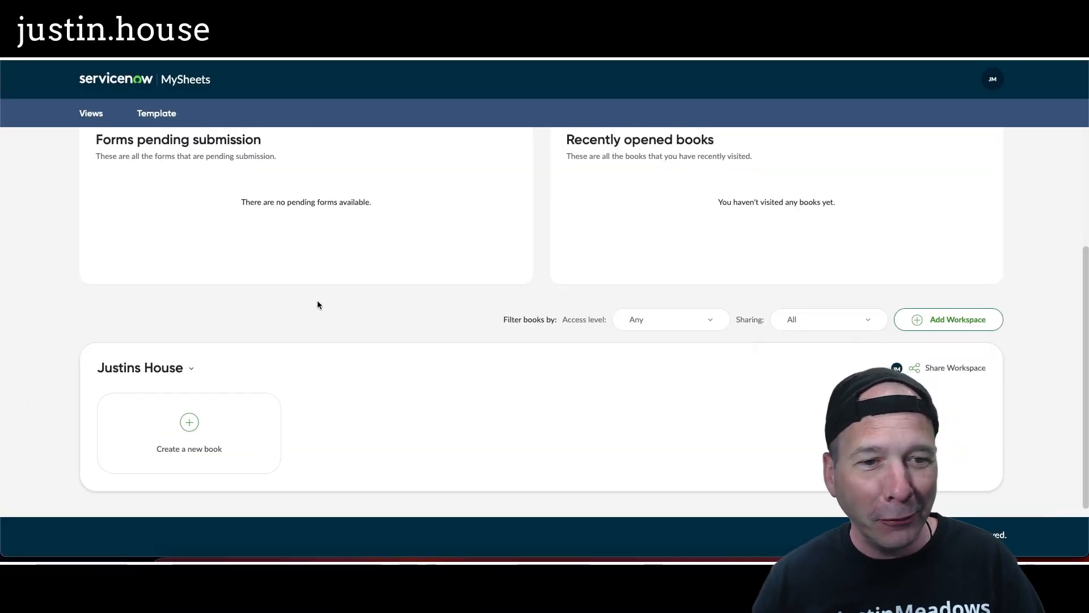
click(190, 422)
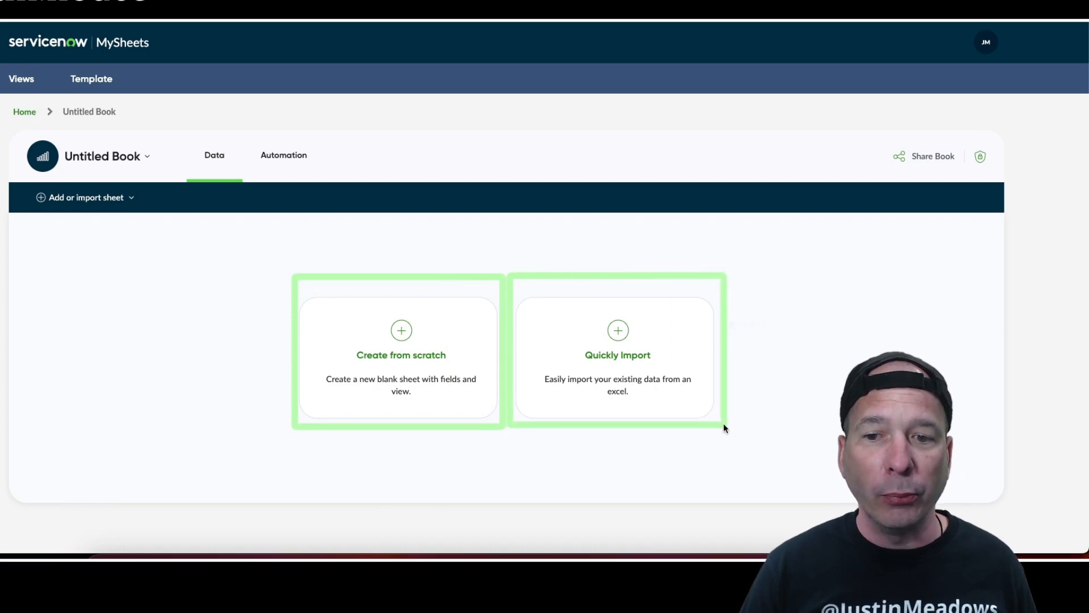
mouse_move(687, 326)
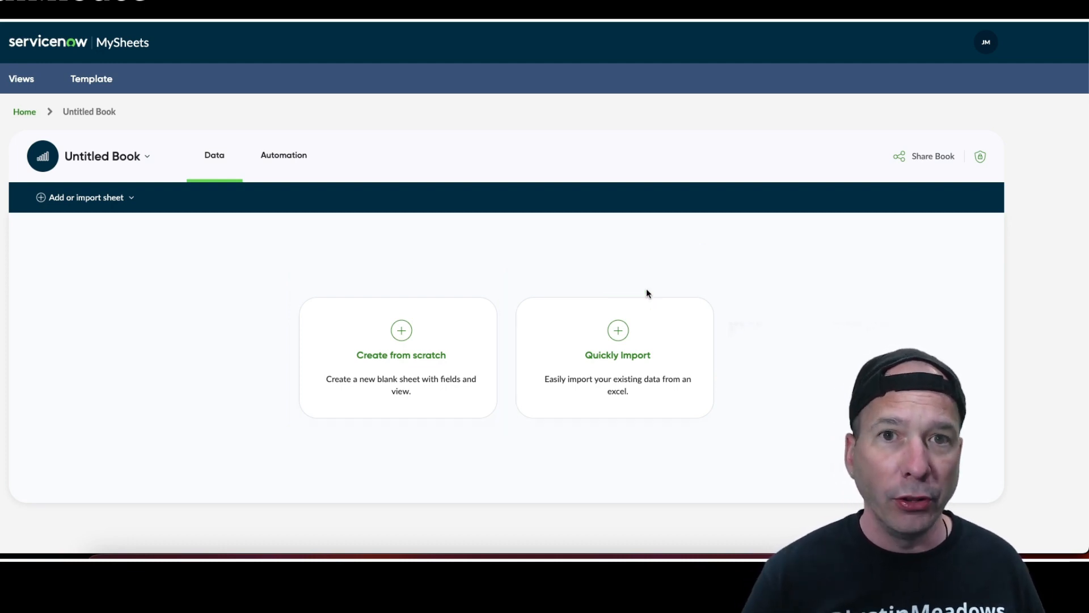
Step: Start a blank sheet and name the book 'ServiceNow Enhancement Ideas' in Book Settings
click(401, 340)
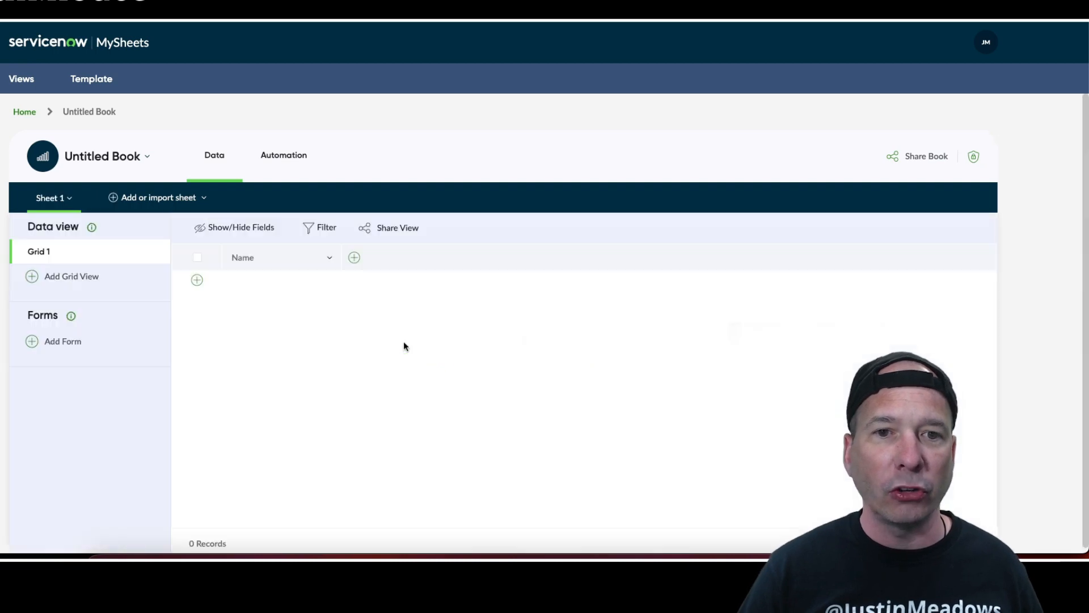
mouse_move(283, 359)
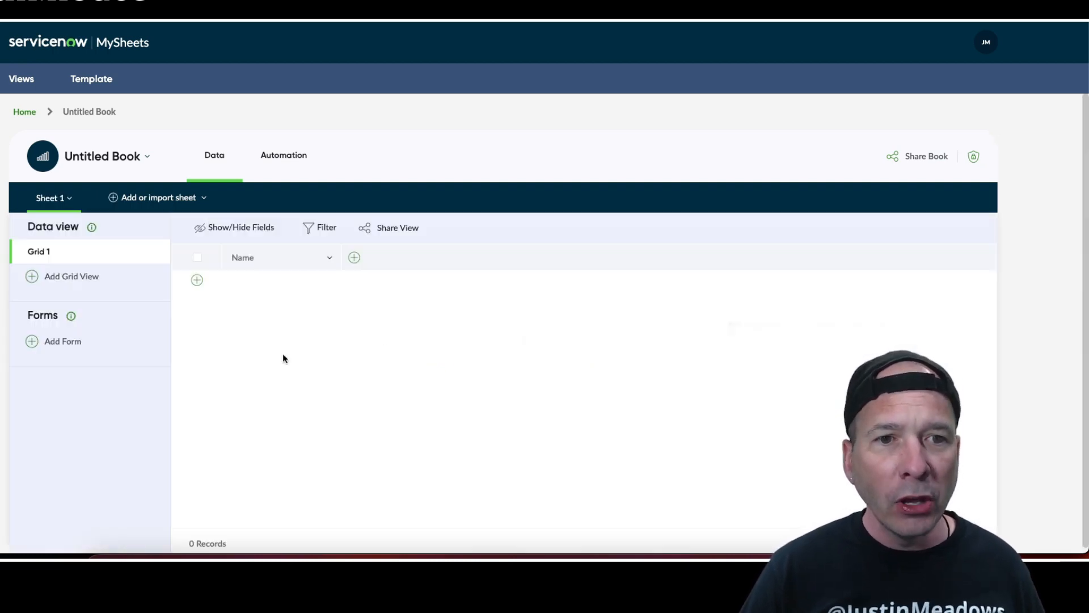
click(147, 155)
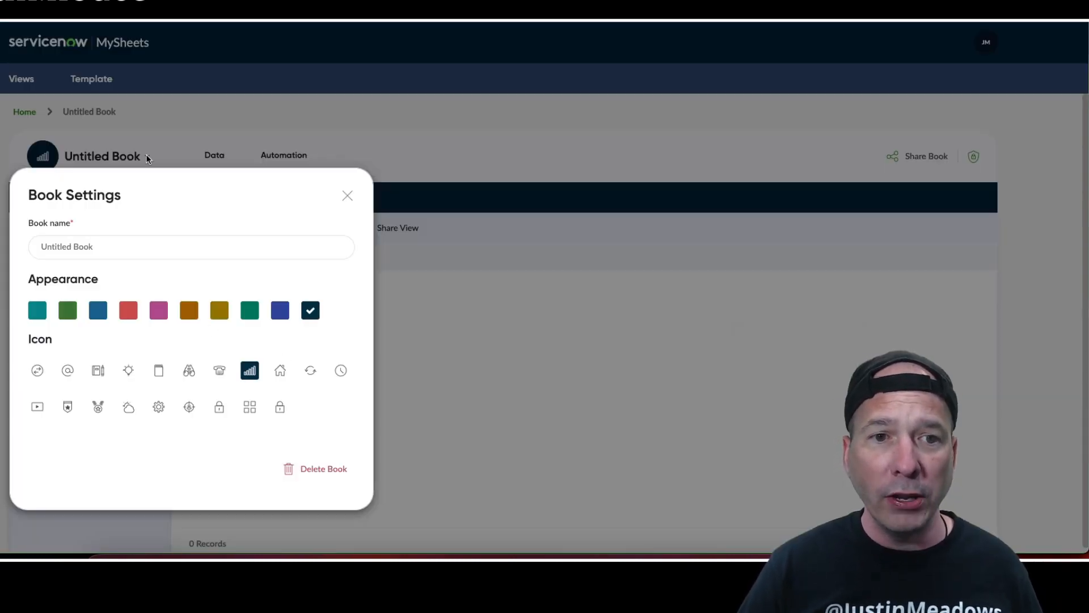
click(191, 246)
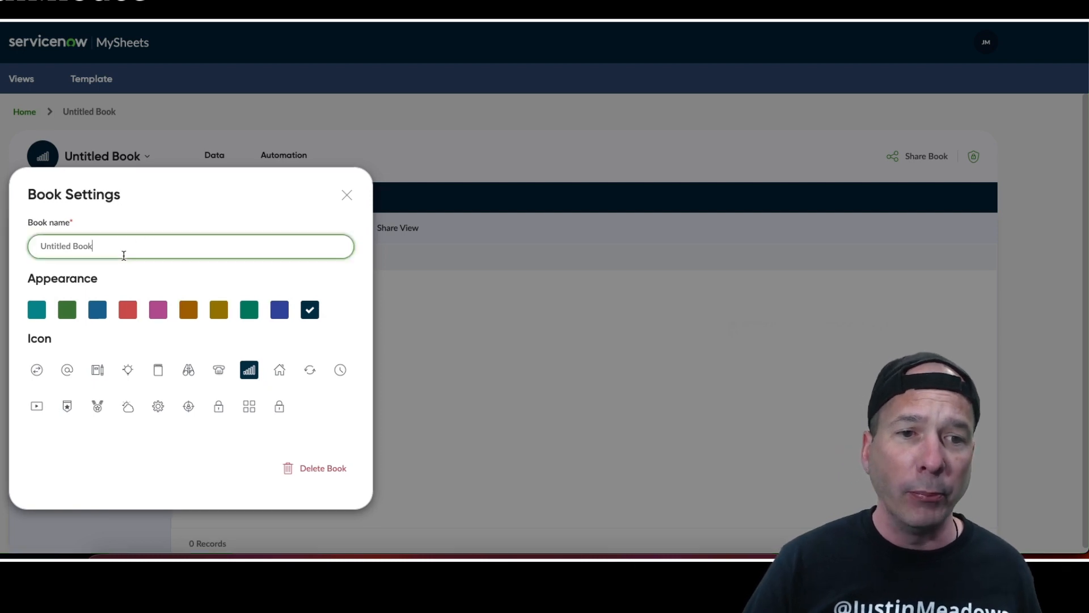
text(Ser)
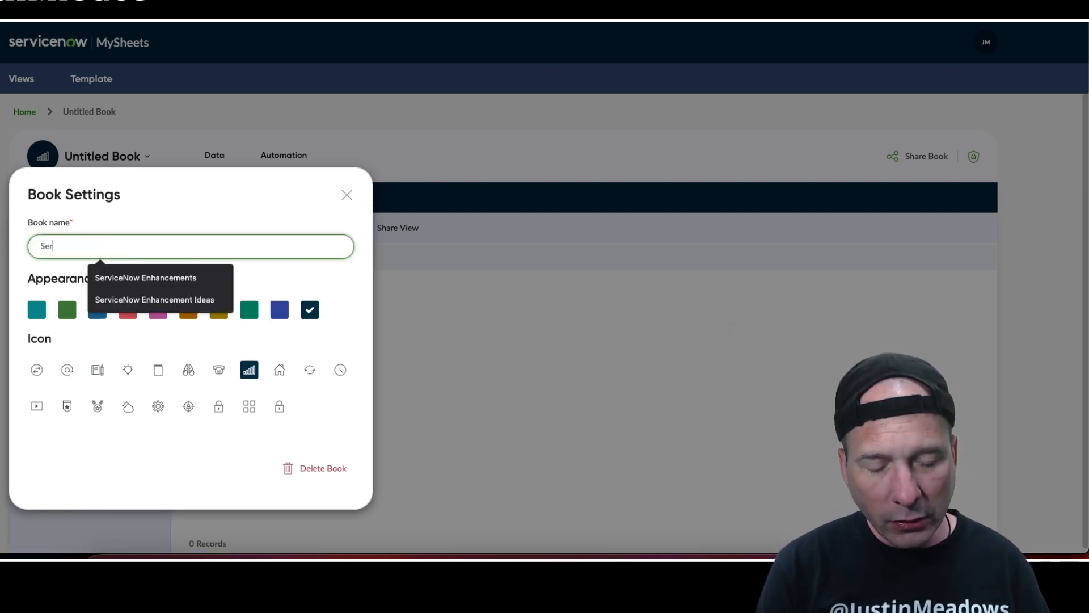
click(154, 299)
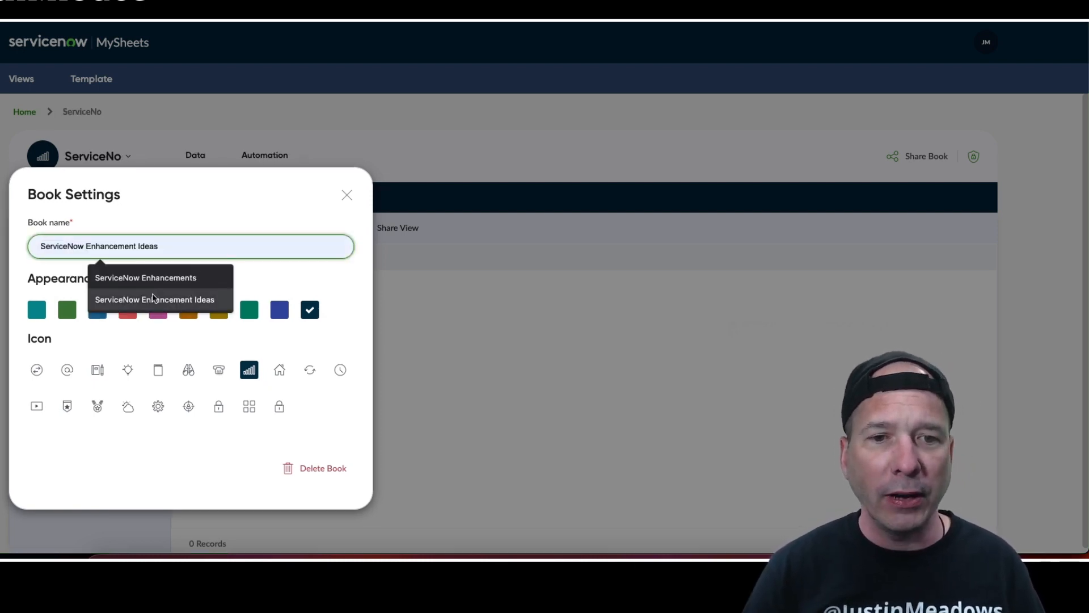
click(155, 298)
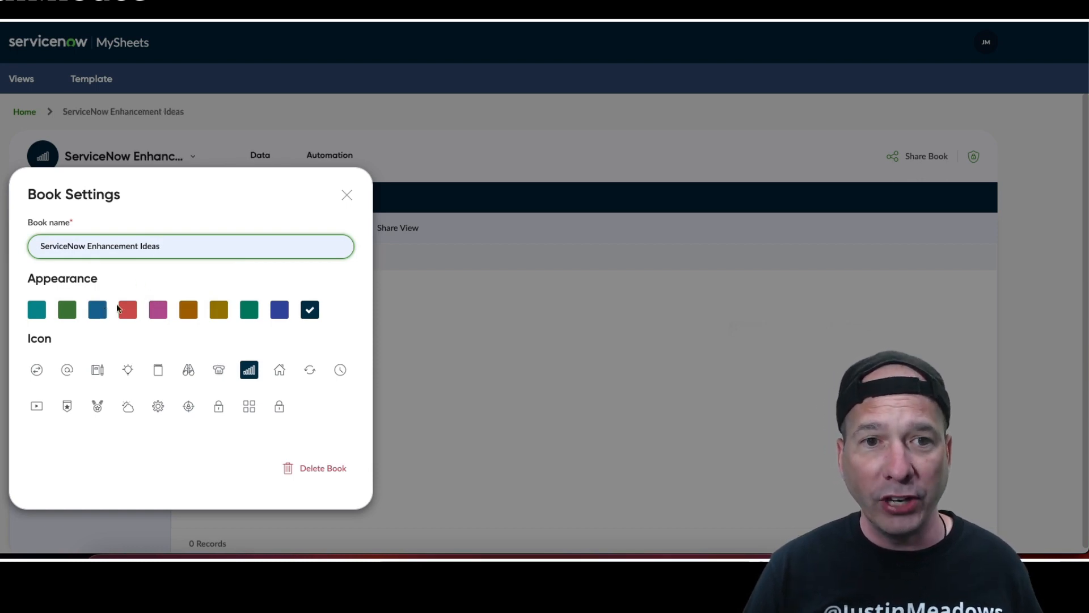
Step: Give the book the blue colour and a new icon, then close Book Settings
click(97, 310)
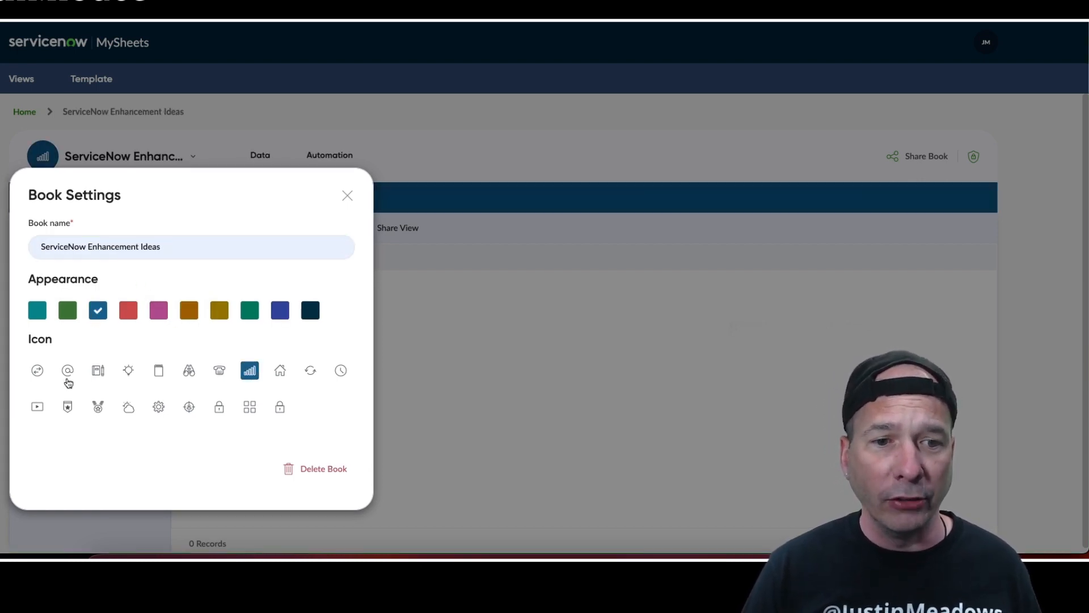
click(98, 370)
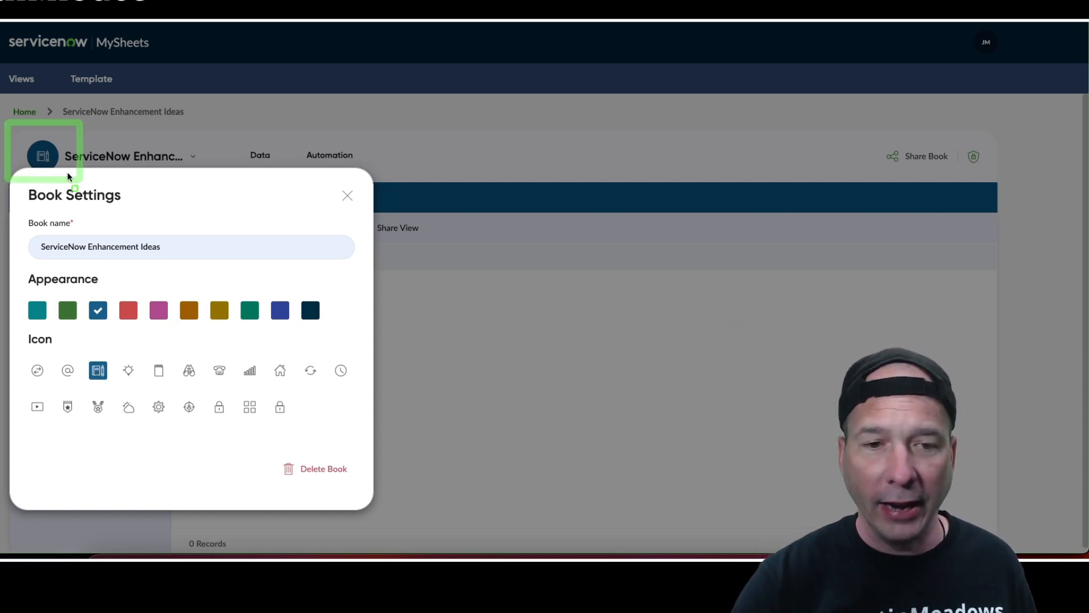
click(188, 370)
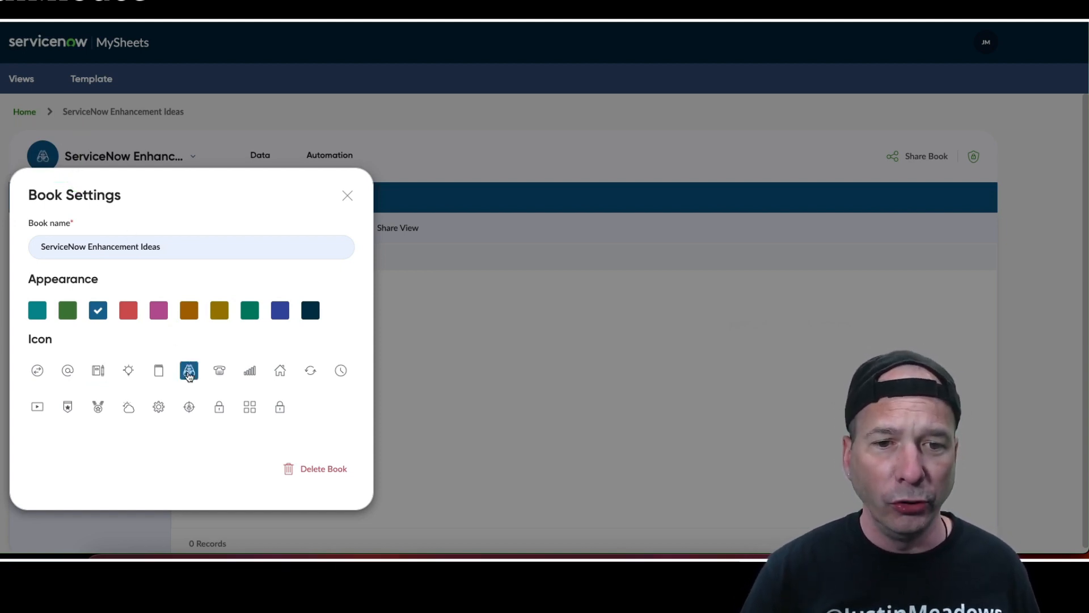
mouse_move(364, 238)
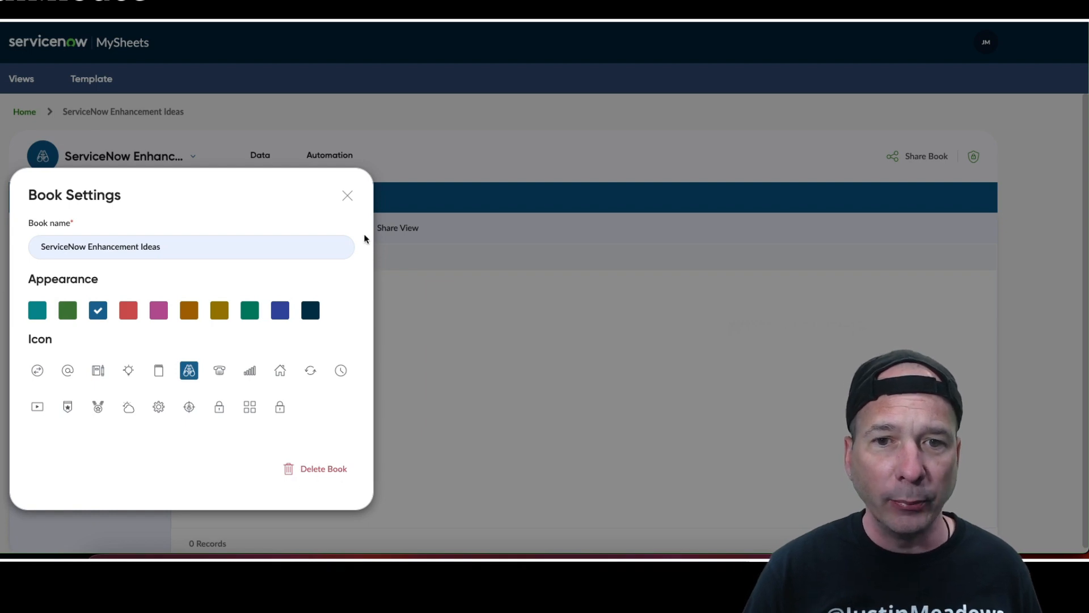
click(347, 195)
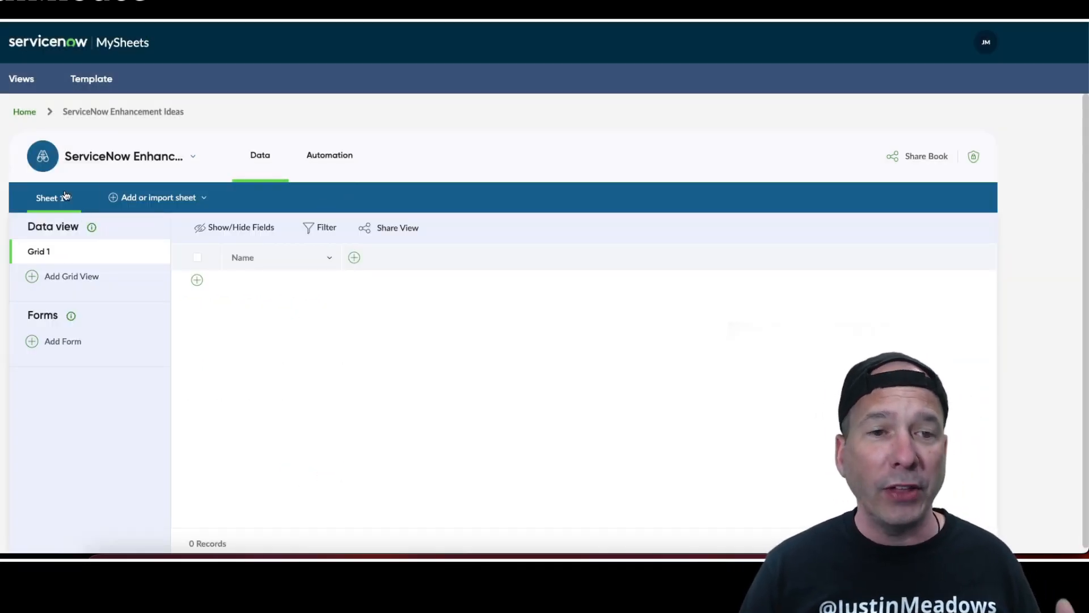
Step: Rename Sheet 1 to 'The Coolest Sheet of All Sheets' and look at the add-sheet options
click(52, 198)
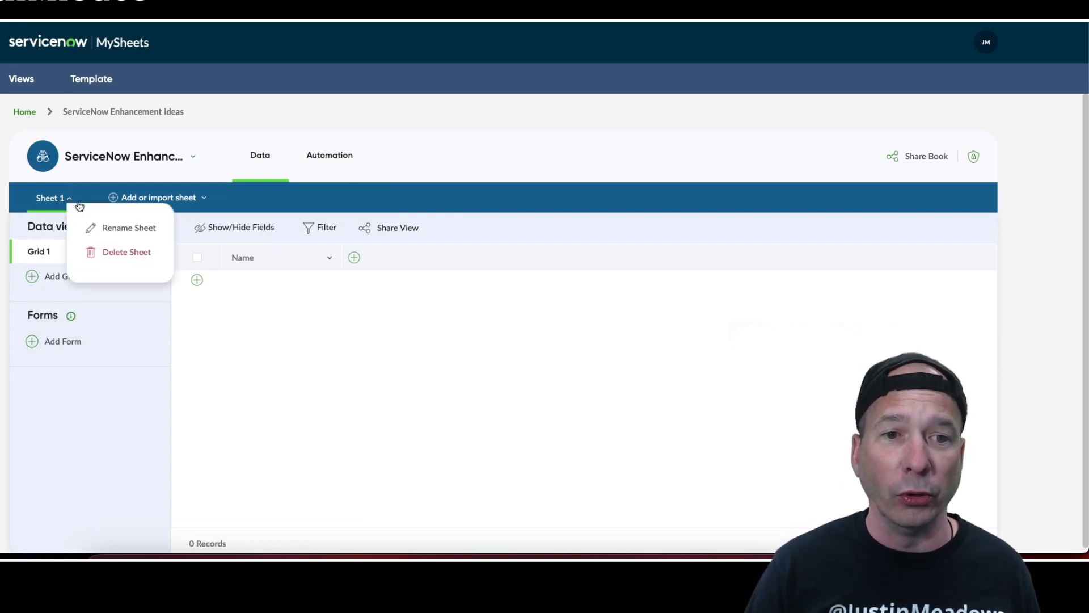
mouse_move(109, 228)
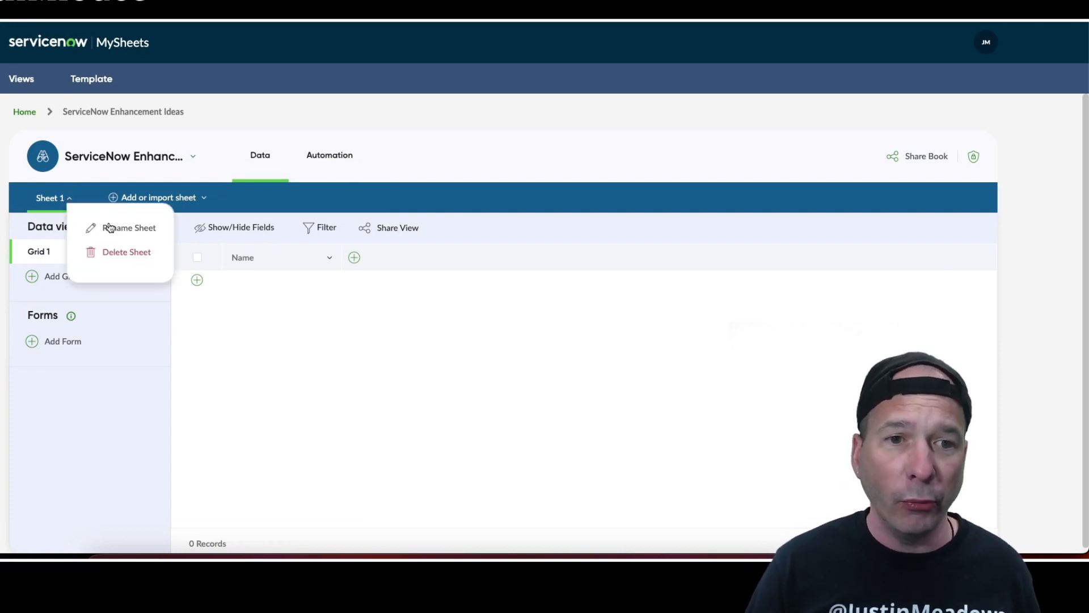
click(128, 227)
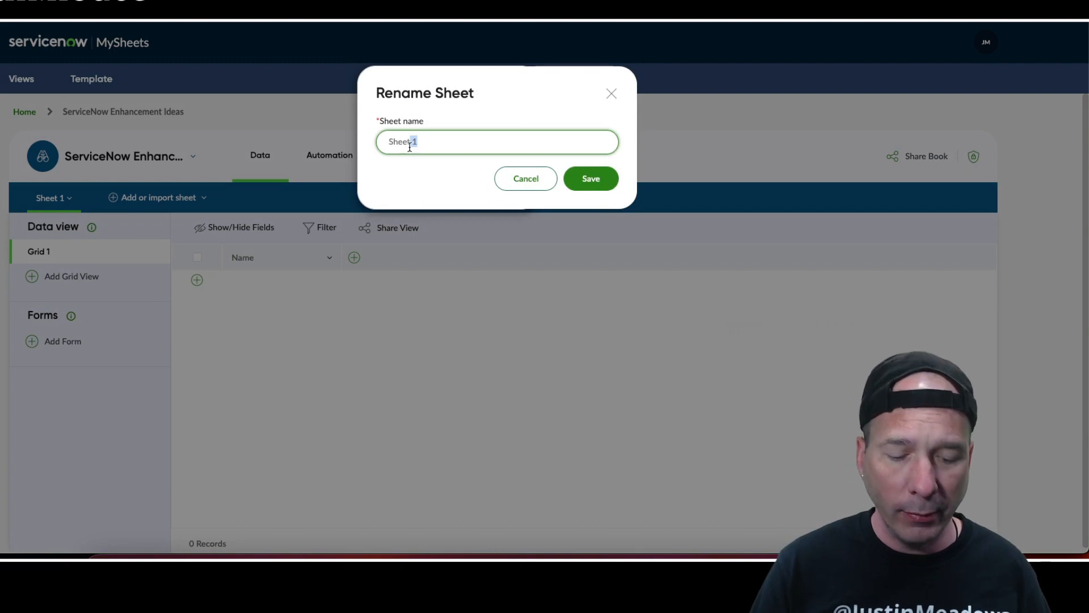
text(The)
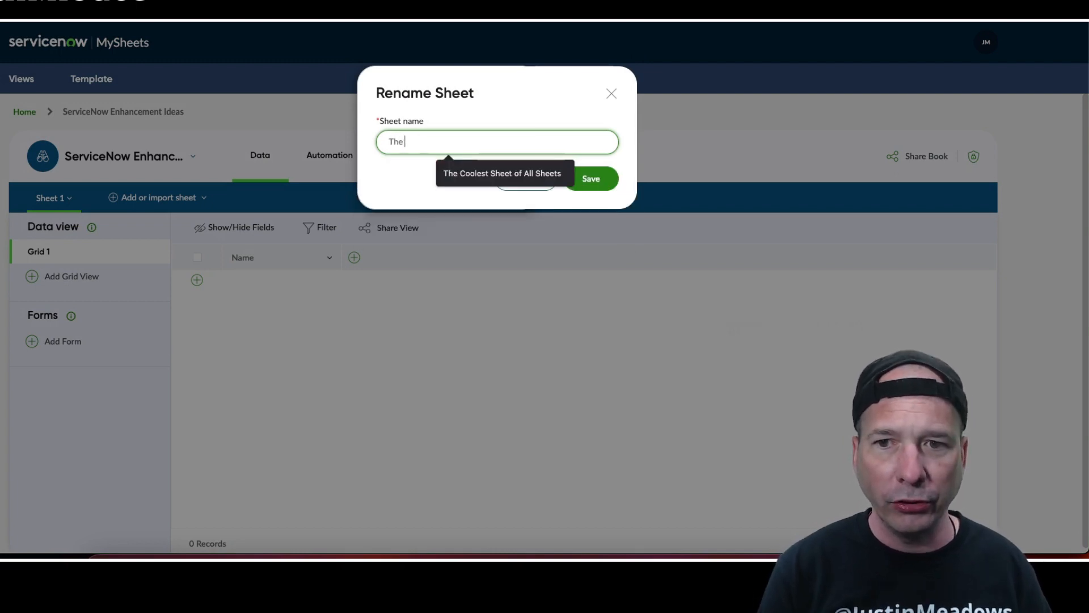
click(590, 178)
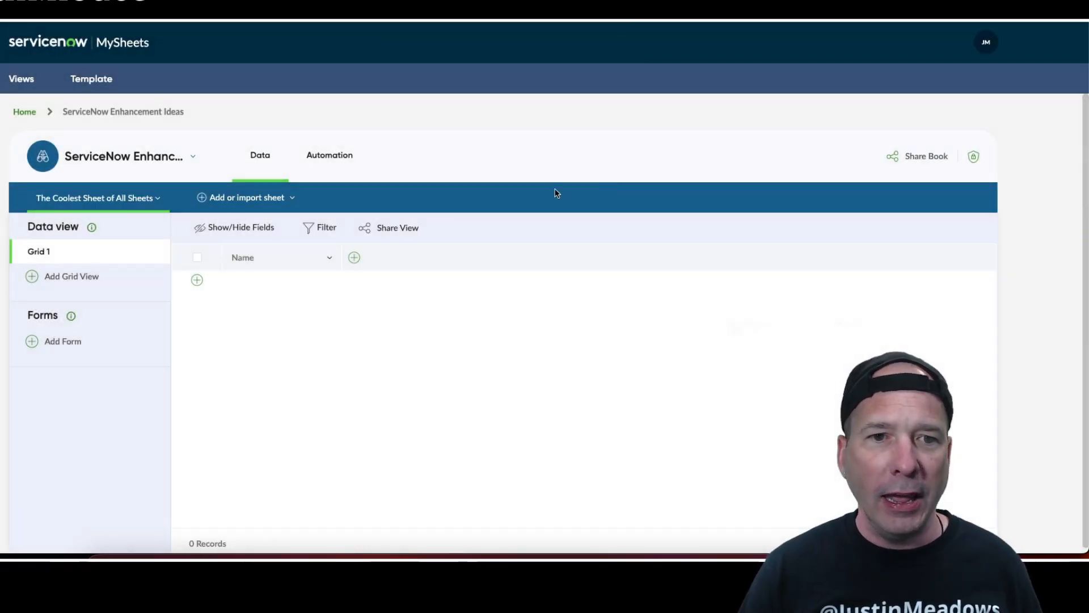
click(246, 198)
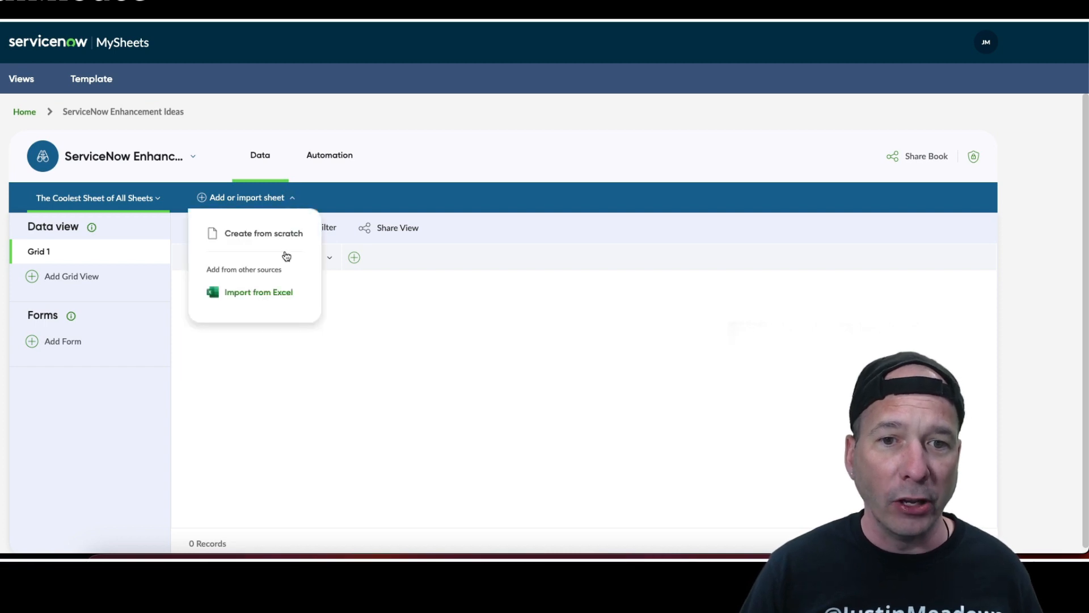
mouse_move(252, 226)
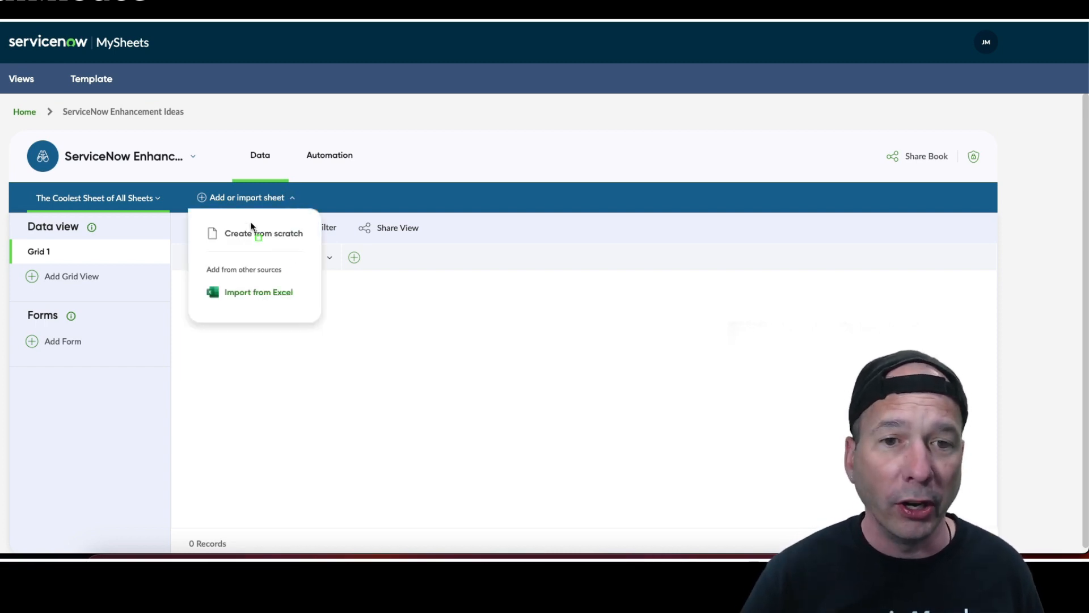
mouse_move(311, 336)
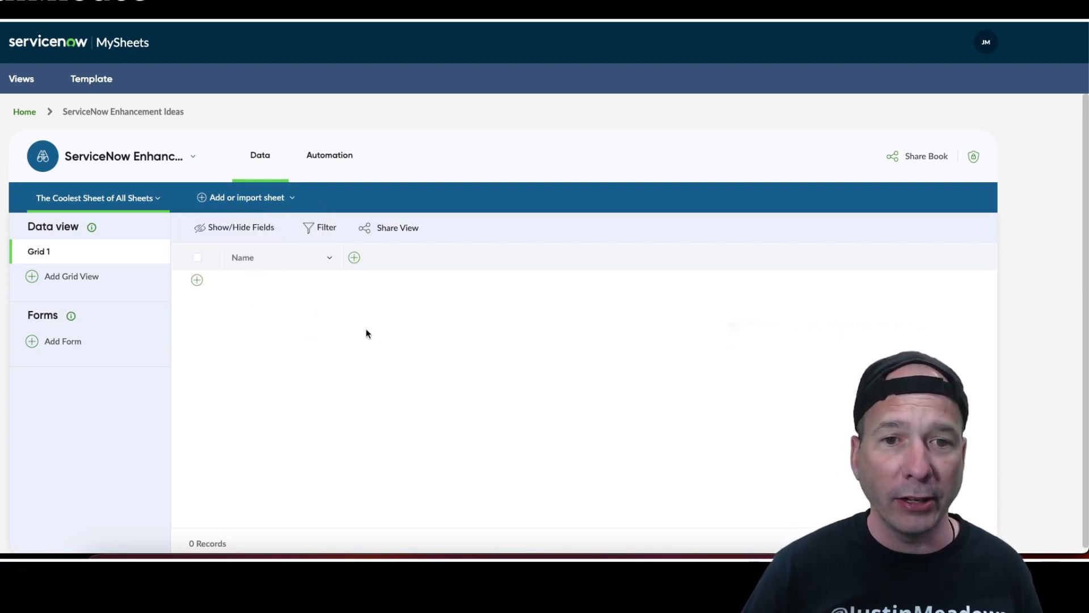
mouse_move(842, 206)
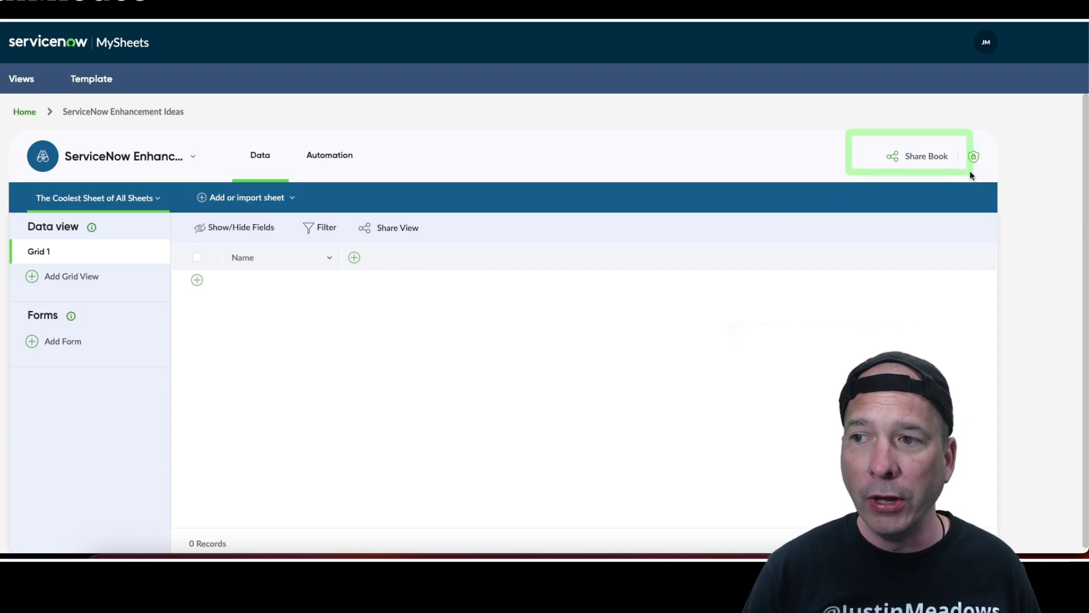
mouse_move(1002, 183)
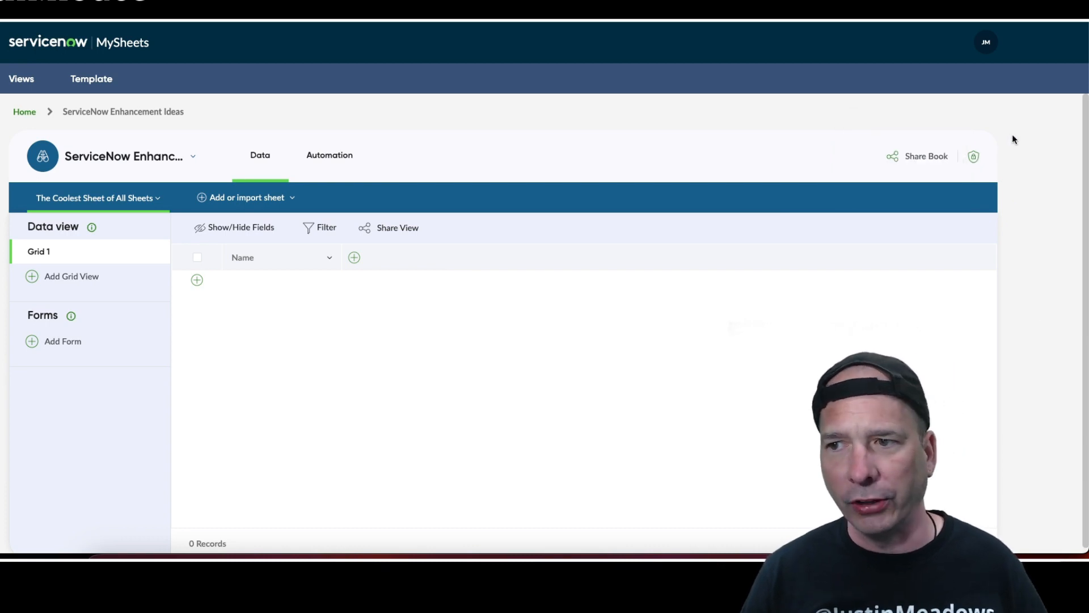
Step: Review the workspace collaborators in Share Book and return to book collaborators
click(926, 155)
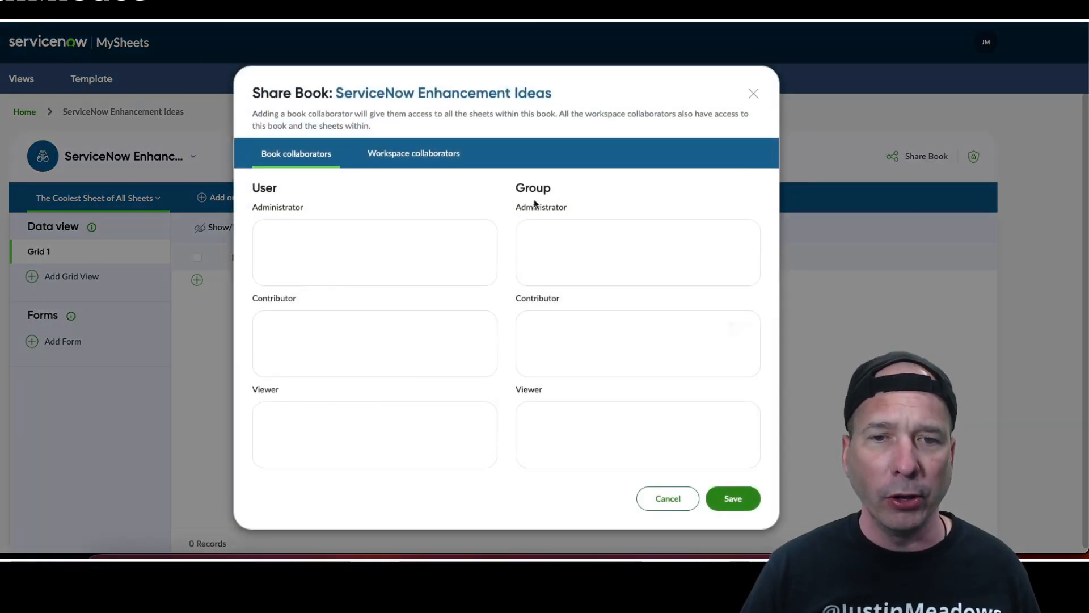
mouse_move(458, 230)
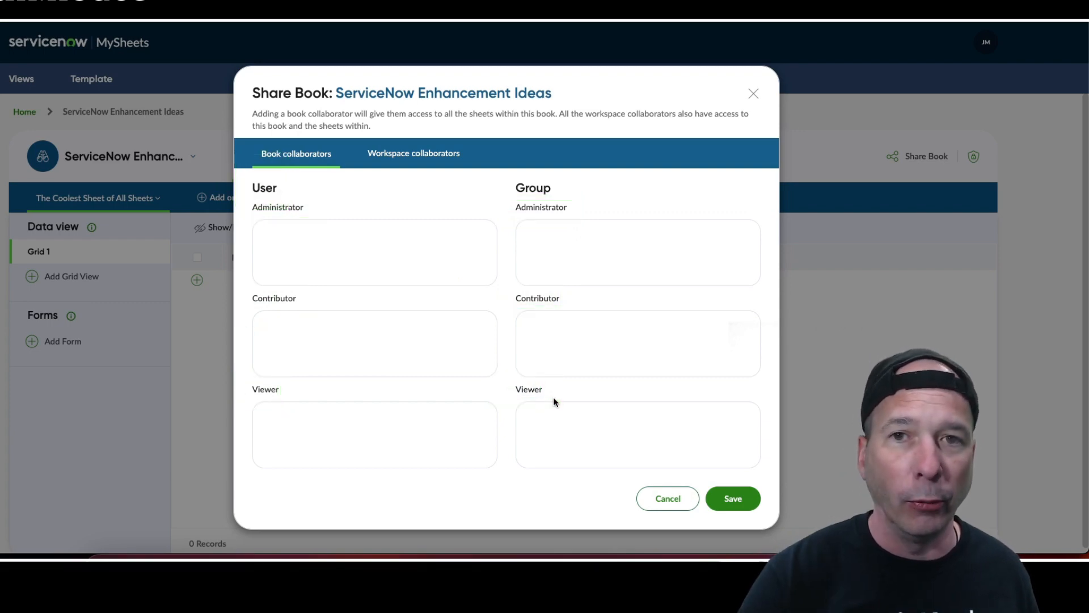
click(413, 153)
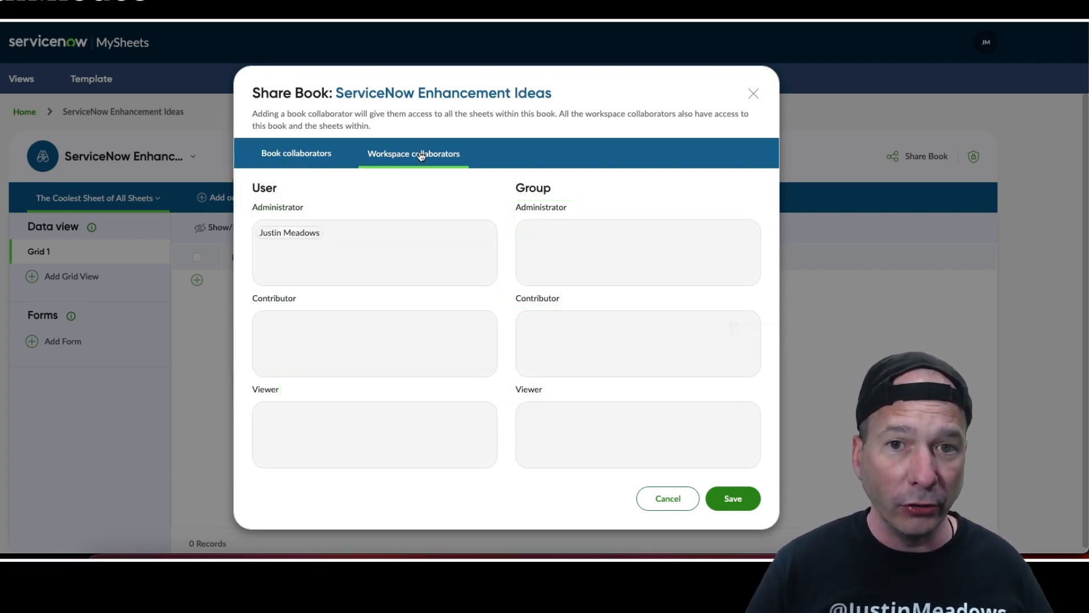
click(297, 153)
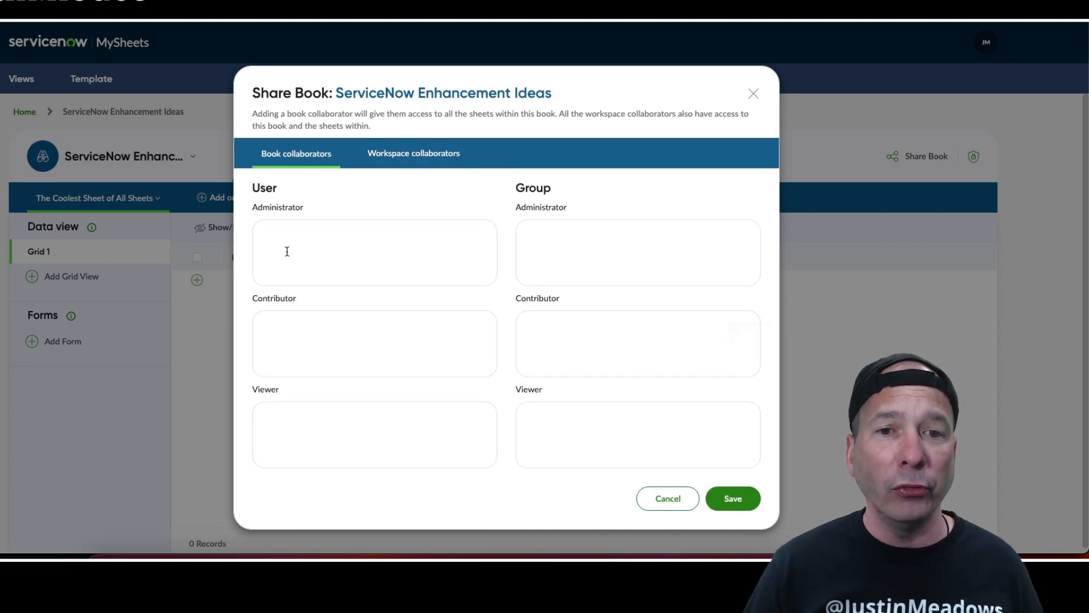
Step: Share the book with Abel Tuter as administrator, Abraham Lincoln contributor, George Washington viewer, and save
click(373, 252)
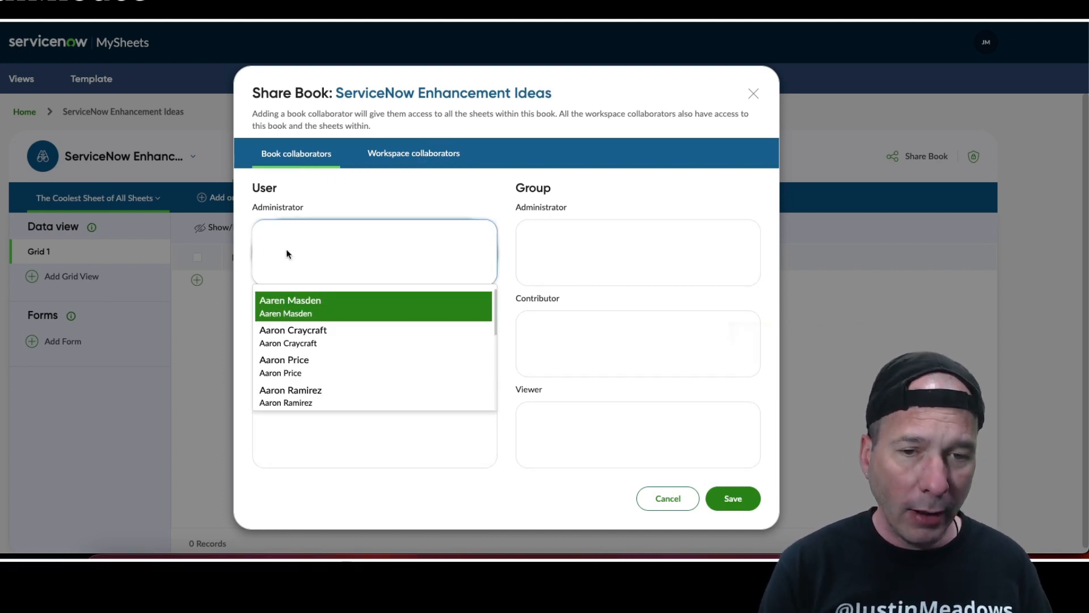
text(abel tut)
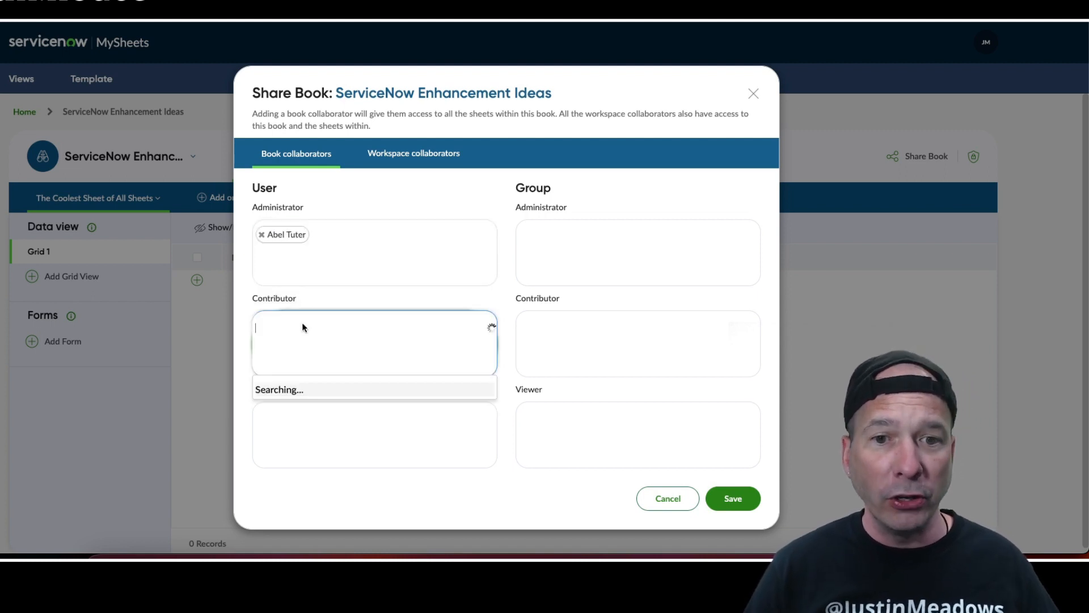
text(abrah)
click(374, 435)
text(g)
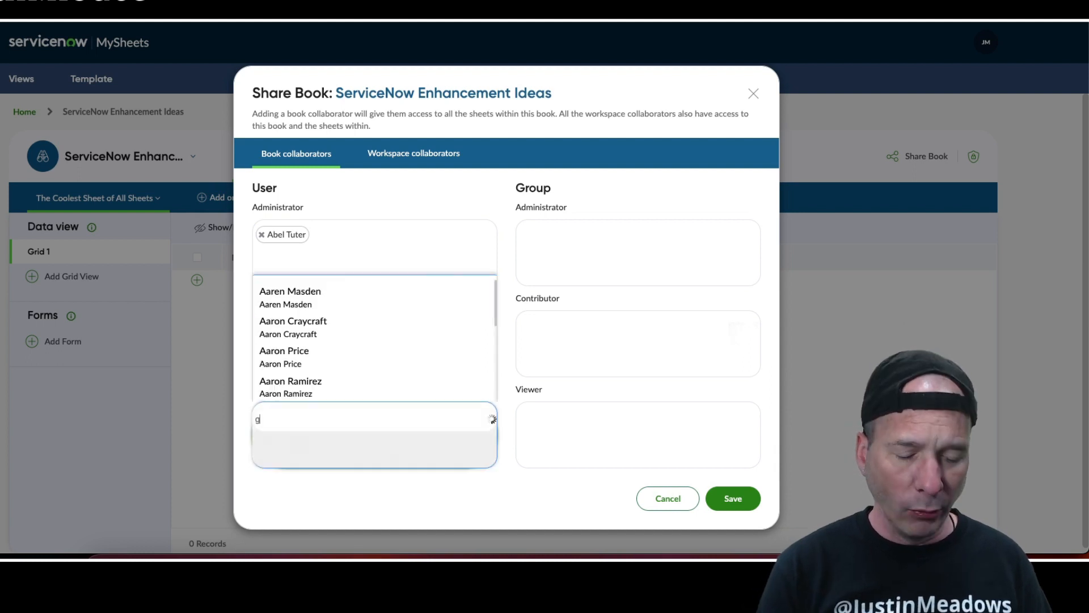
text(eorge wa)
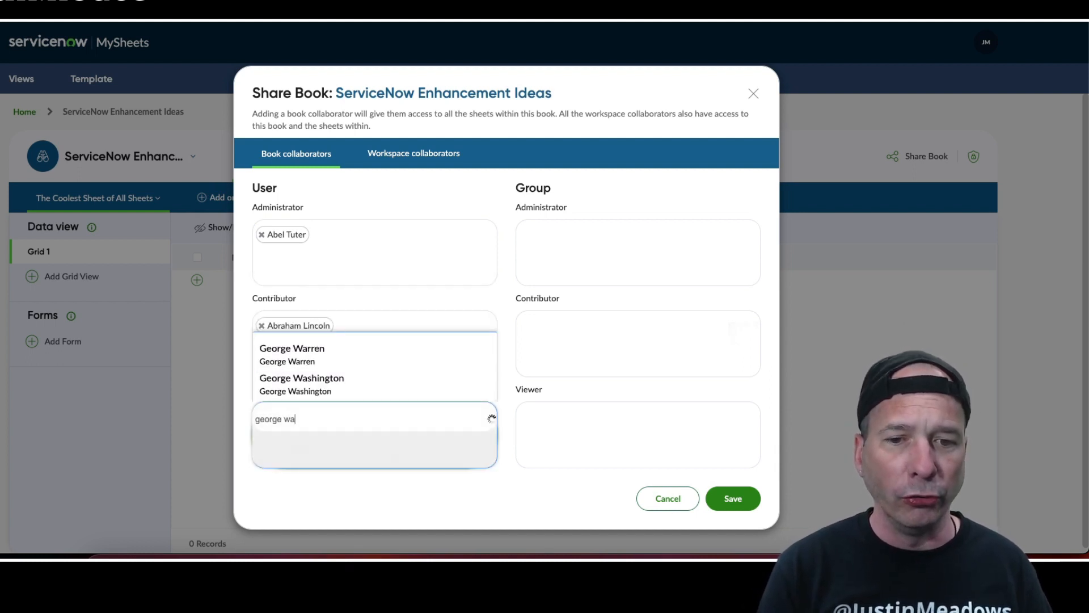
click(302, 377)
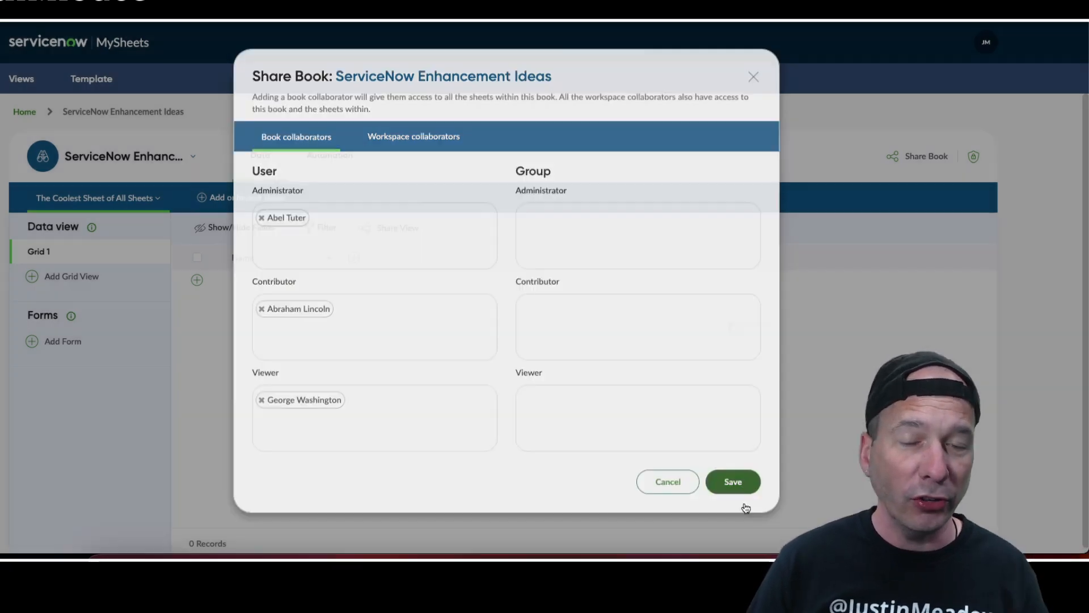
click(732, 481)
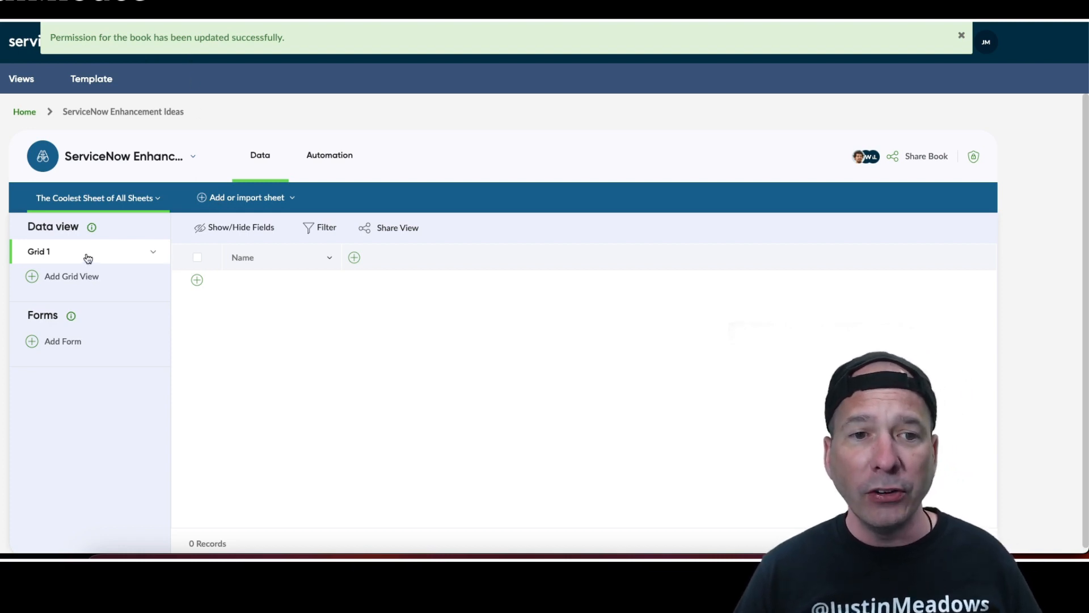
mouse_move(116, 258)
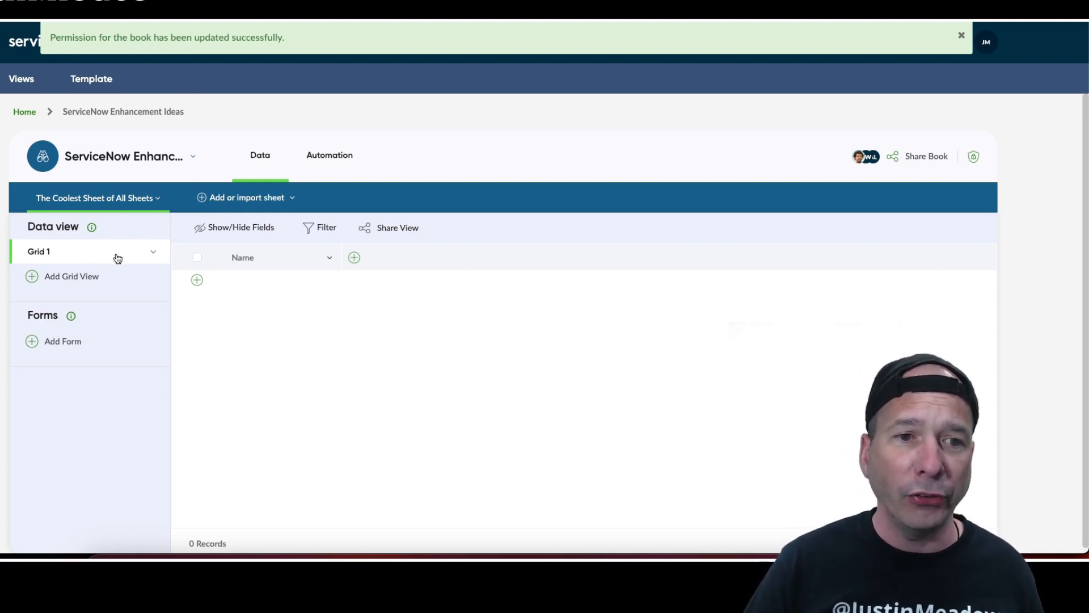
Step: Rename the Grid 1 view to 'Administrators'
click(152, 251)
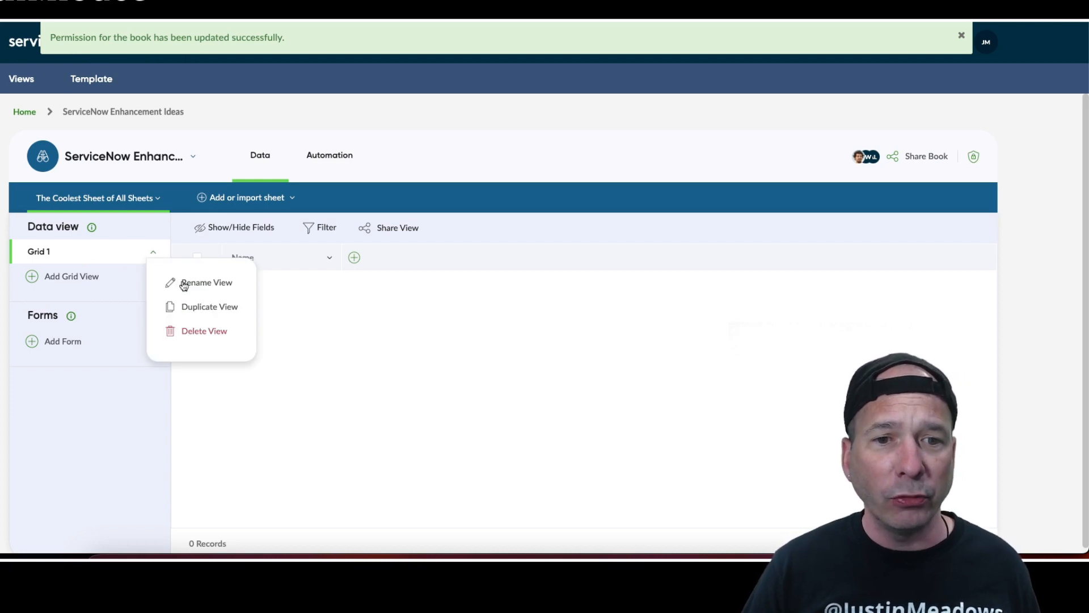
click(205, 282)
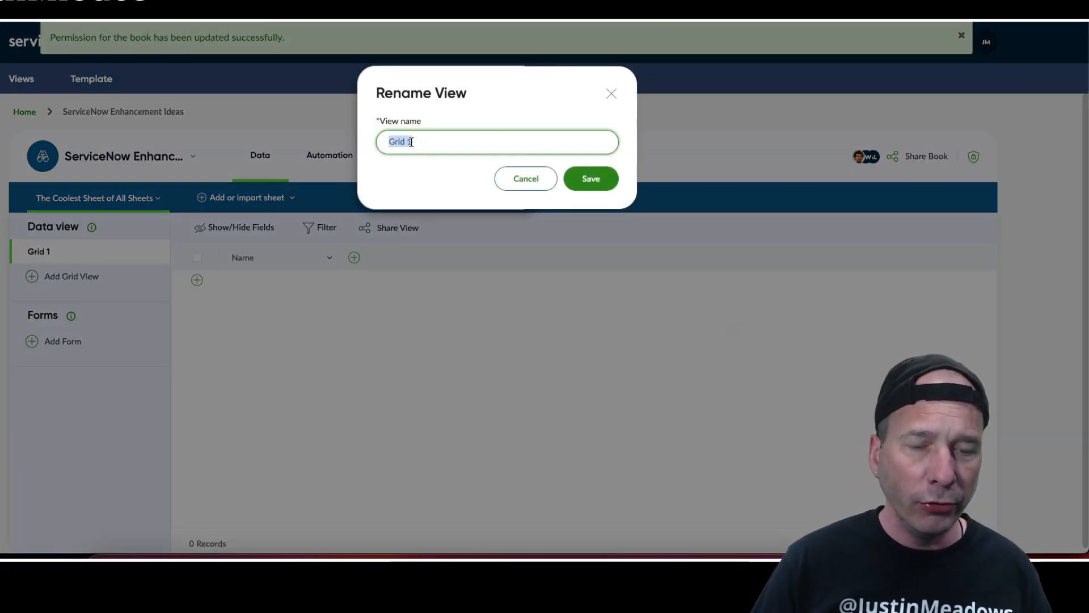
text(Administartor)
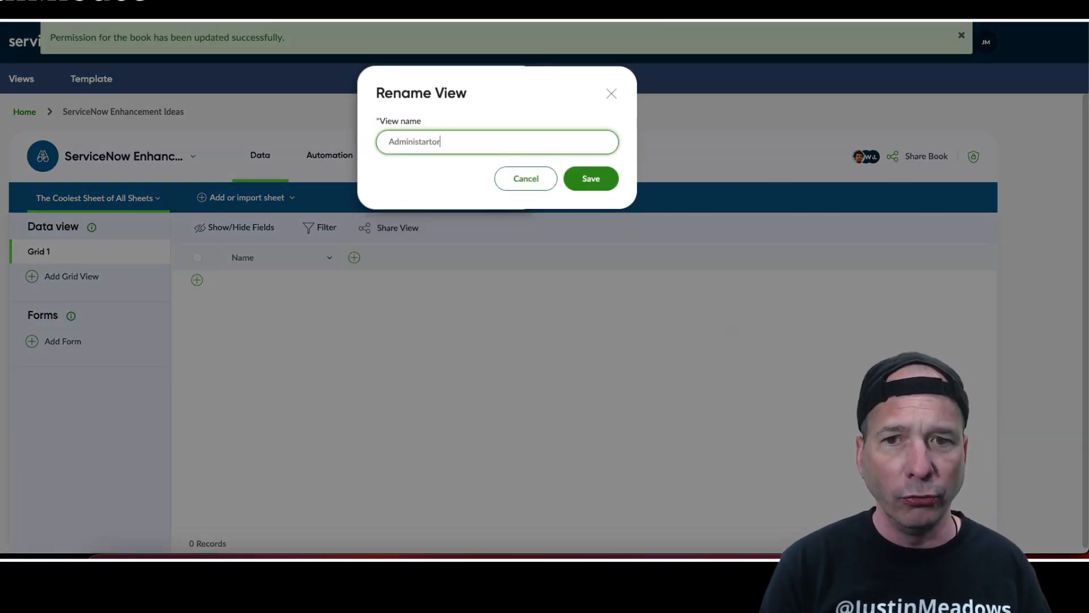
text(Administrator View)
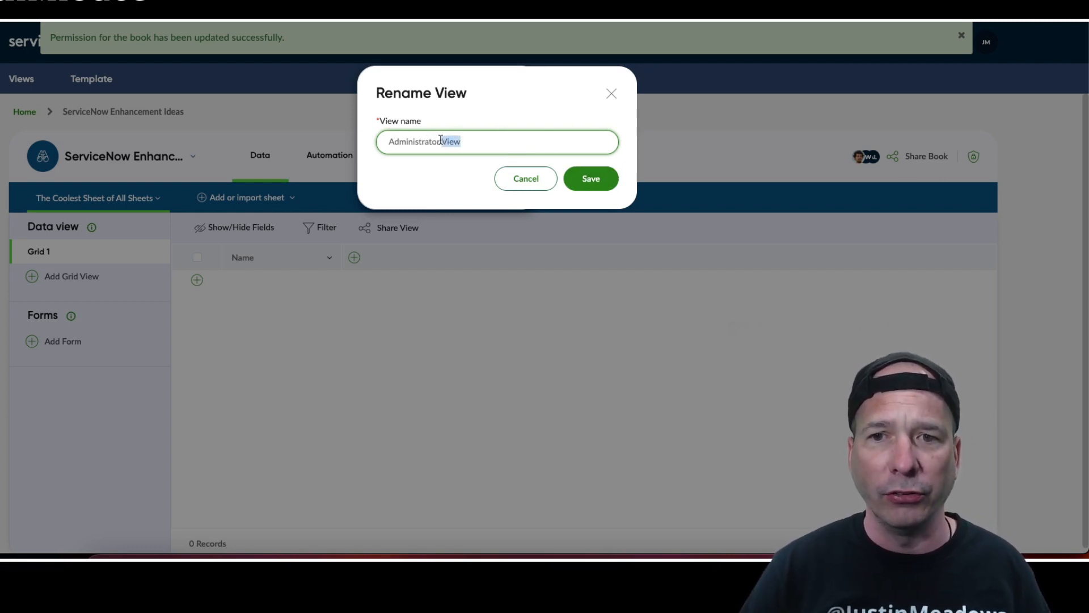
click(590, 178)
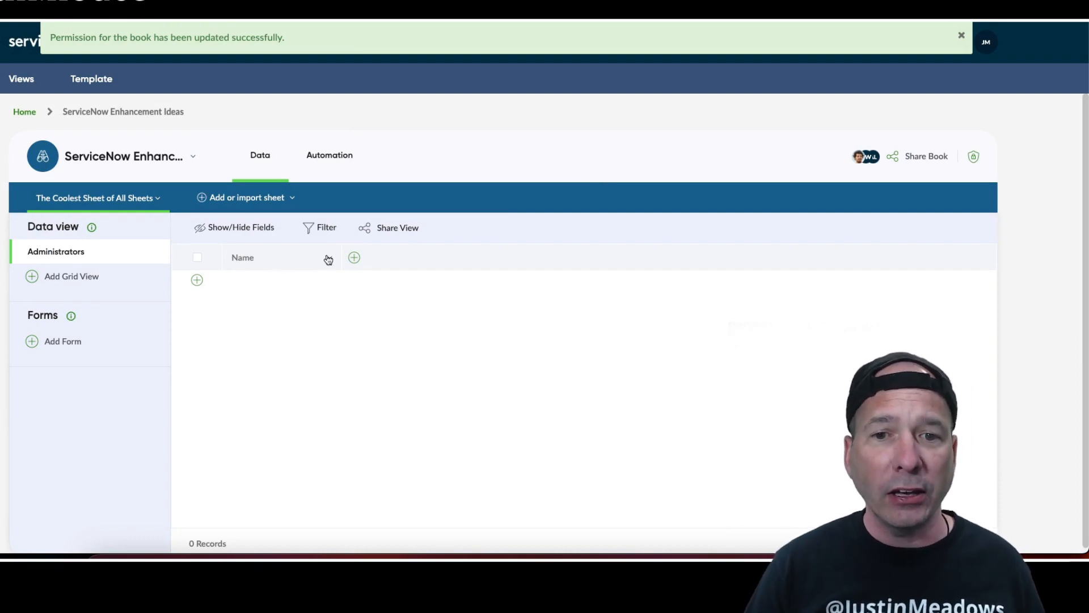
Step: Rename the Name column to 'Idea'
click(329, 257)
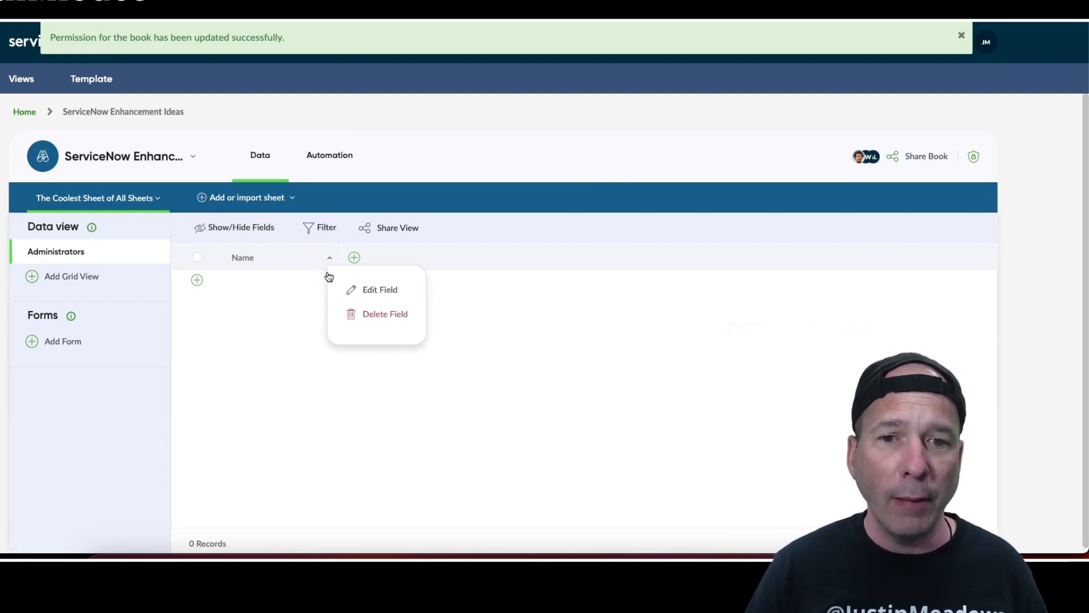
click(379, 289)
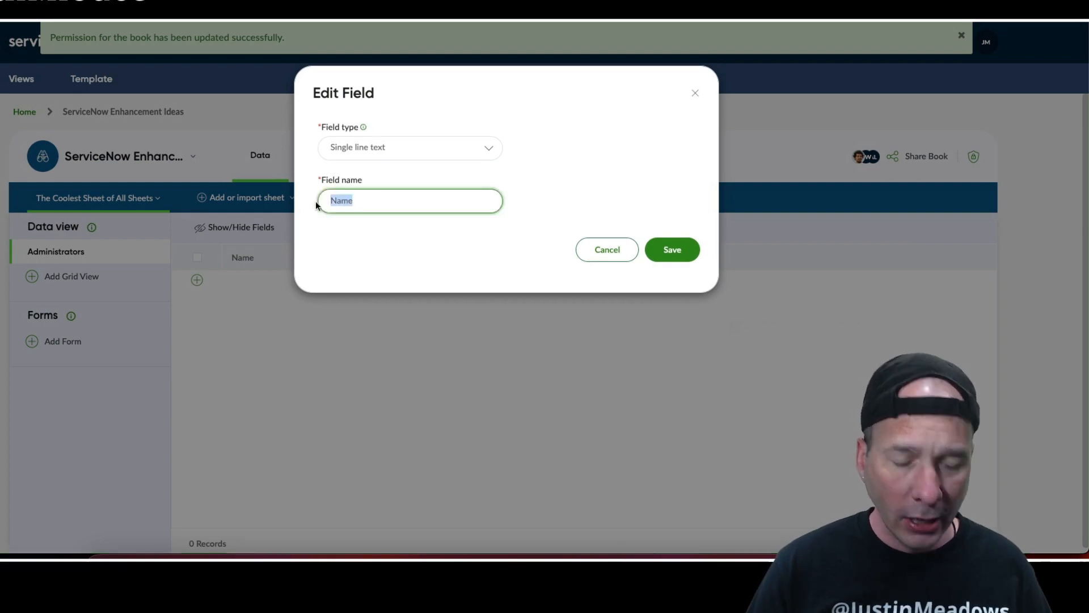
text(Idea)
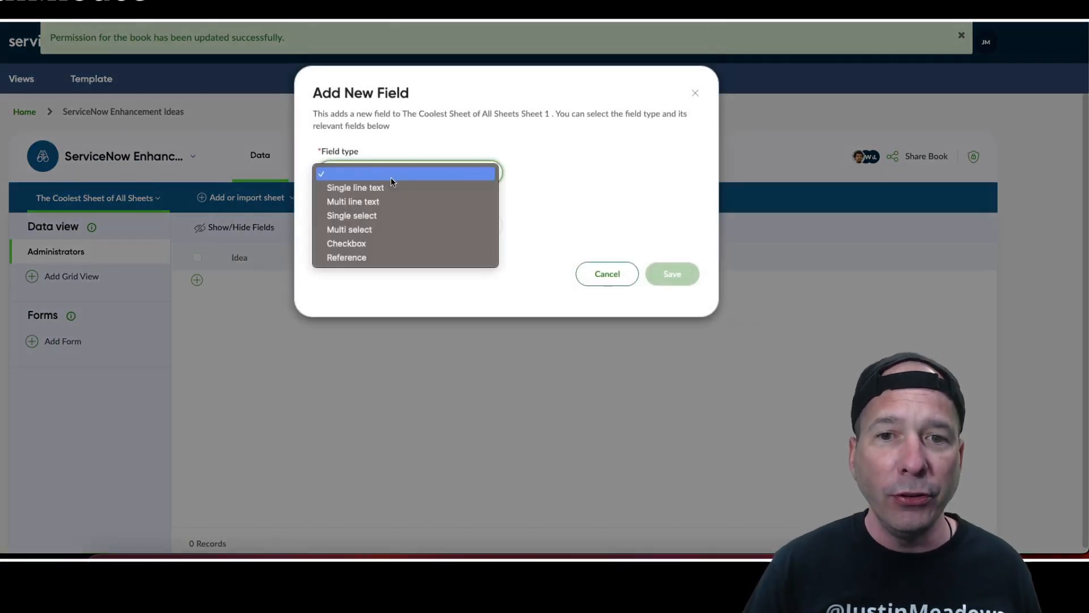
Step: Add a multi-line text field named 'Additional Details' and save it
click(353, 202)
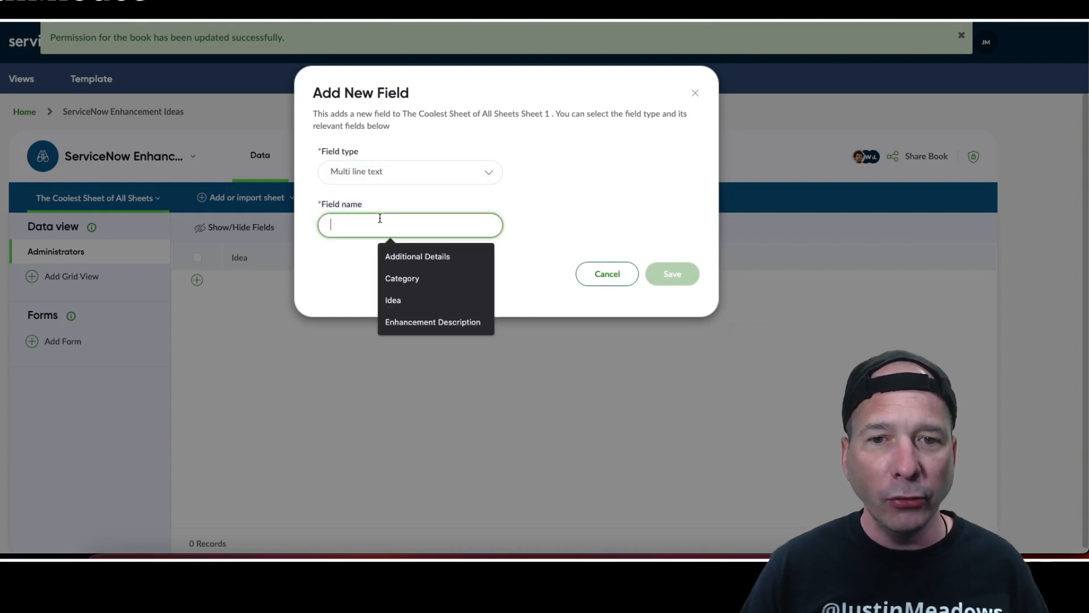
click(417, 256)
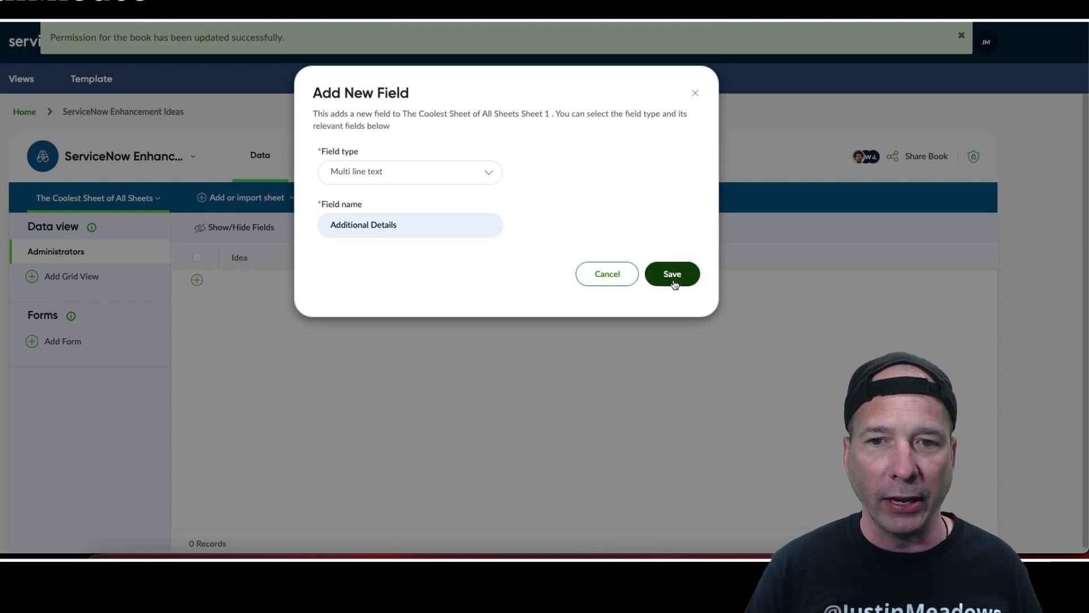
click(671, 273)
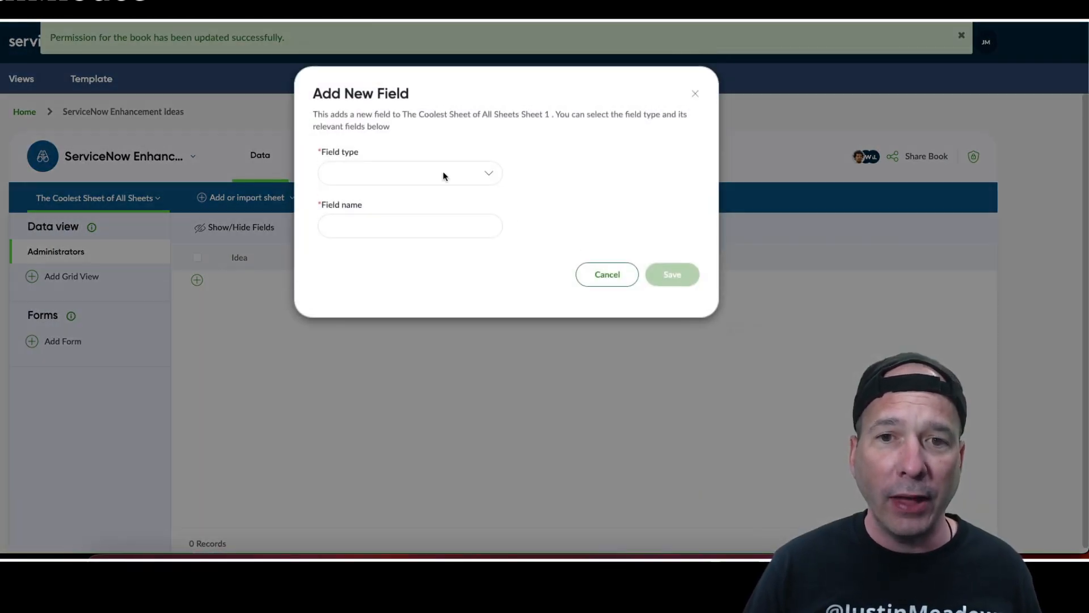
Step: Create single-select 'Category' with coloured options Must Have, Should Have, Could Have, Will Not Have
click(410, 172)
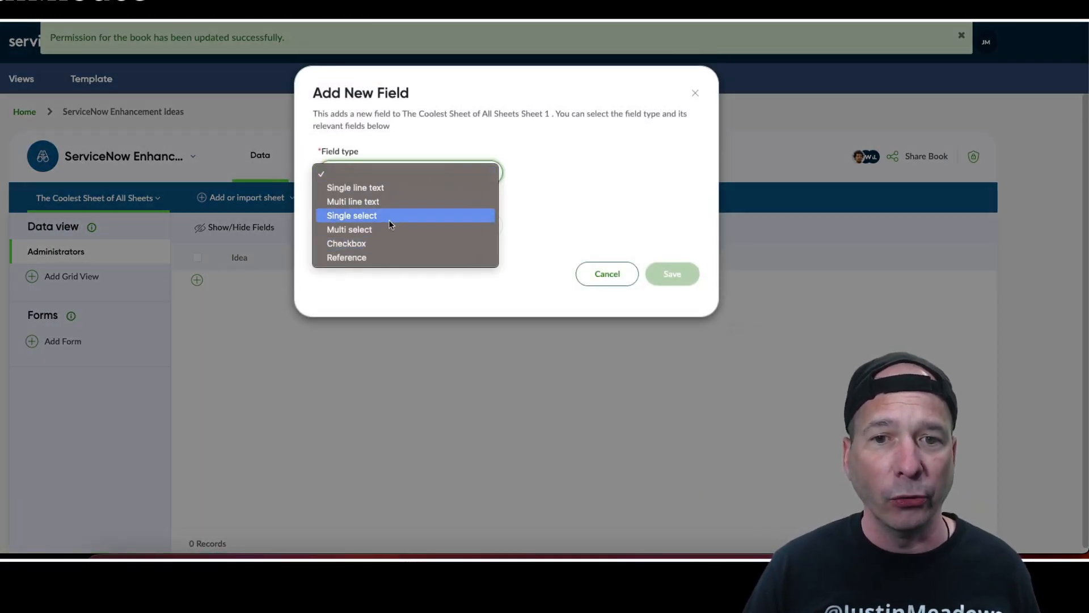
click(352, 216)
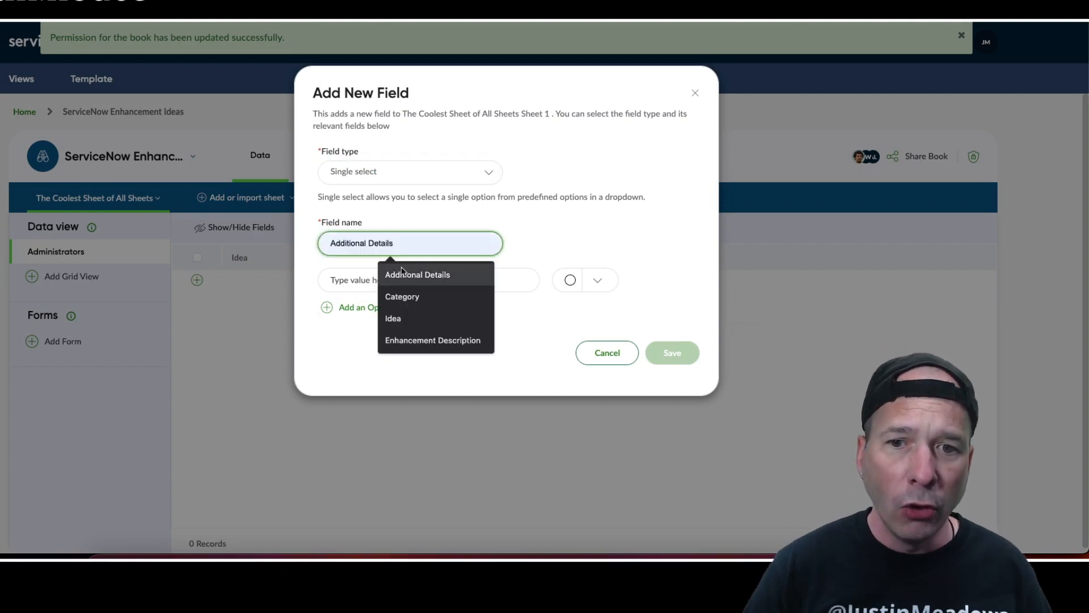
click(402, 296)
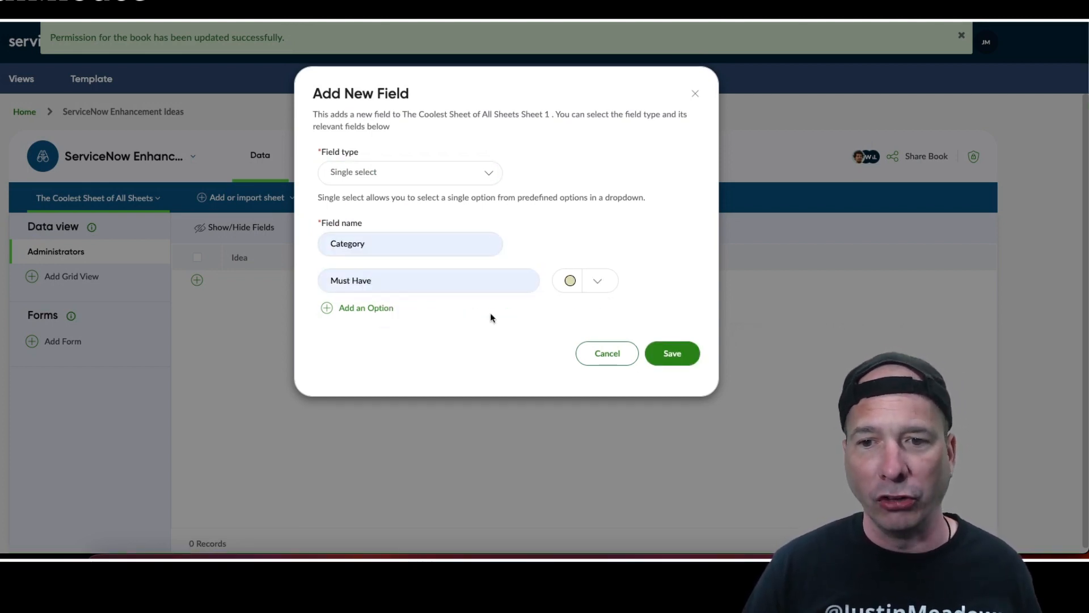
click(365, 308)
text(Should Have)
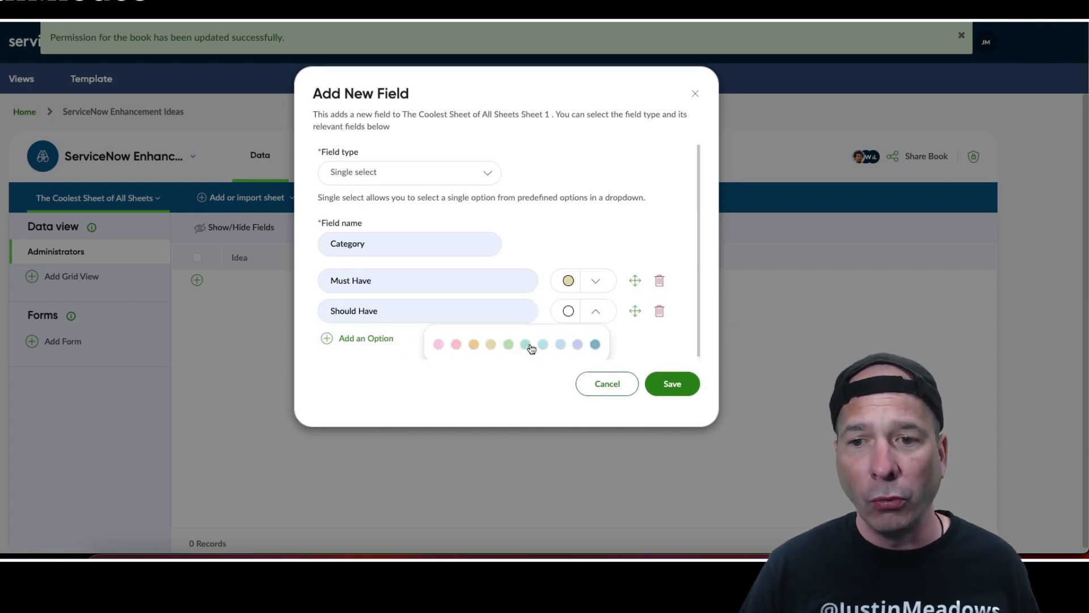
click(509, 343)
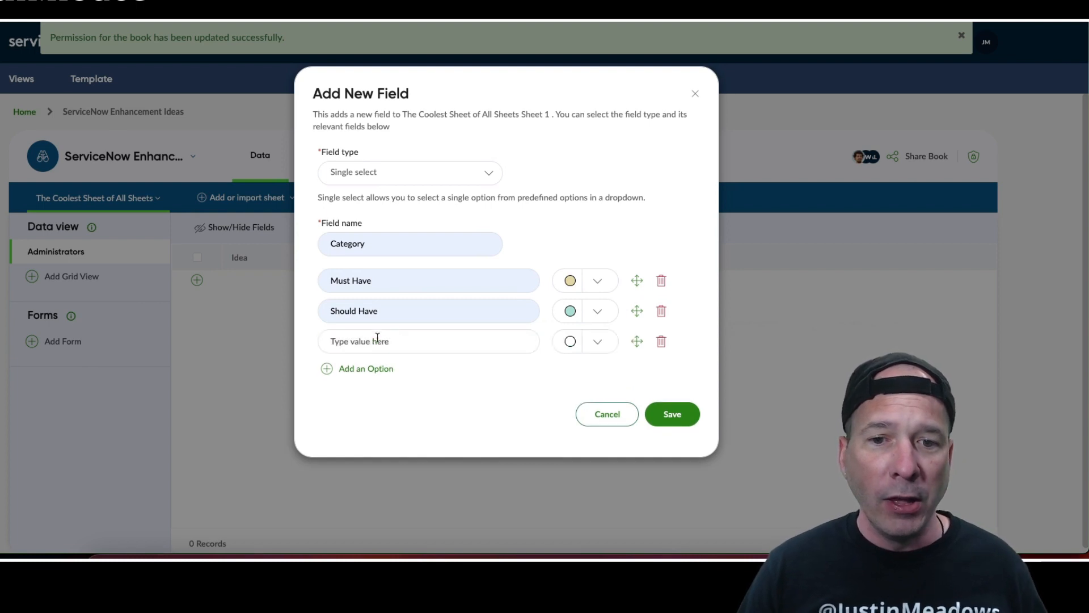
click(596, 341)
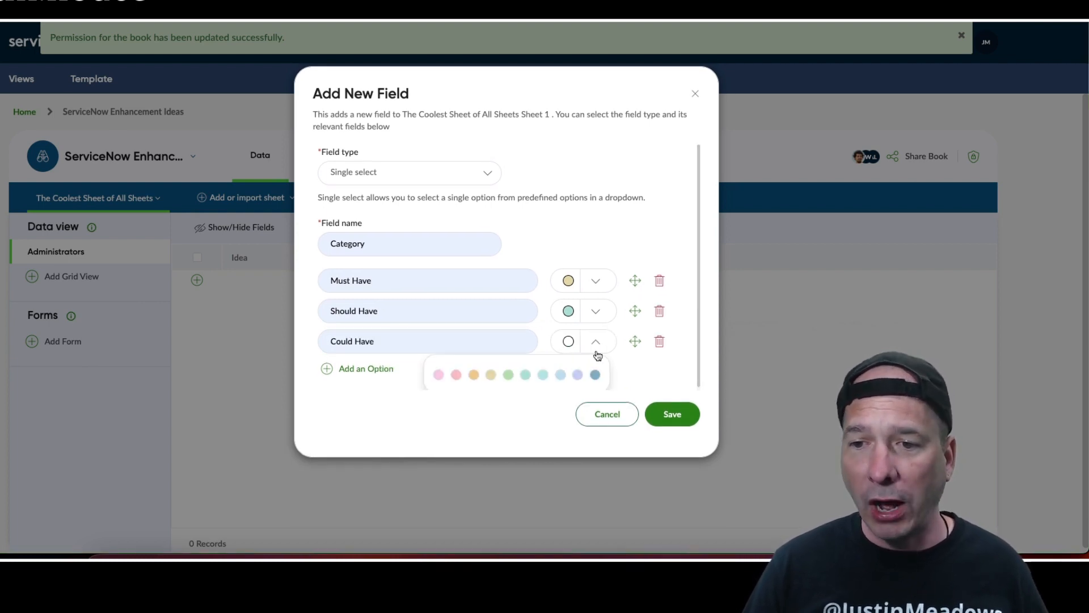
mouse_move(593, 359)
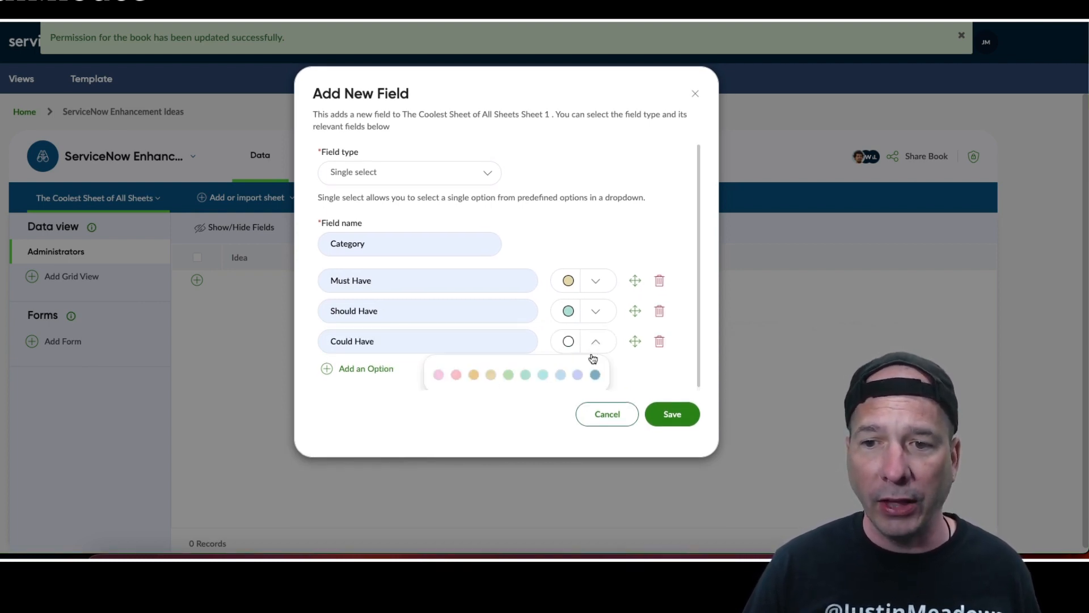
mouse_move(582, 353)
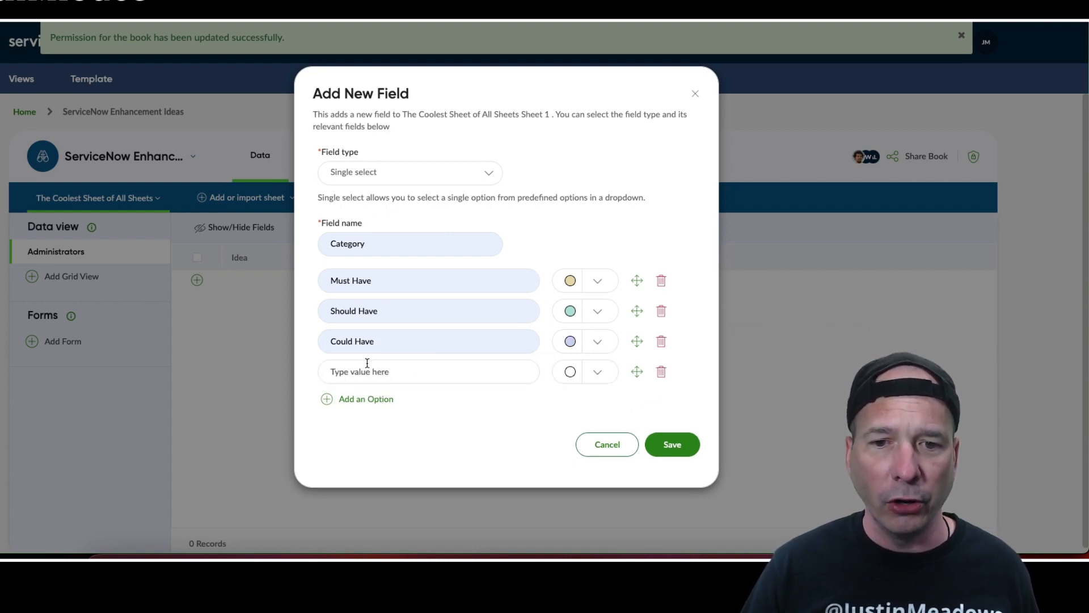
click(596, 371)
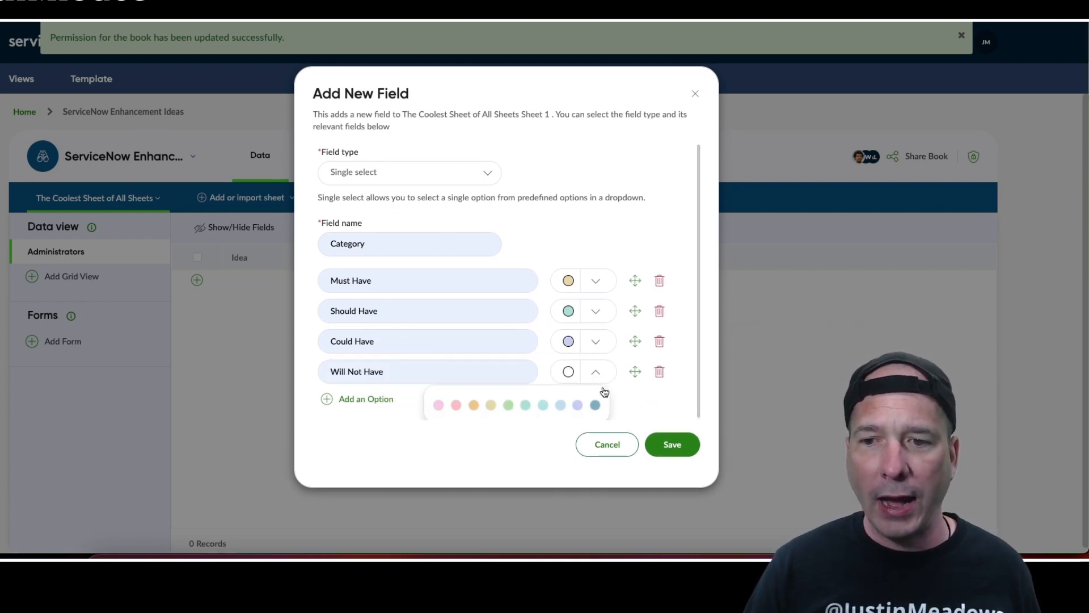
click(671, 444)
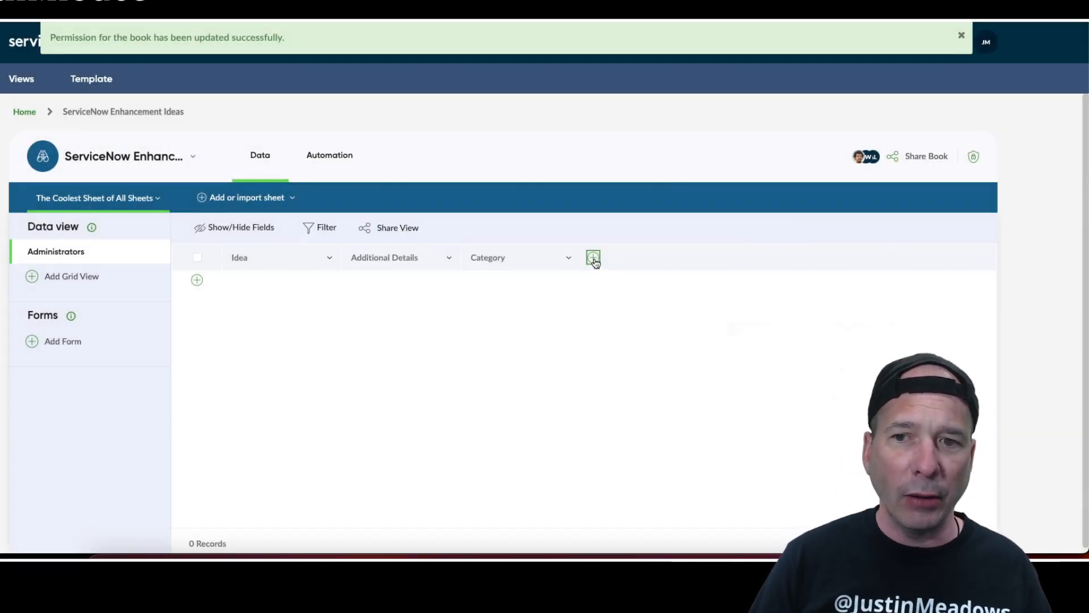
Step: Add a reference field named 'Story' pointing to the Story [rm_story] table
click(592, 258)
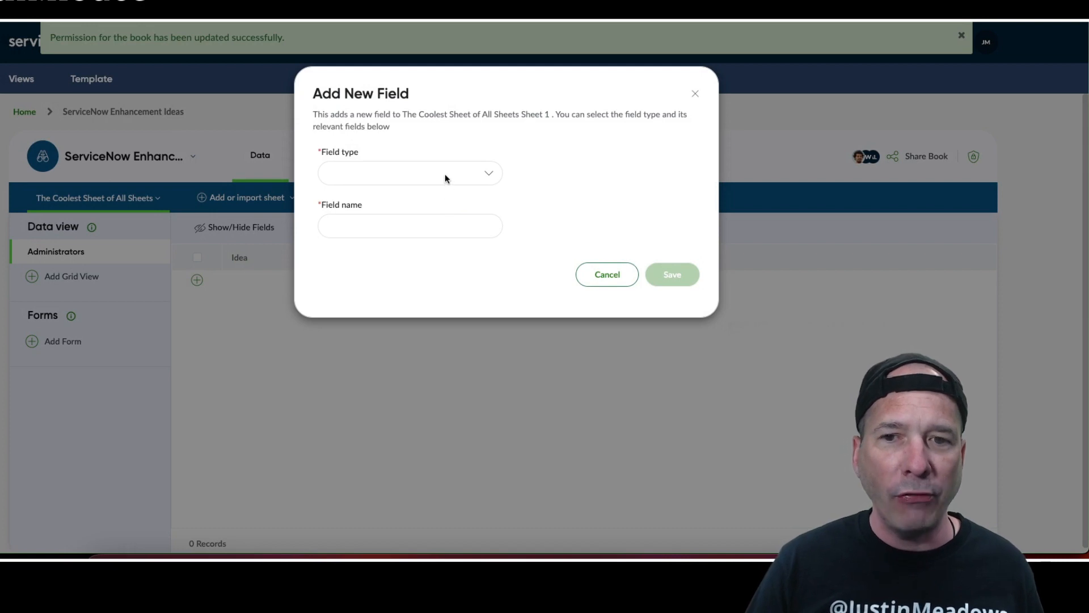
click(409, 171)
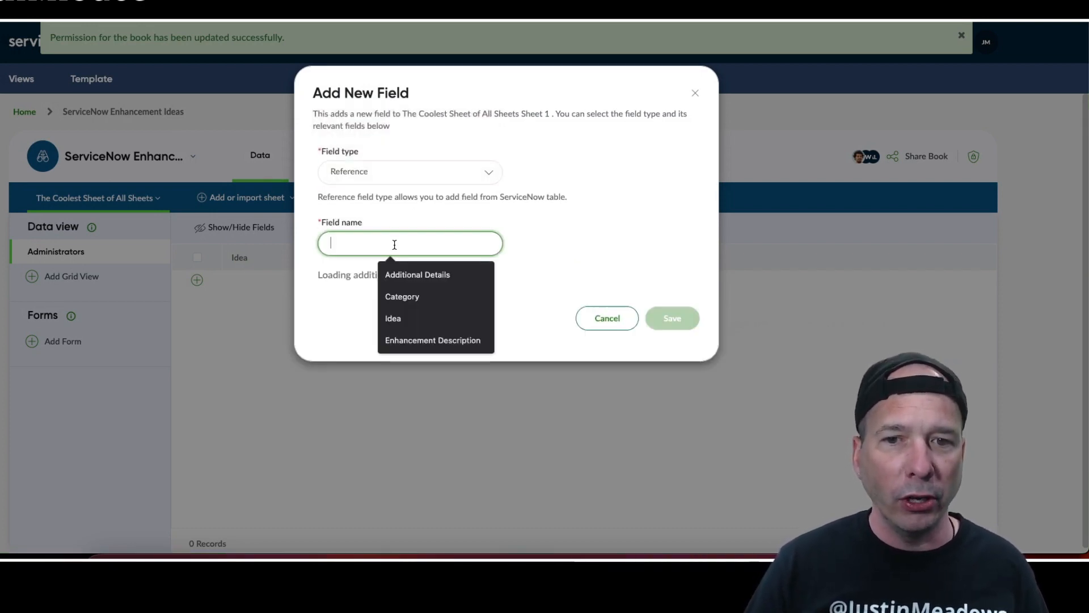
text(Story)
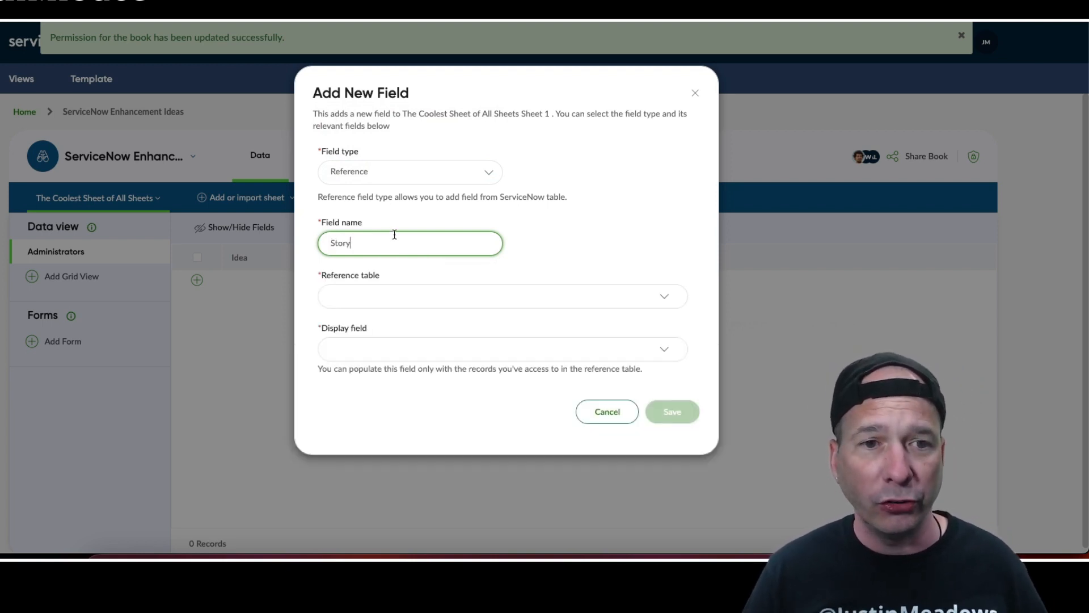
click(502, 296)
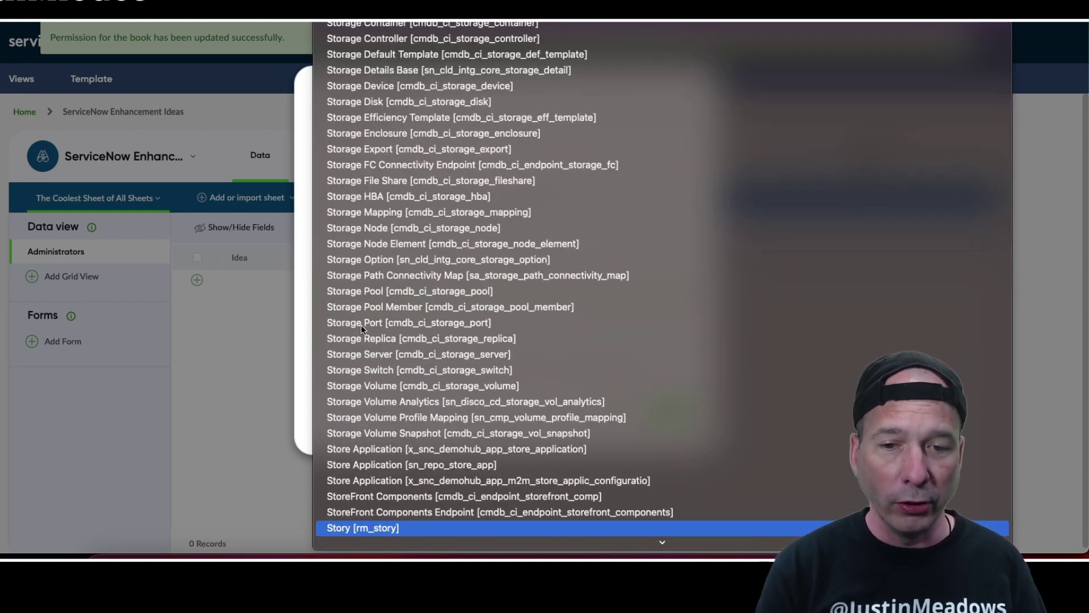
click(362, 528)
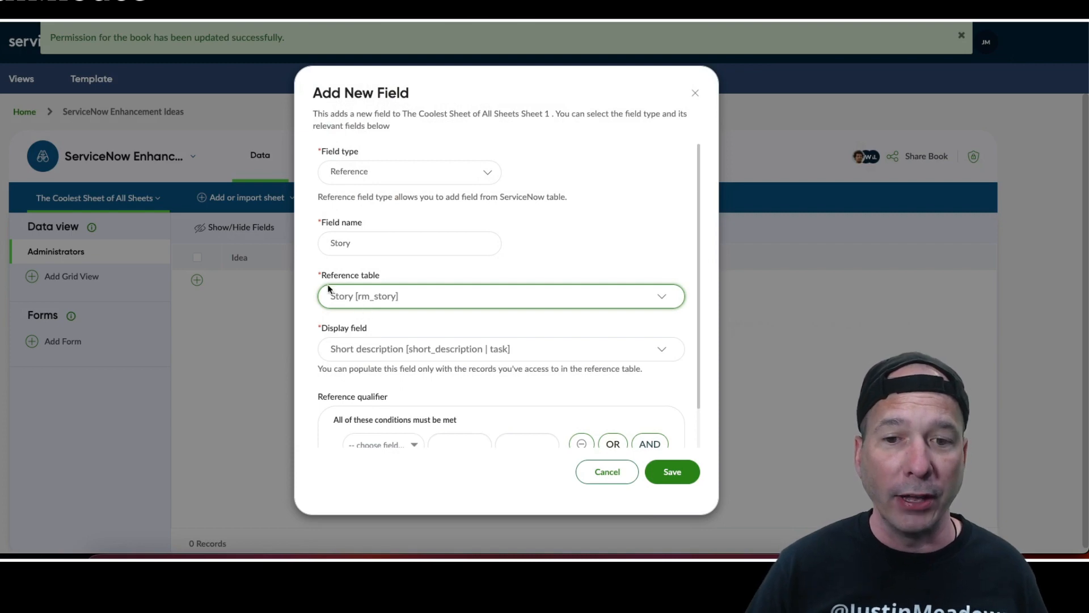
scroll(down, 3)
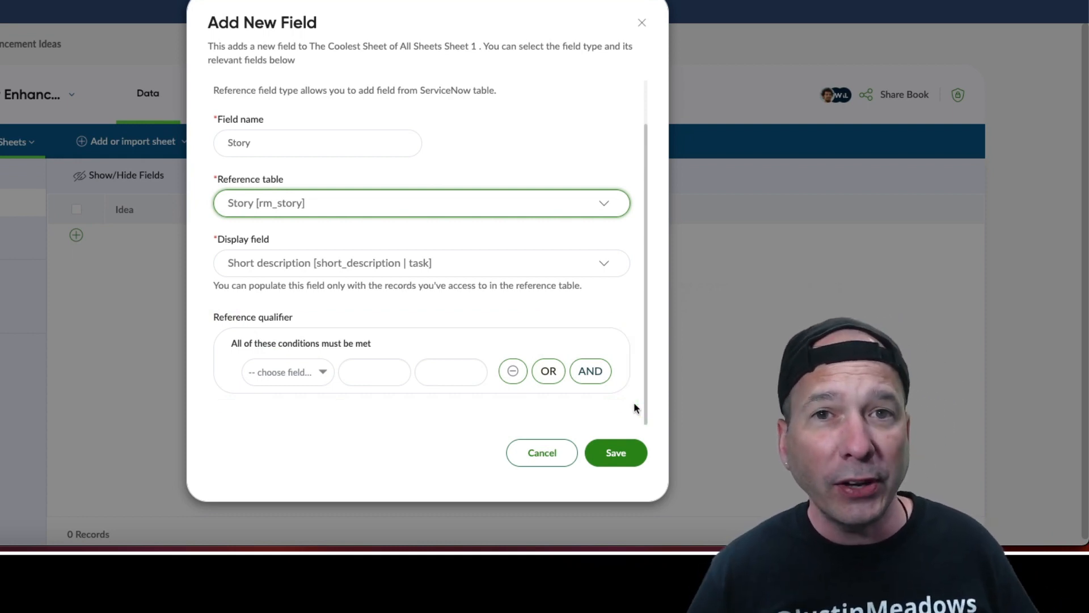
mouse_move(311, 392)
text(as)
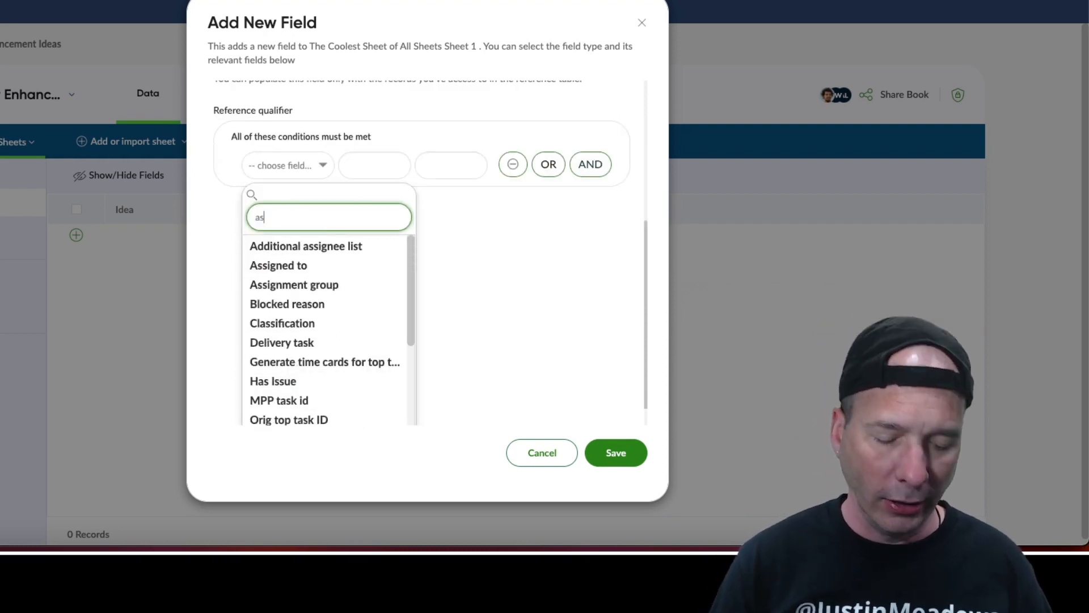
Step: Limit the Story reference by an Assignment group 'servicenow sprin...' condition and save the field
click(293, 284)
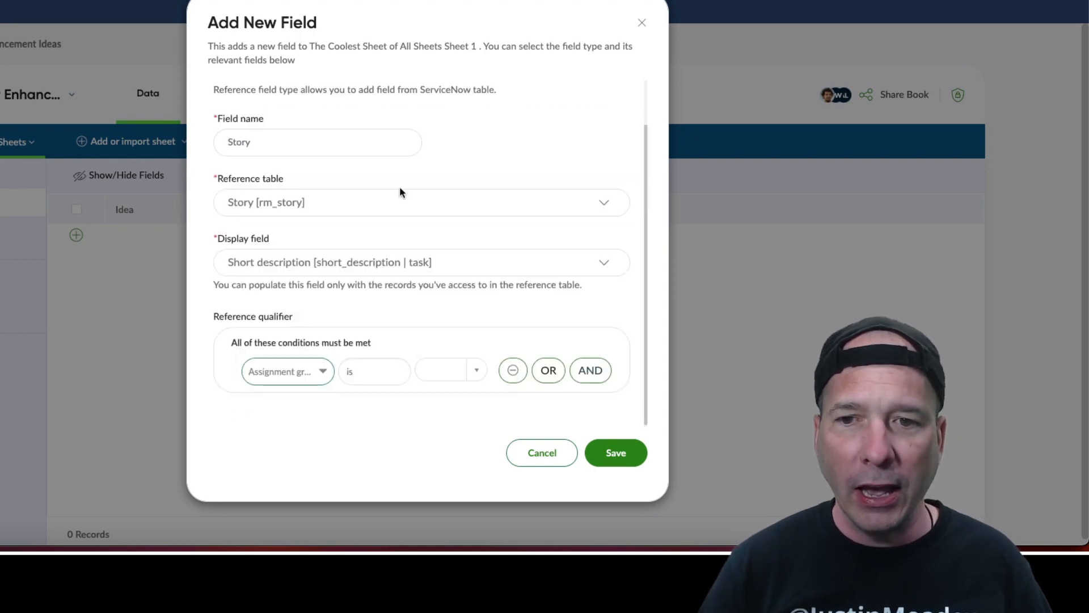
text(s)
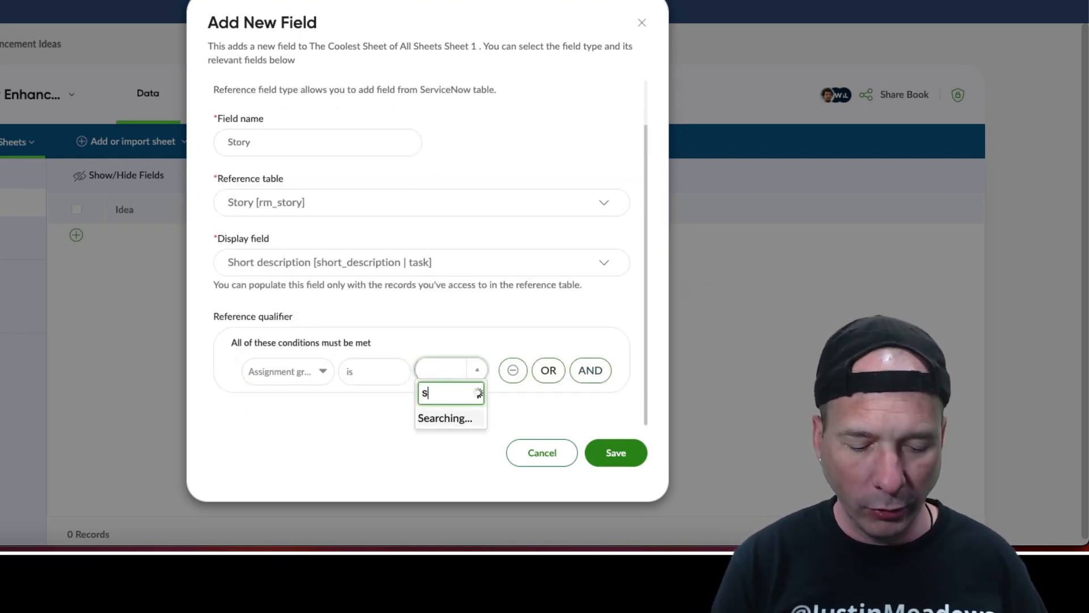
text(ervinoce)
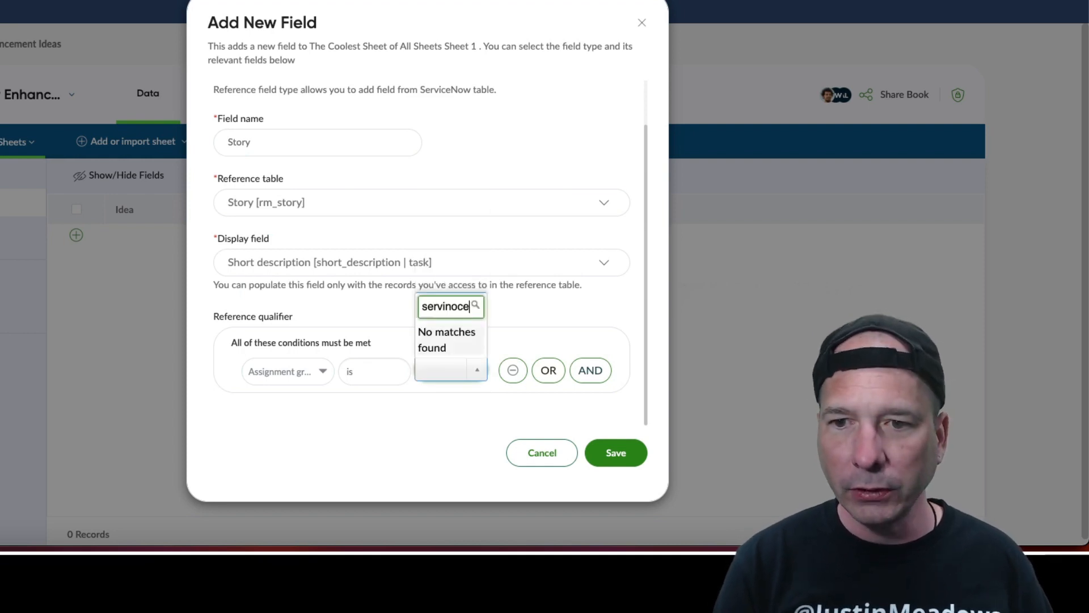
text(now sprin)
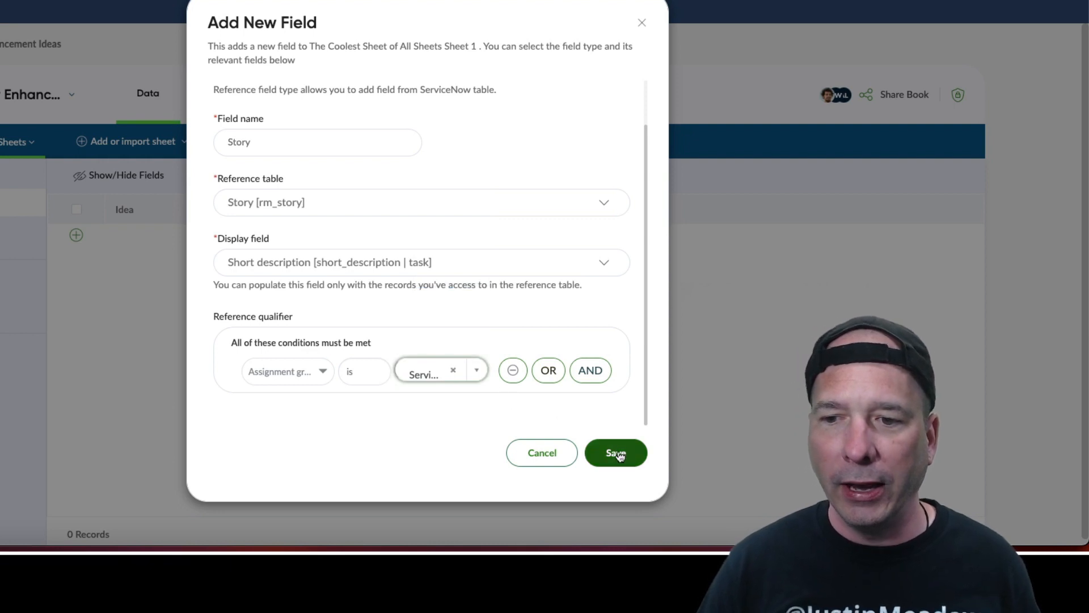
click(615, 453)
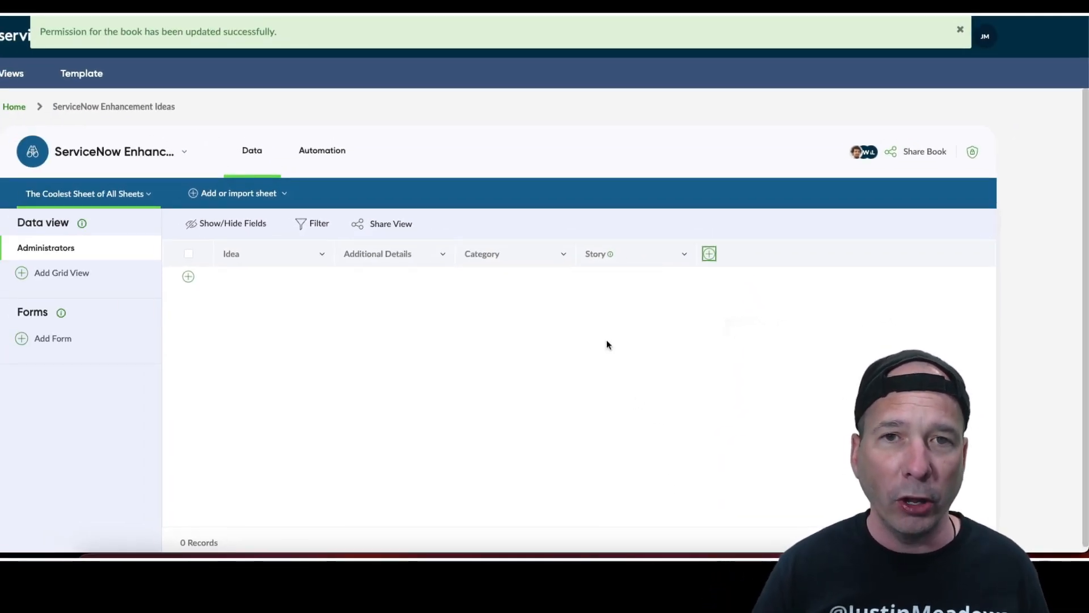
Step: Insert a row with idea 'First Idea', details 'Wouldn't you like to know?' and category Must Have
click(187, 276)
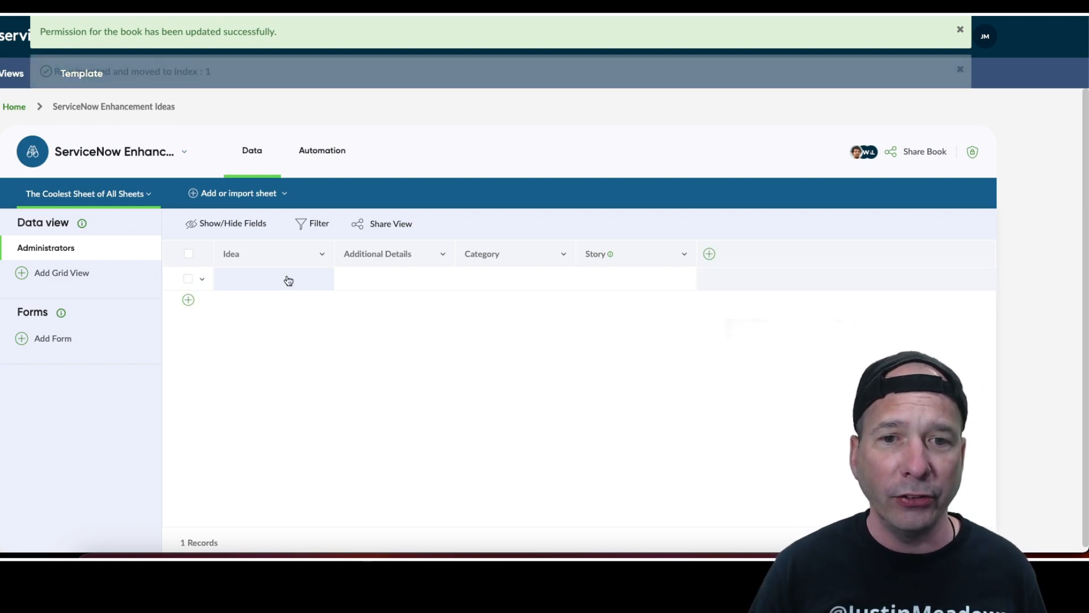
click(273, 280)
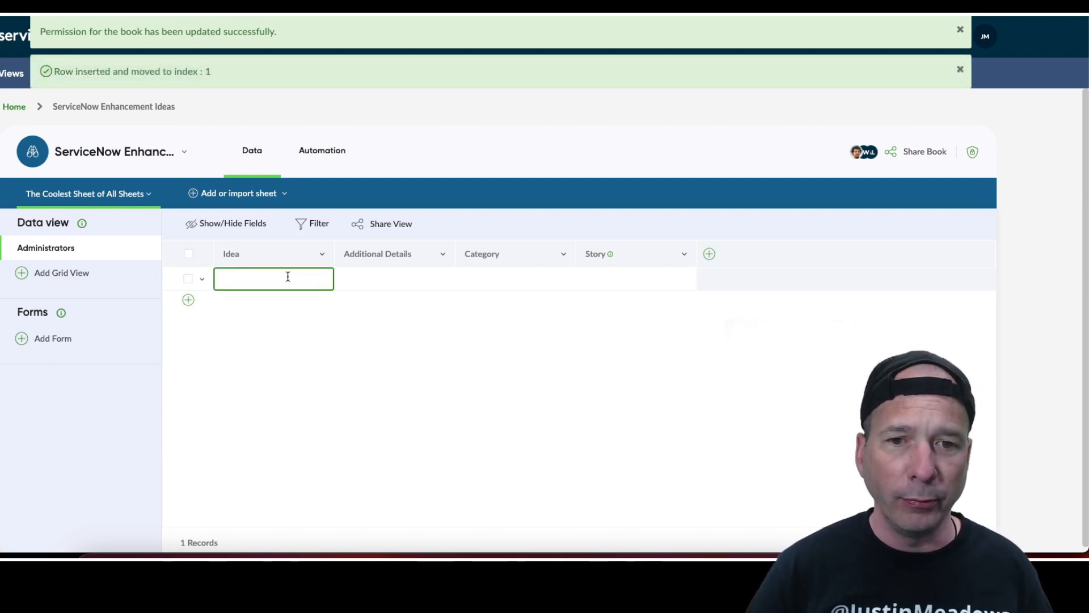
text(First Idea)
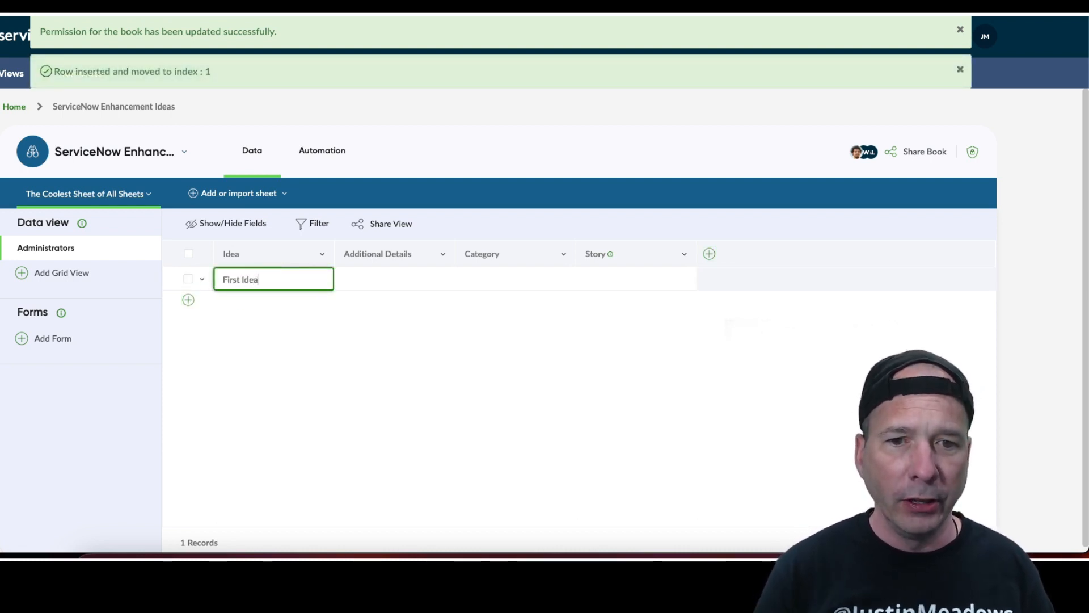
click(393, 279)
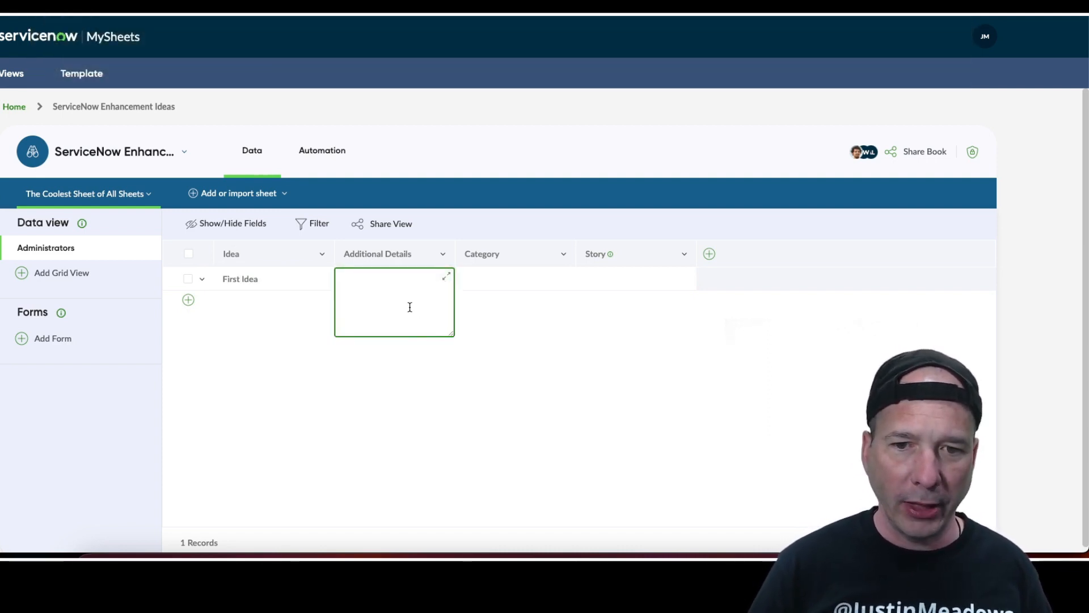
text(Wouldn't y)
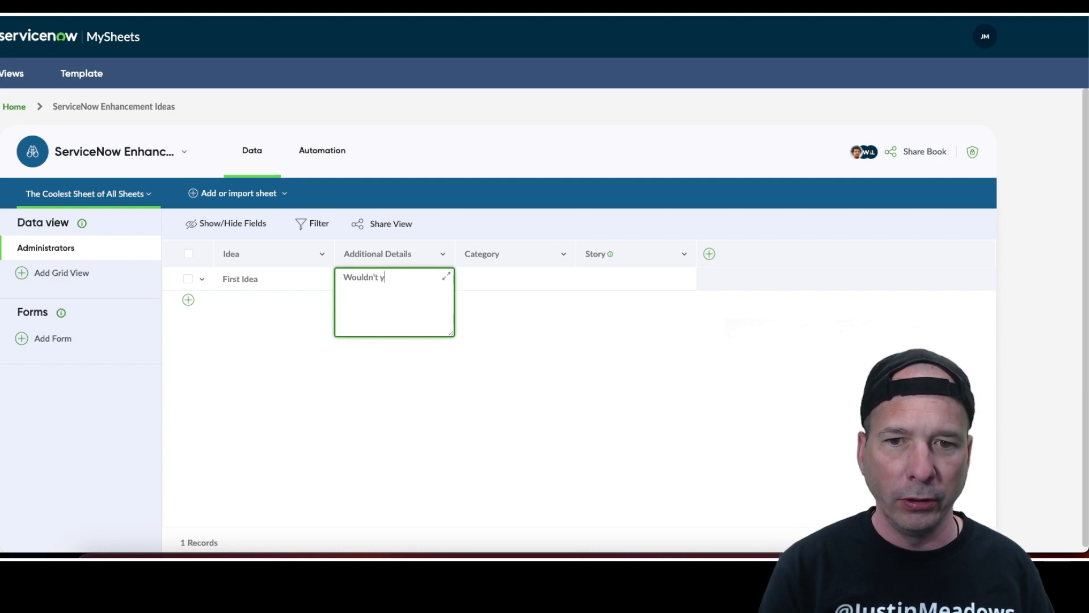
text(ou like to know?)
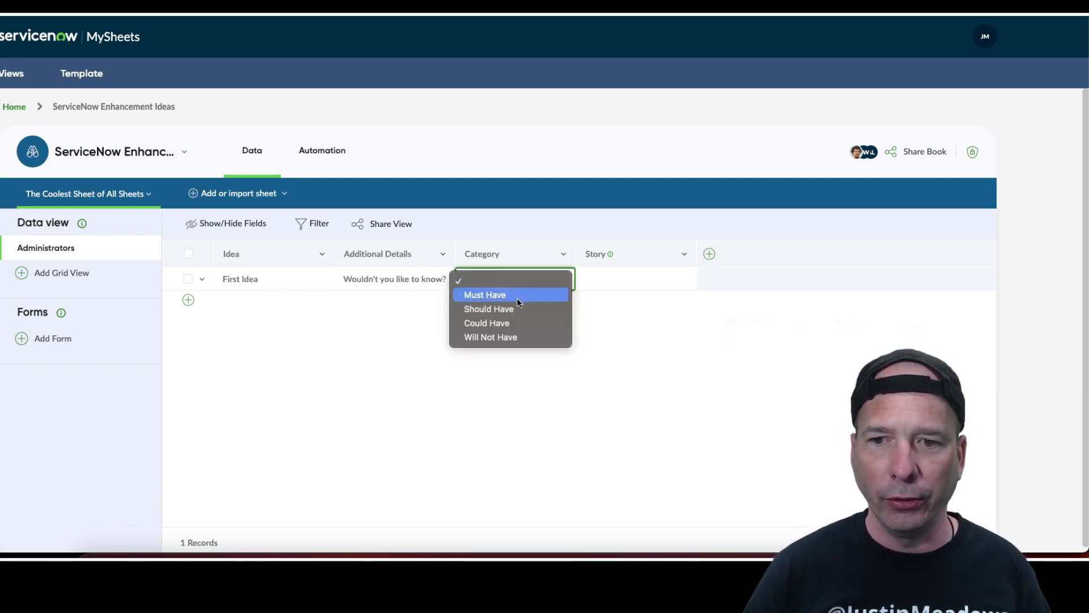
click(485, 295)
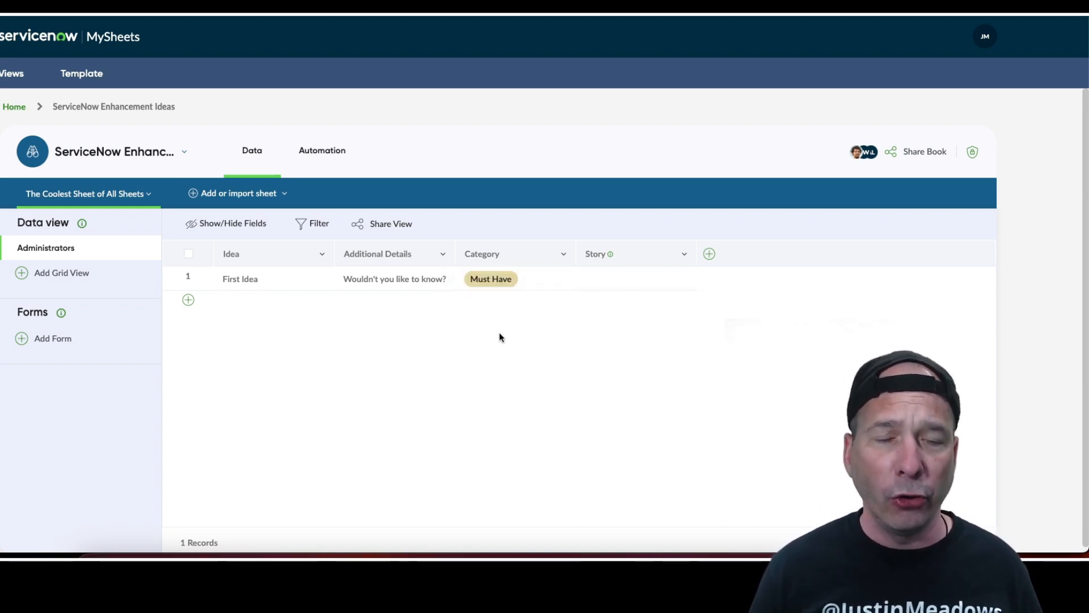
mouse_move(137, 252)
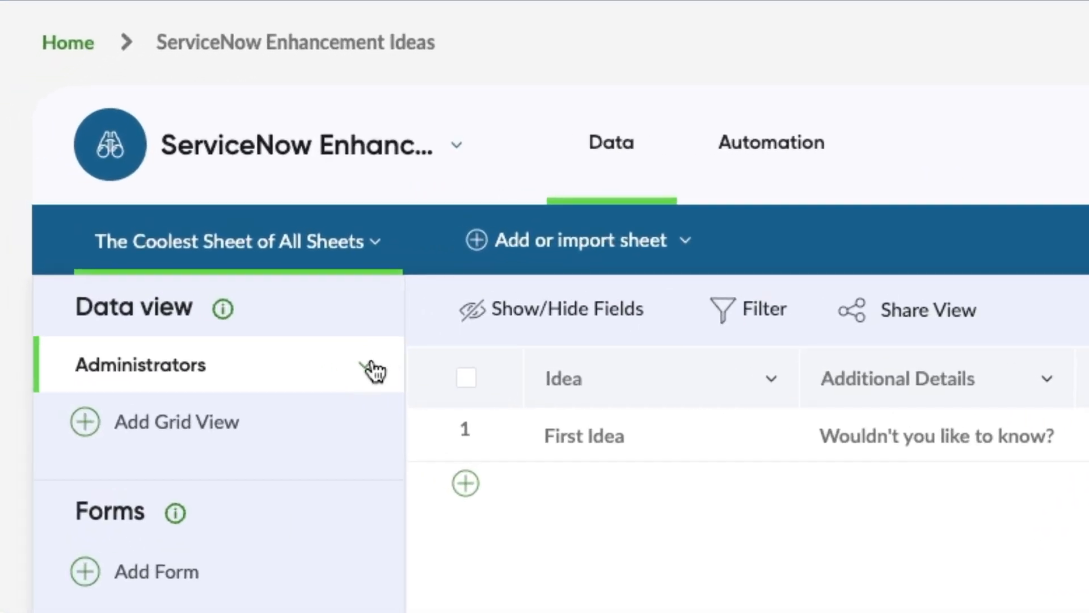
Step: Duplicate the Administrators view as a new grid view named 'Users'
click(372, 367)
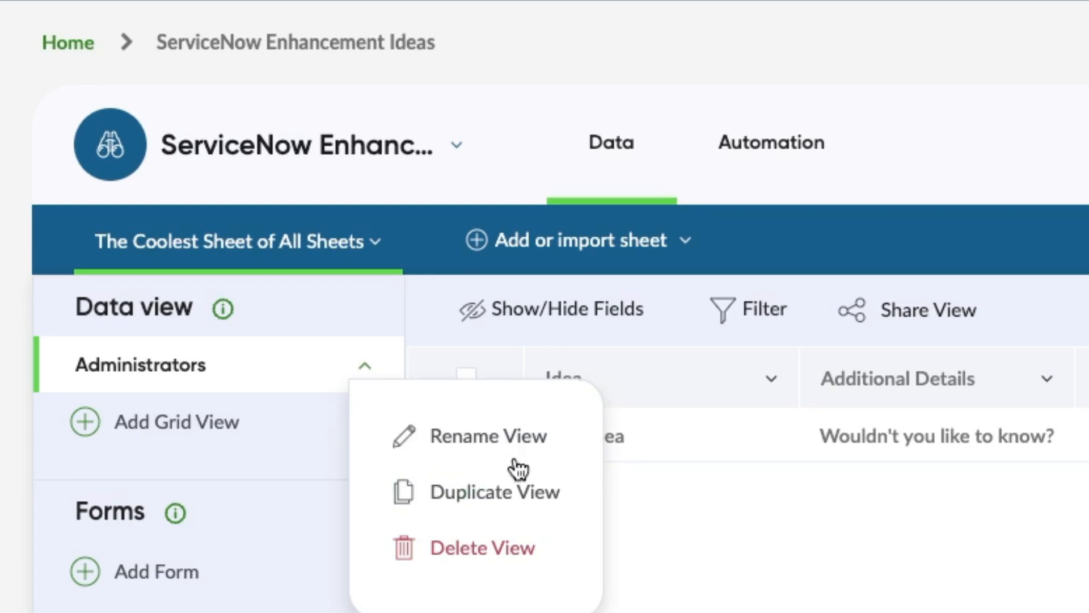
mouse_move(513, 509)
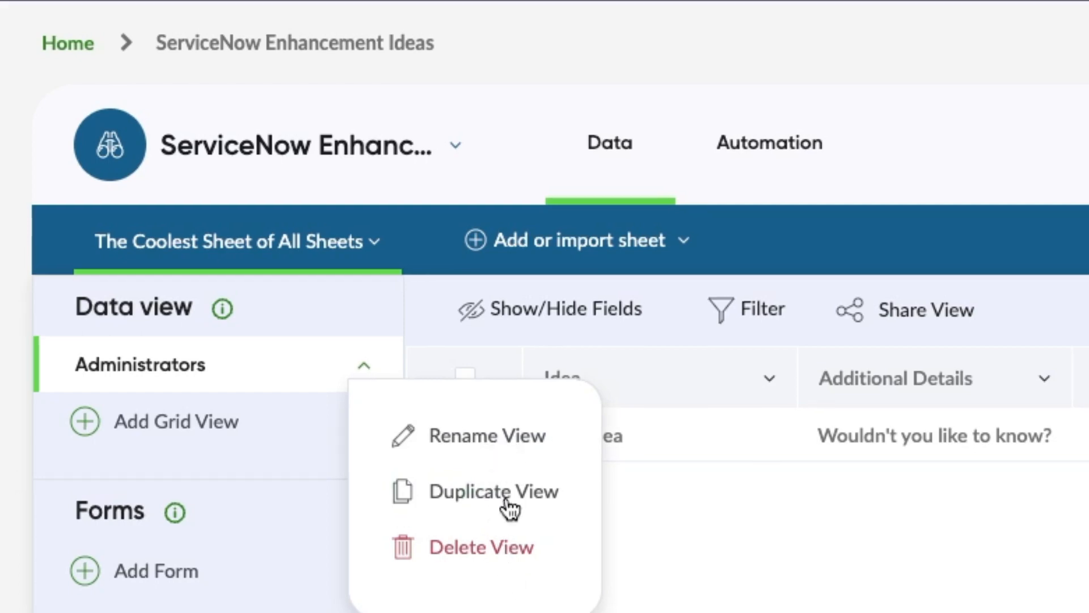
click(493, 492)
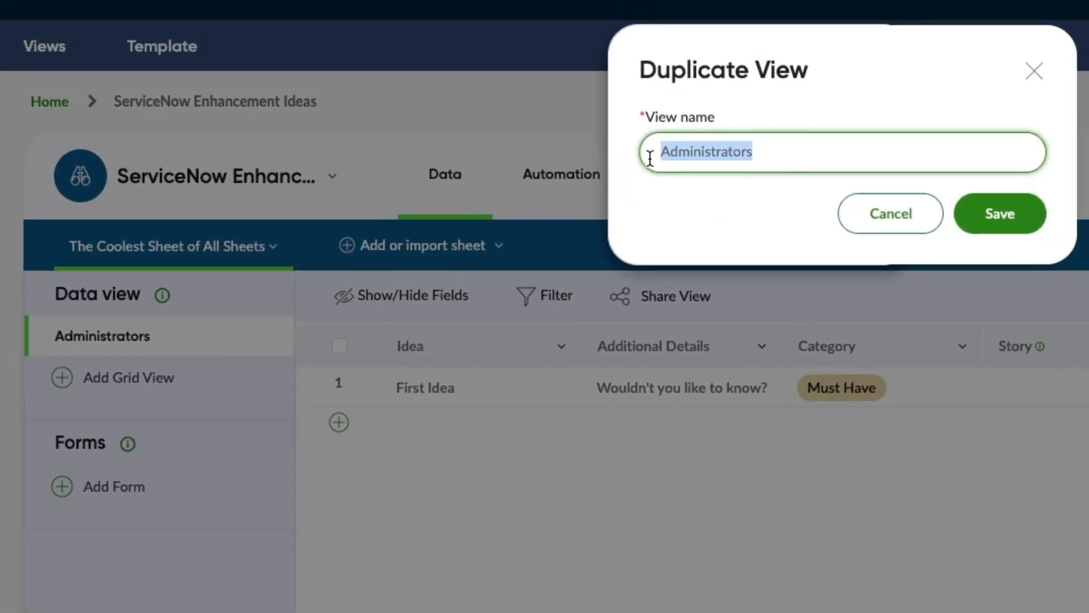
text(Users)
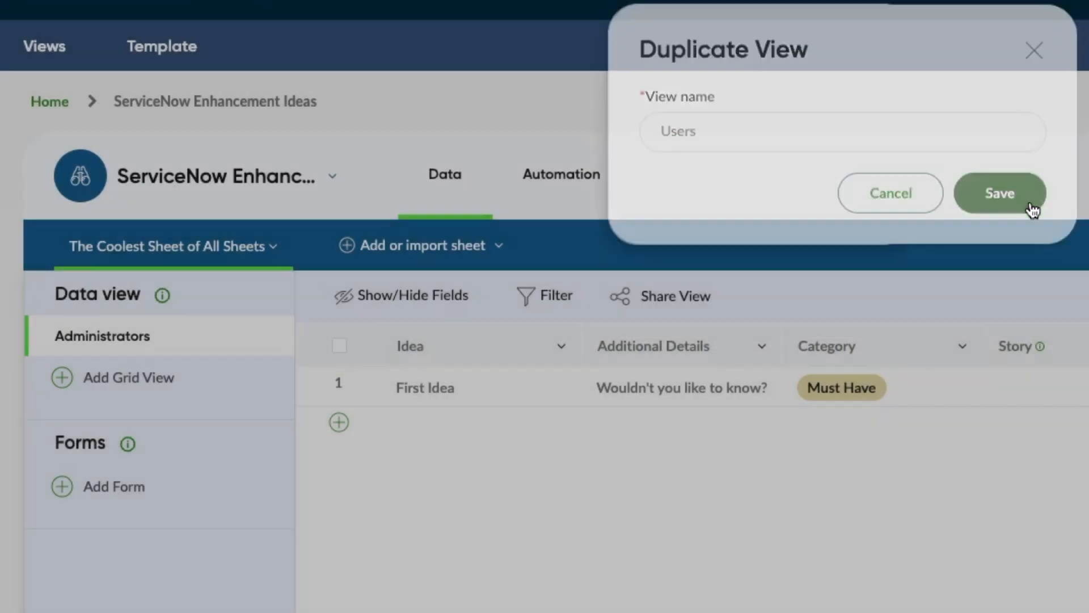
click(999, 193)
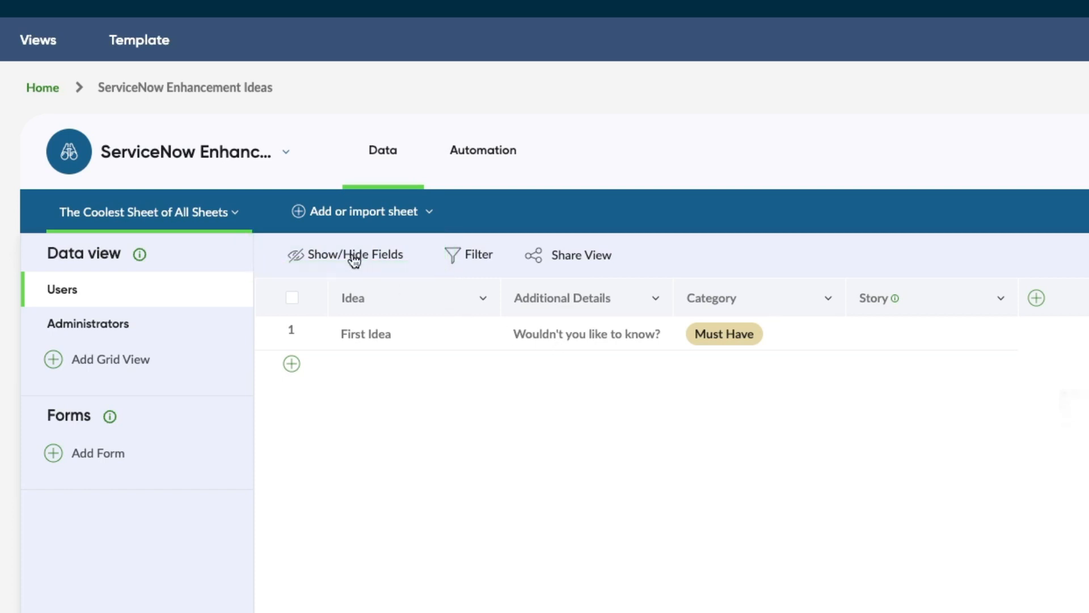
Step: Hide the Story column in the Users view via Show/Hide Fields
click(354, 255)
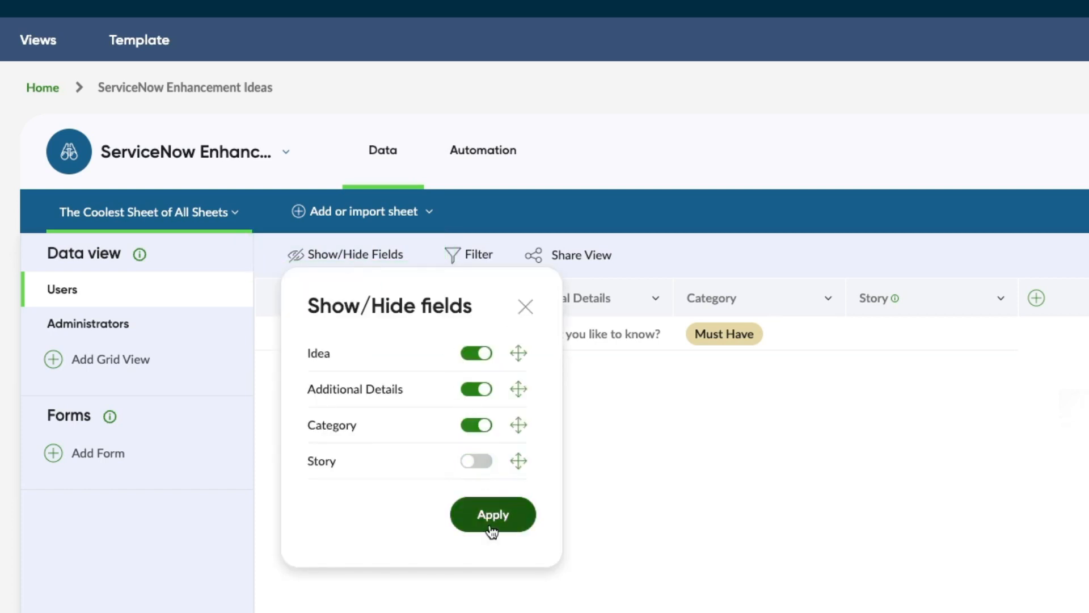
mouse_move(513, 323)
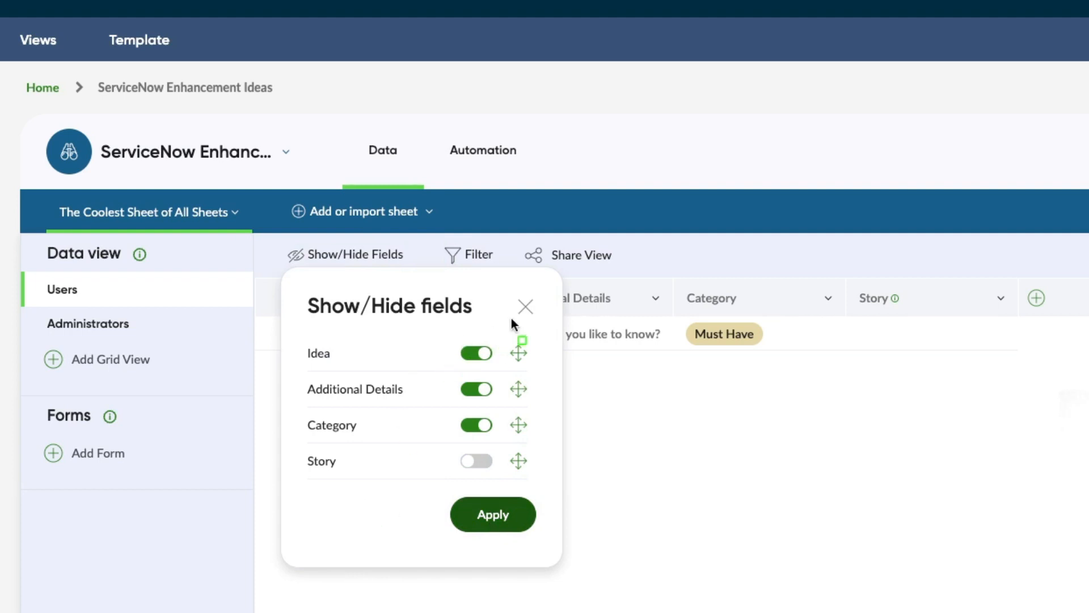
mouse_move(552, 490)
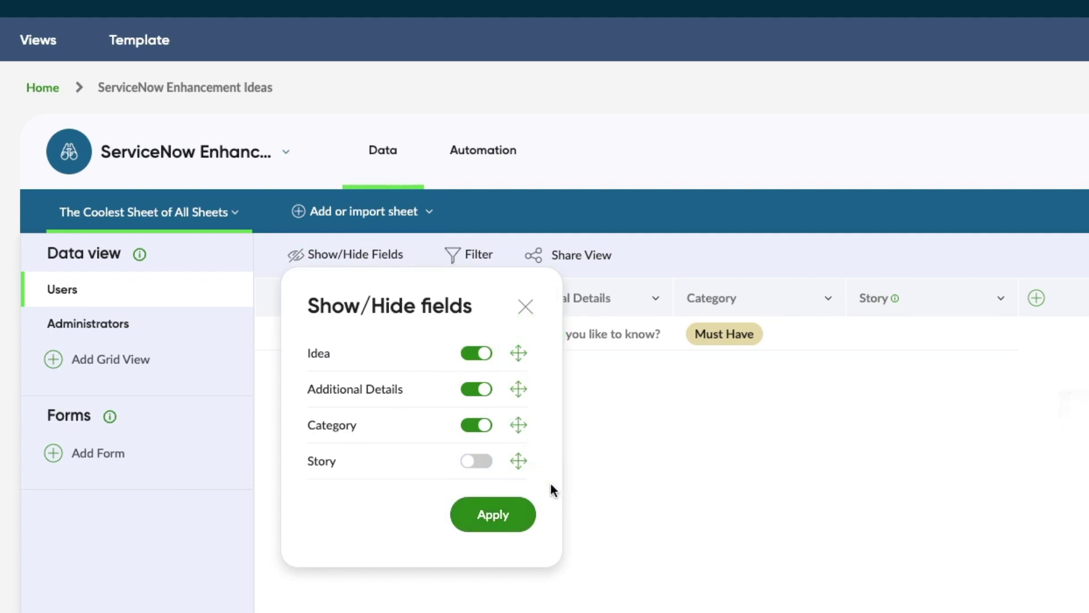
mouse_move(528, 394)
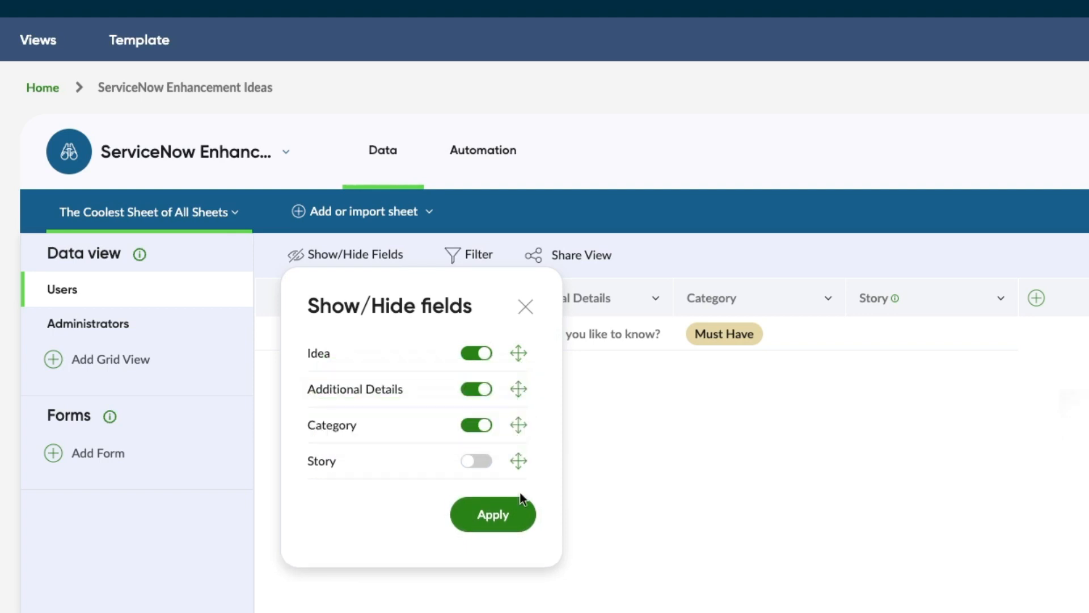
click(492, 515)
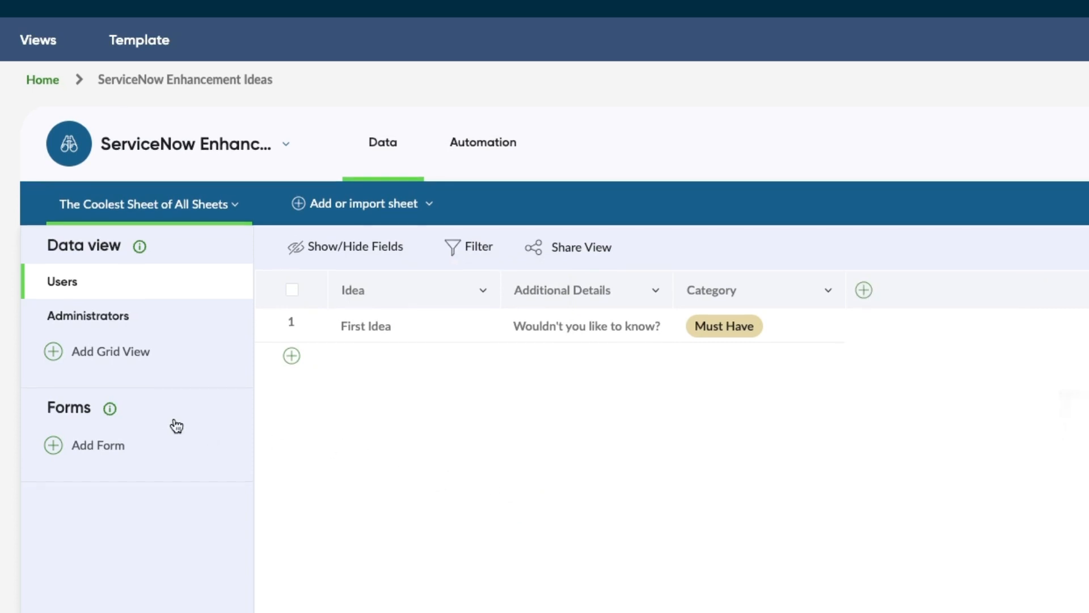
mouse_move(101, 453)
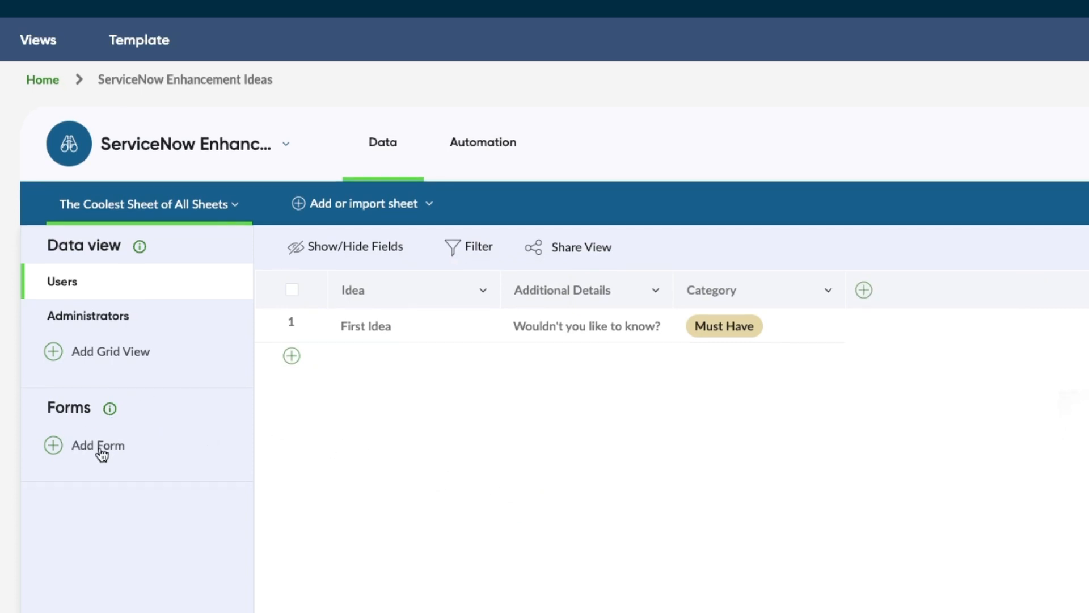
Step: Create a new form described as 'Please leave your ideas for enhancements using this form.'
click(97, 445)
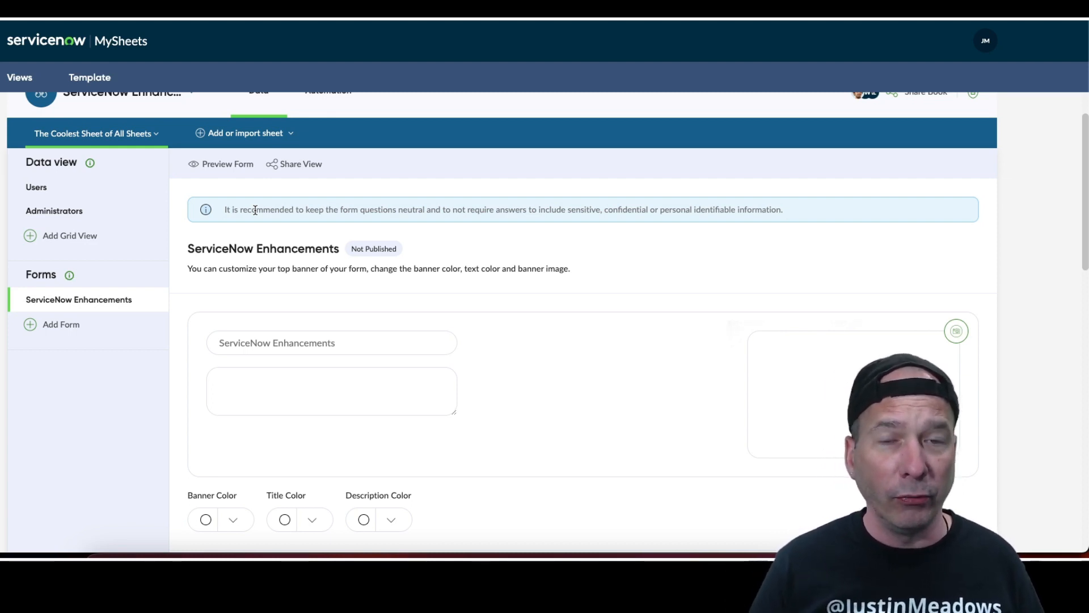
click(331, 391)
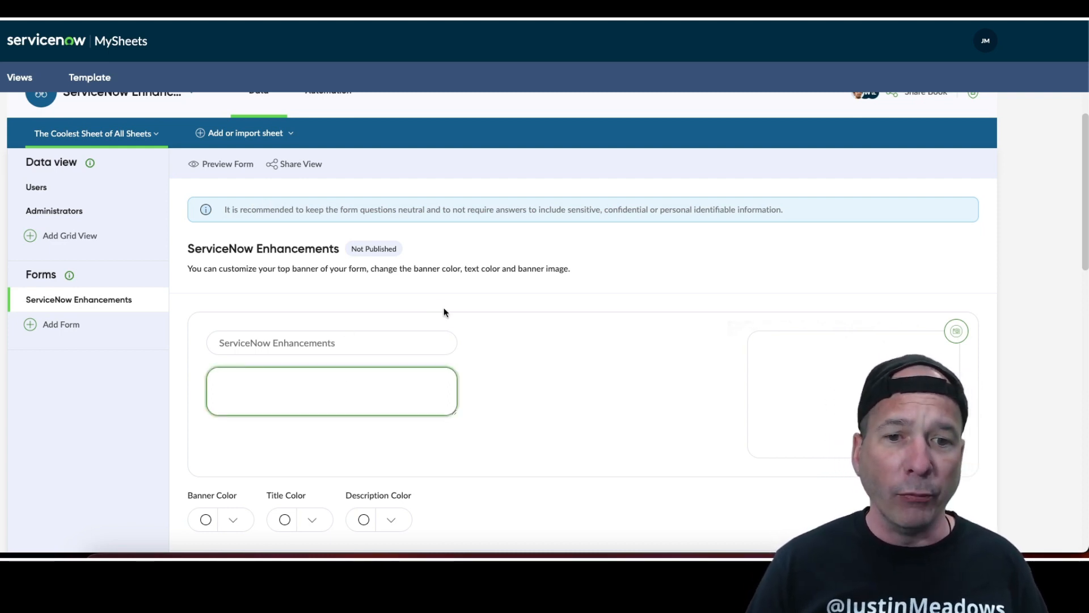
scroll(down, 3)
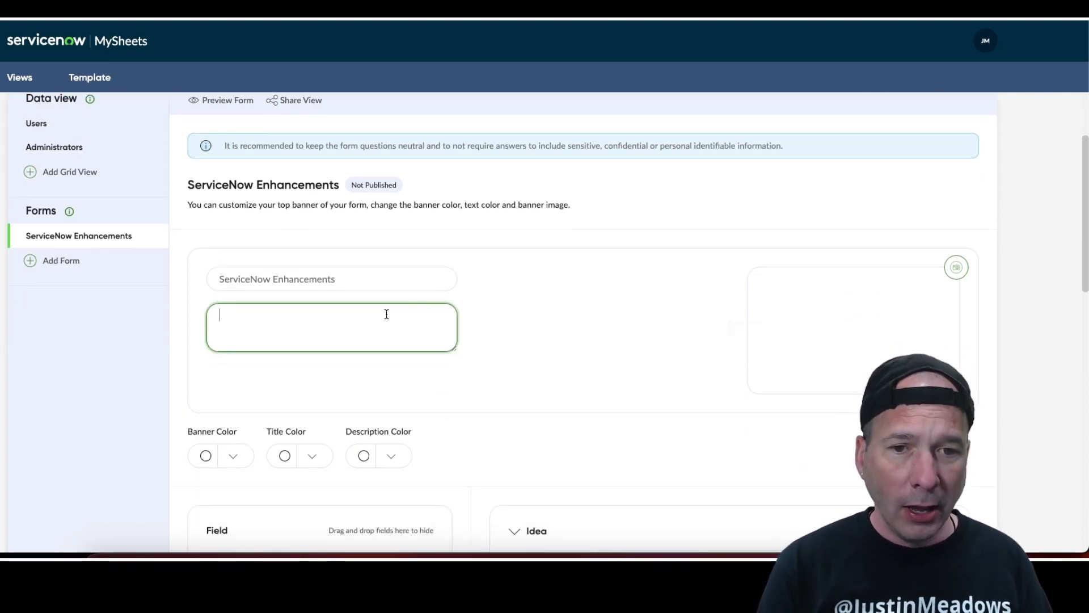
text(Please leave your id)
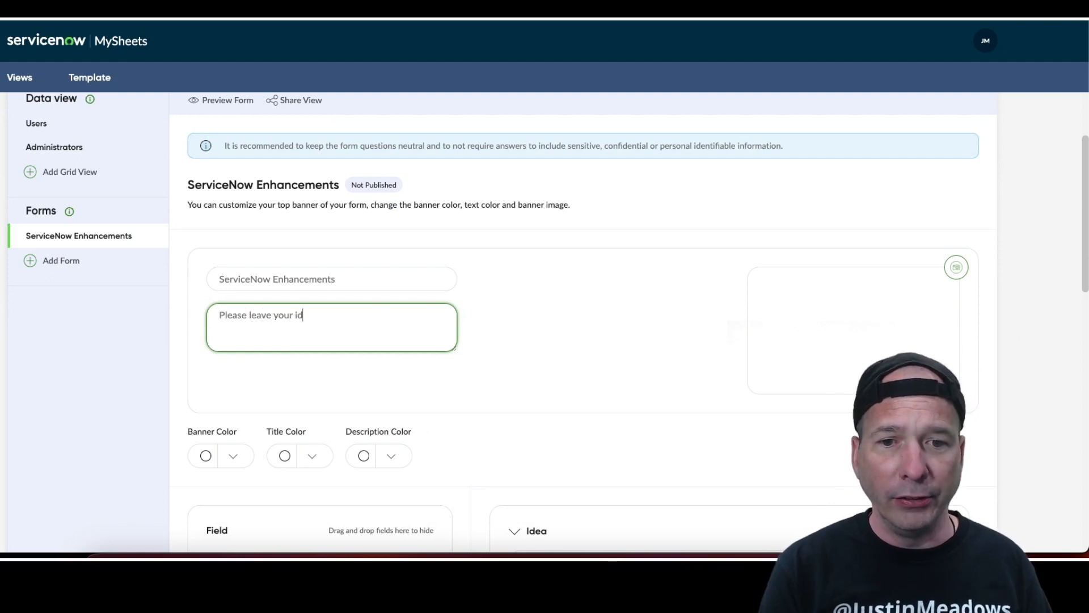
text(eas for enhancements using this form.)
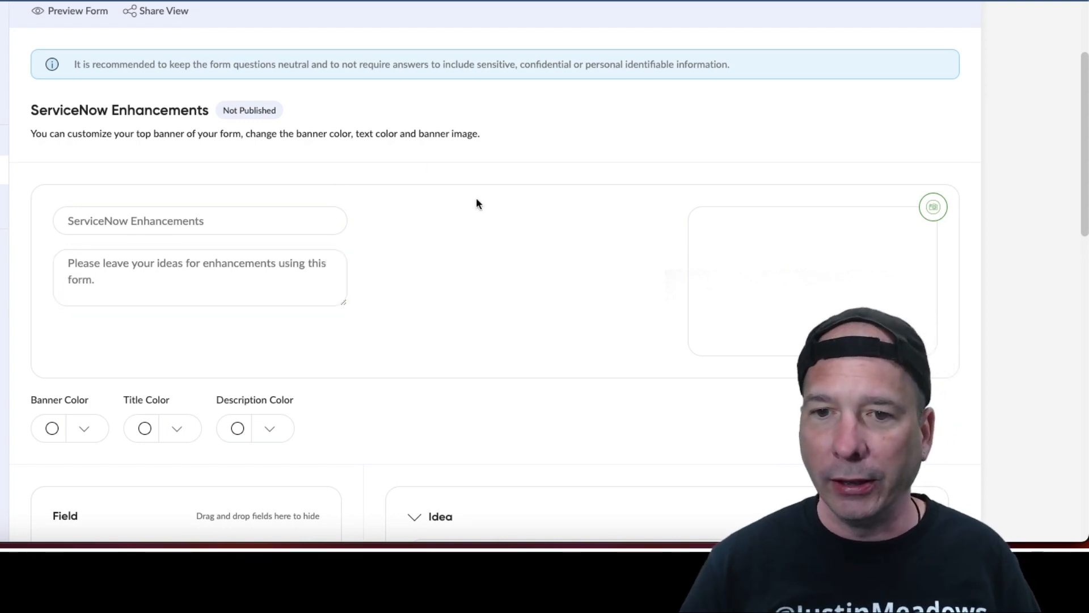
Step: Add a banner to the ServiceNow Enhancements form
click(933, 207)
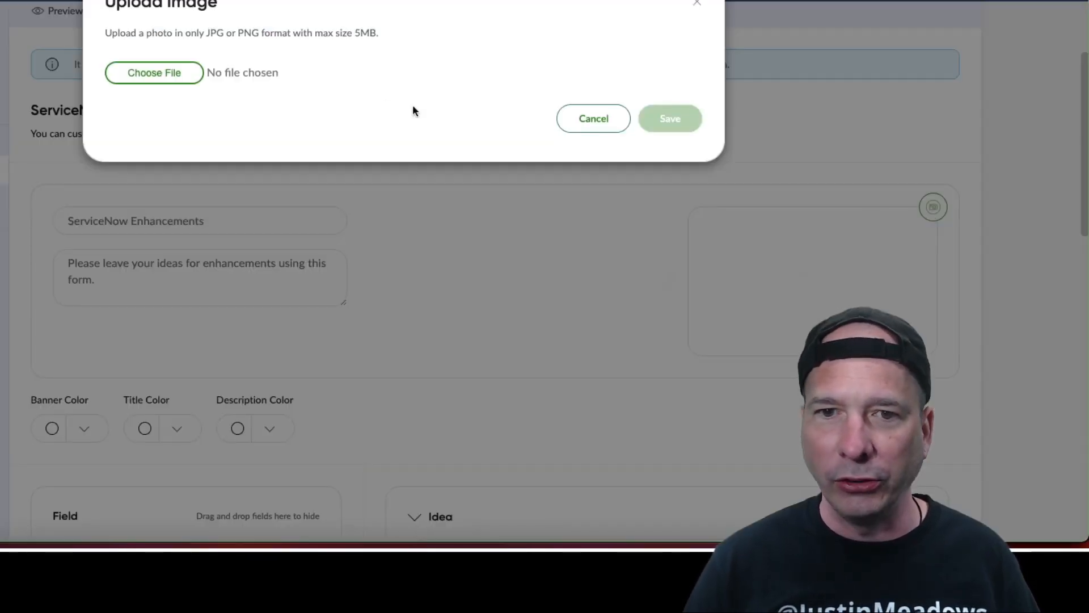
click(594, 118)
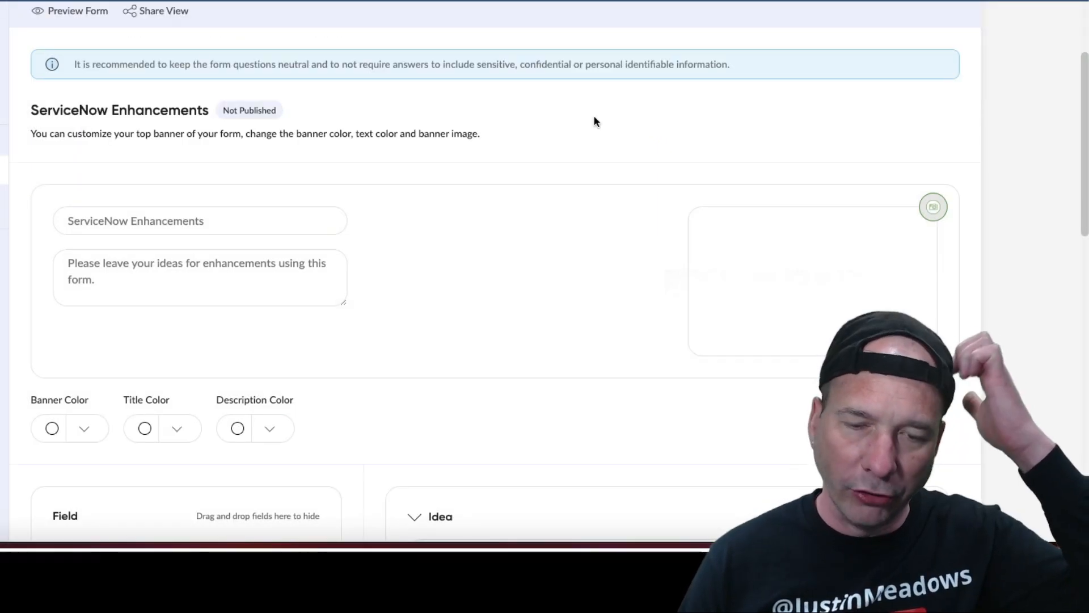
scroll(down, 3)
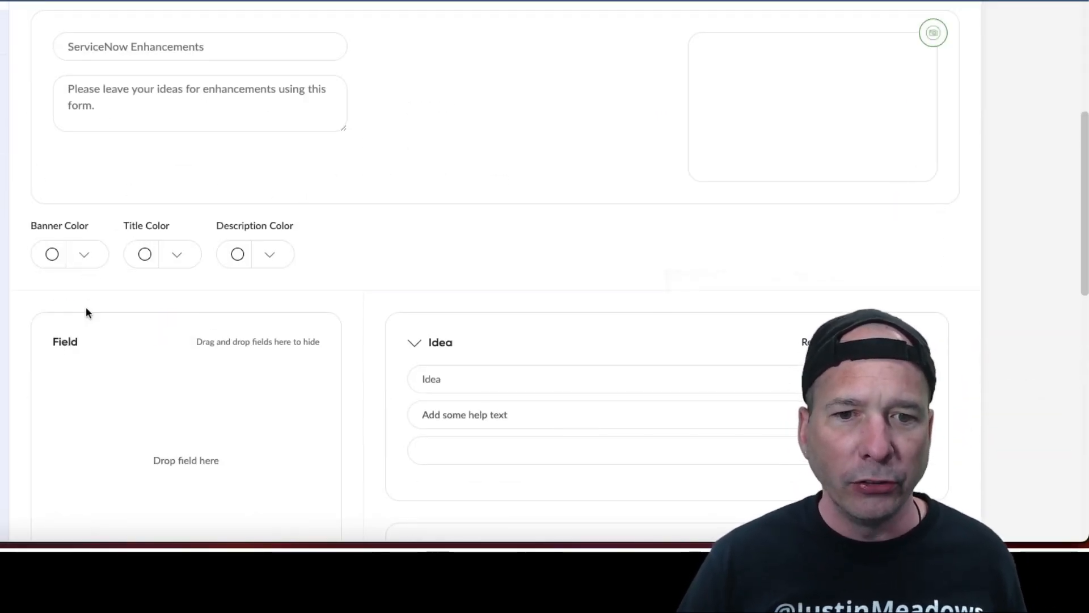
Step: Give the form a dark title colour and a red banner colour
click(144, 254)
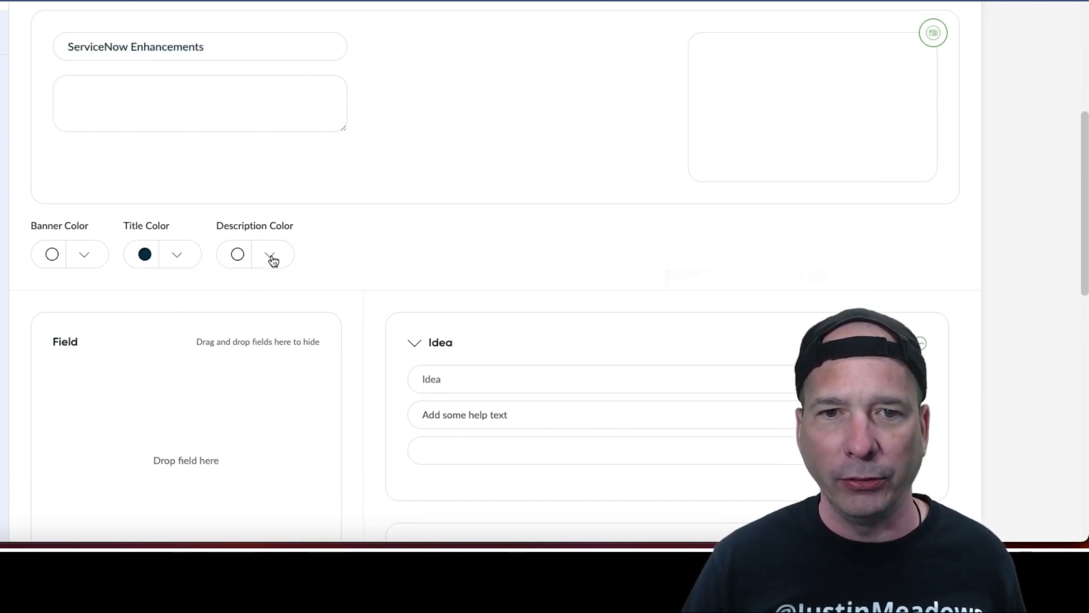
mouse_move(254, 290)
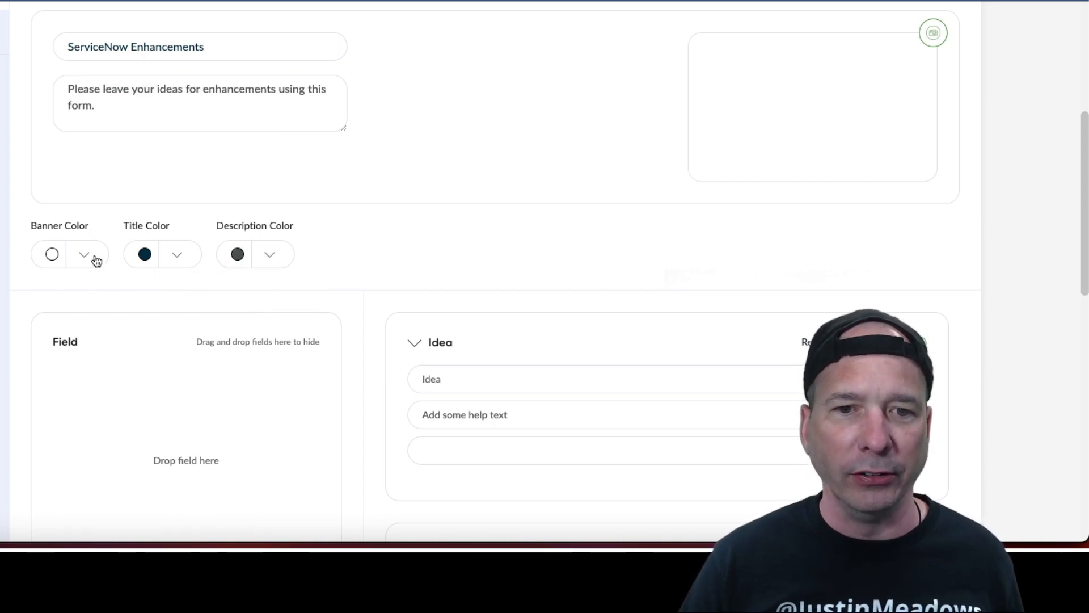
click(84, 254)
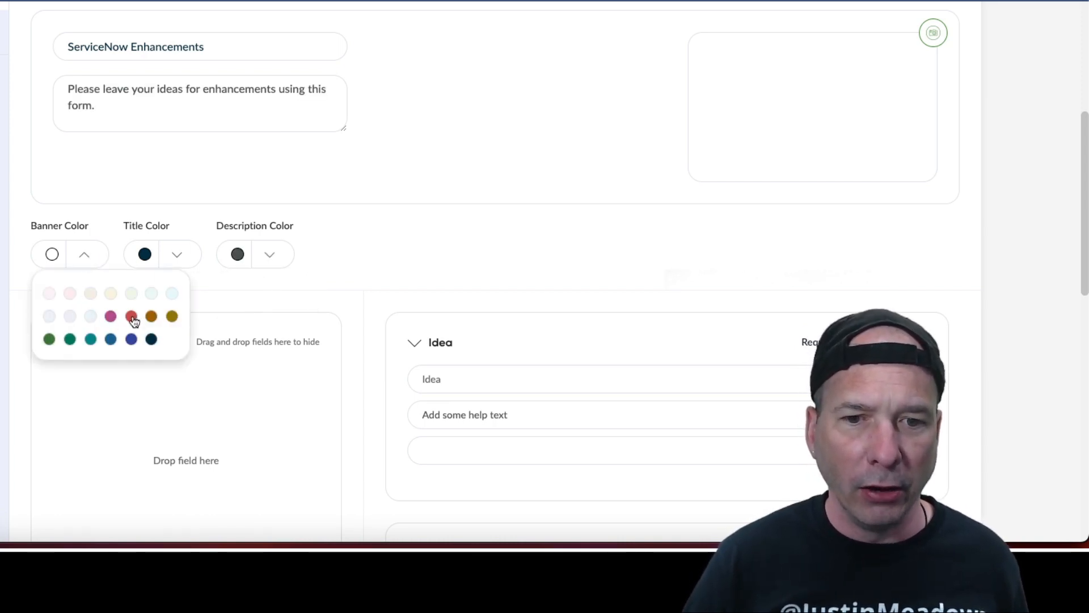
click(131, 317)
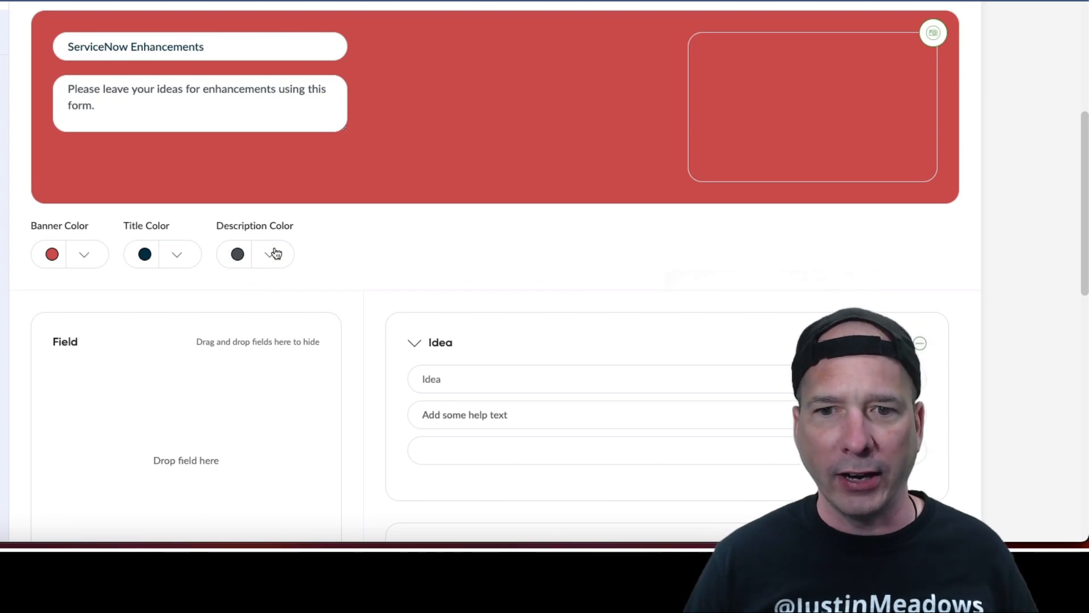
mouse_move(270, 279)
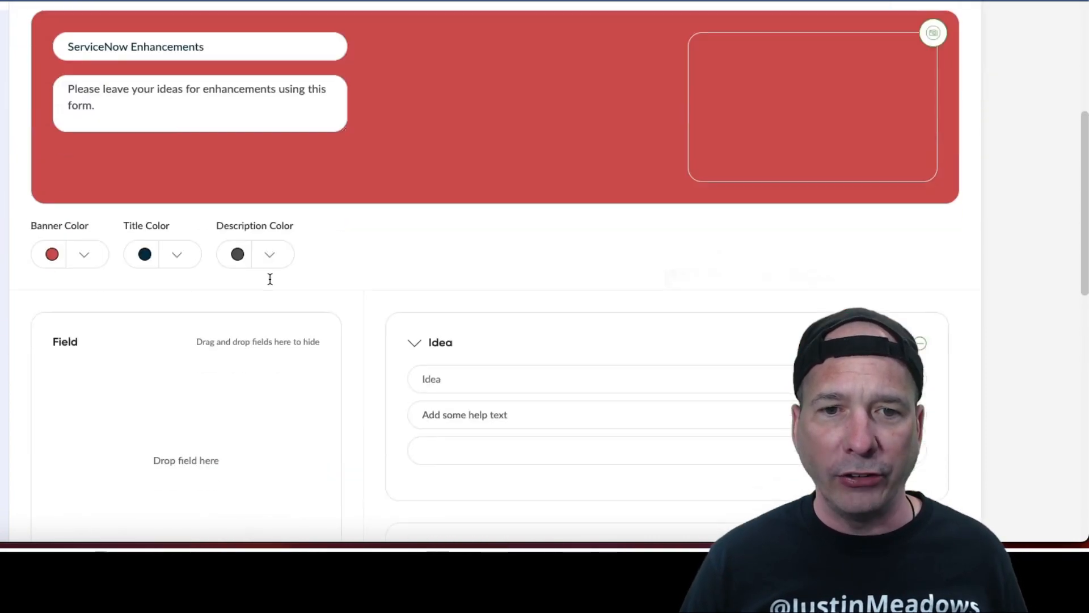
scroll(down, 3)
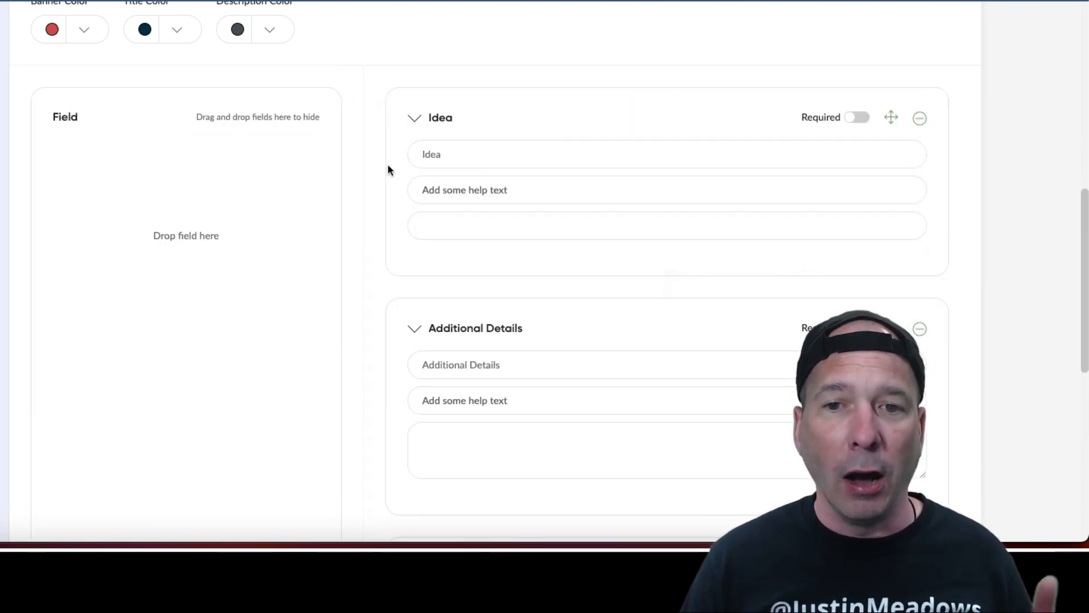
Step: Mark Additional Details as required and remove the Story field from the form
scroll(down, 3)
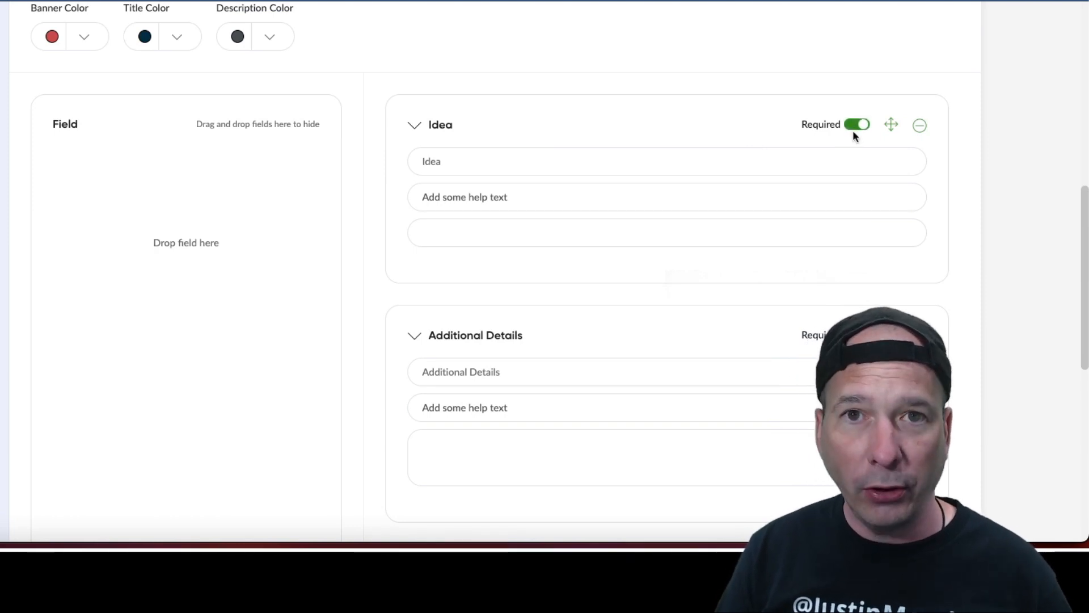
scroll(down, 3)
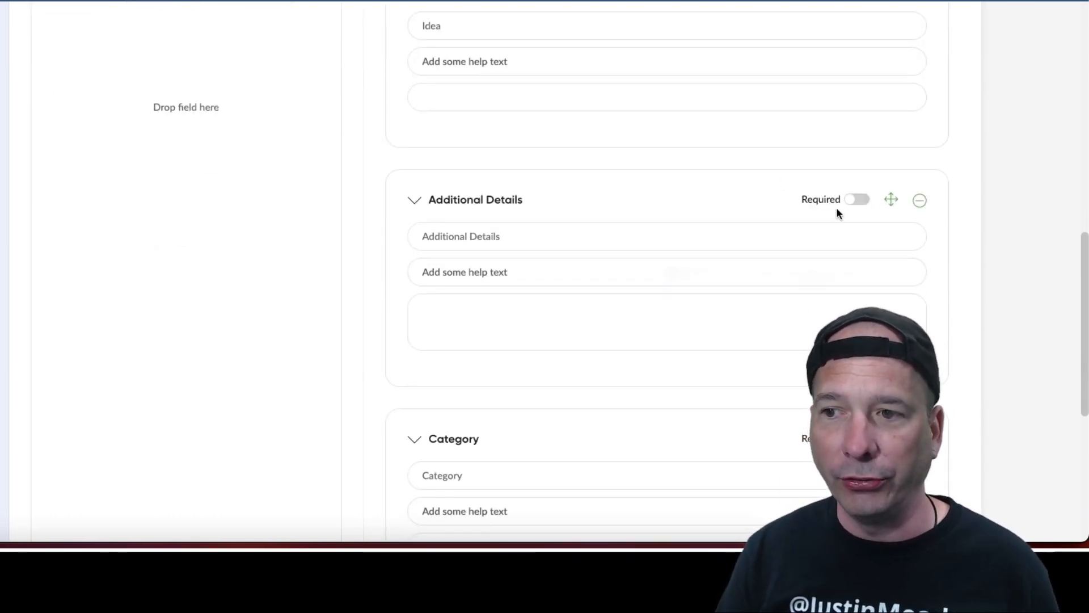
click(858, 199)
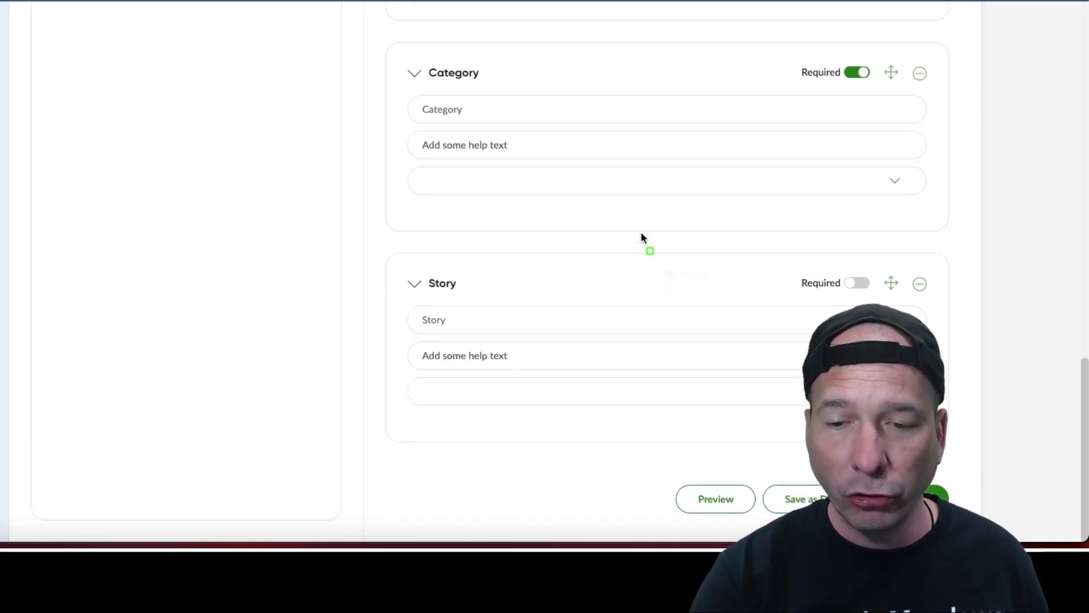
click(626, 348)
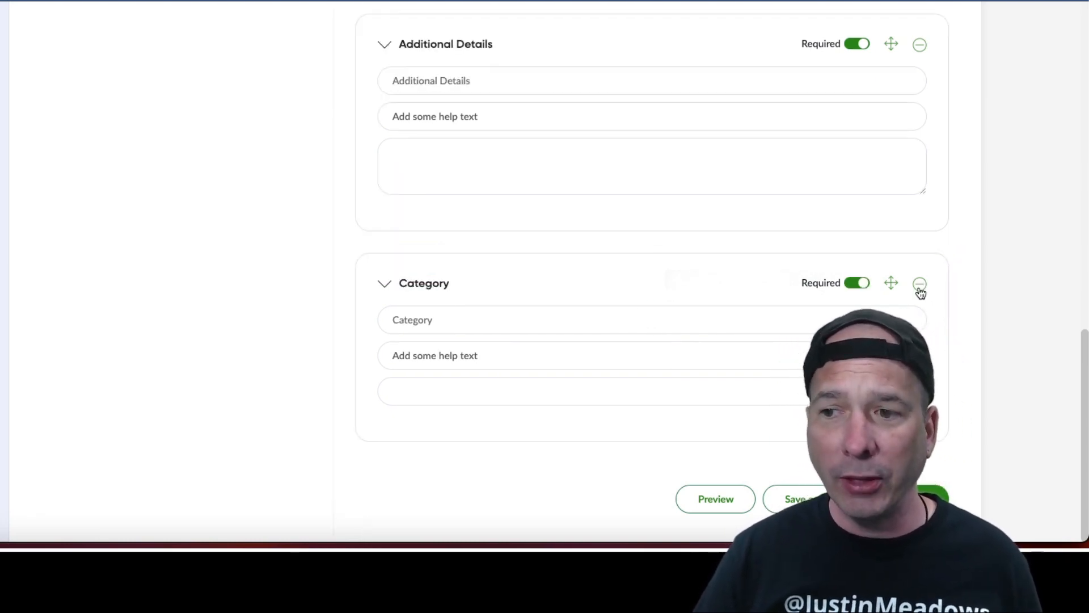
scroll(up, 3)
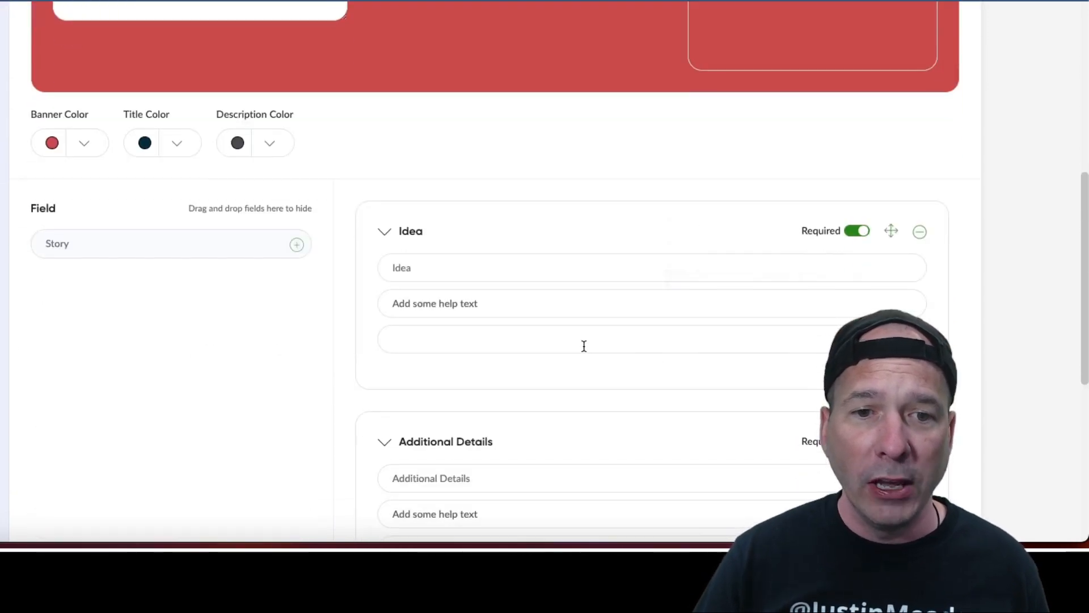
mouse_move(22, 218)
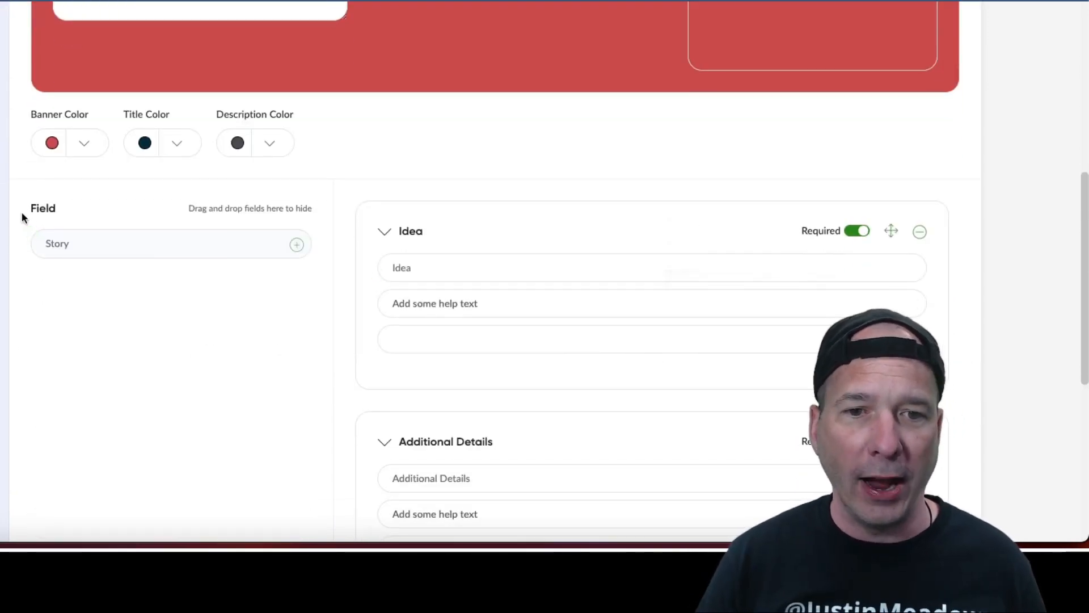
mouse_move(321, 274)
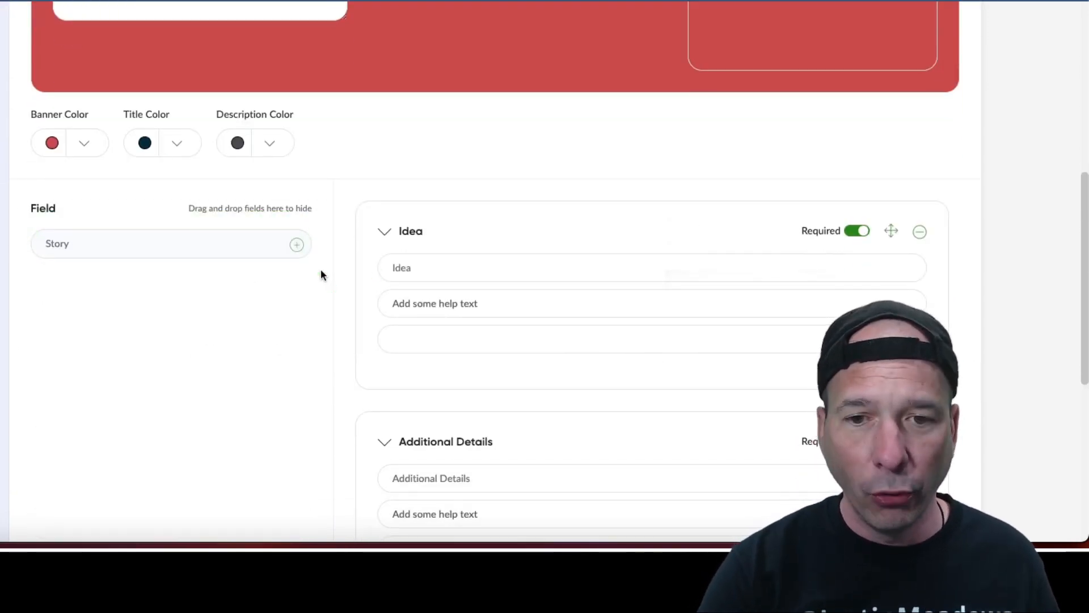
scroll(down, 3)
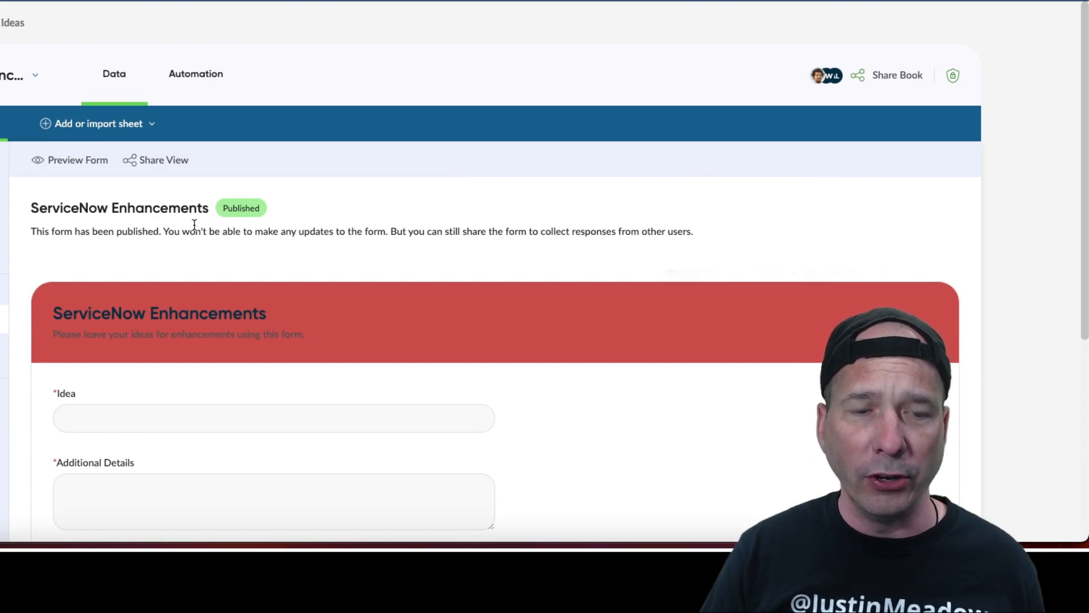
click(164, 160)
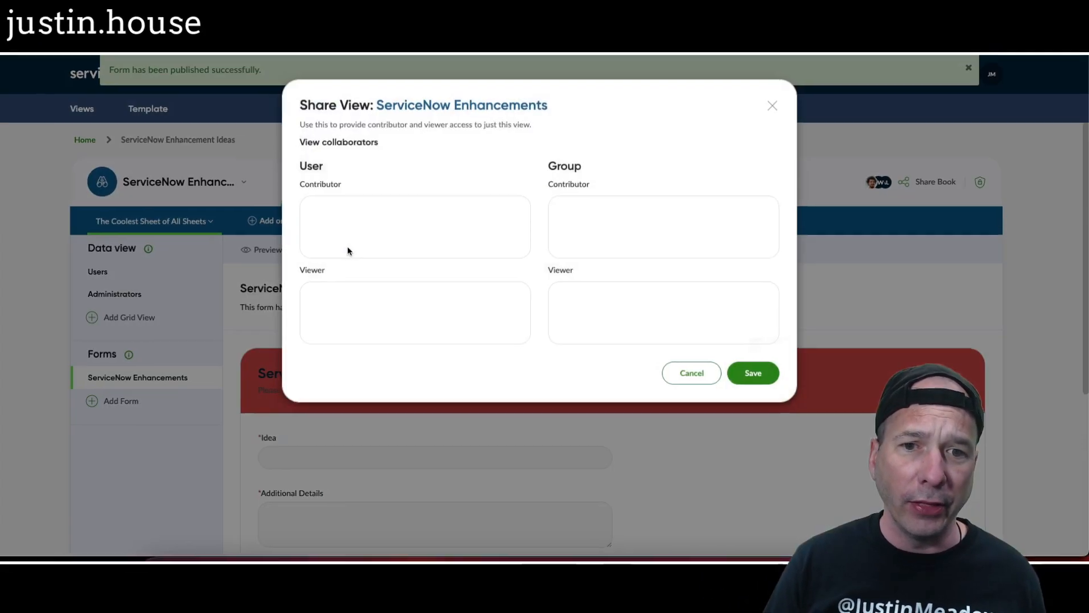
click(414, 227)
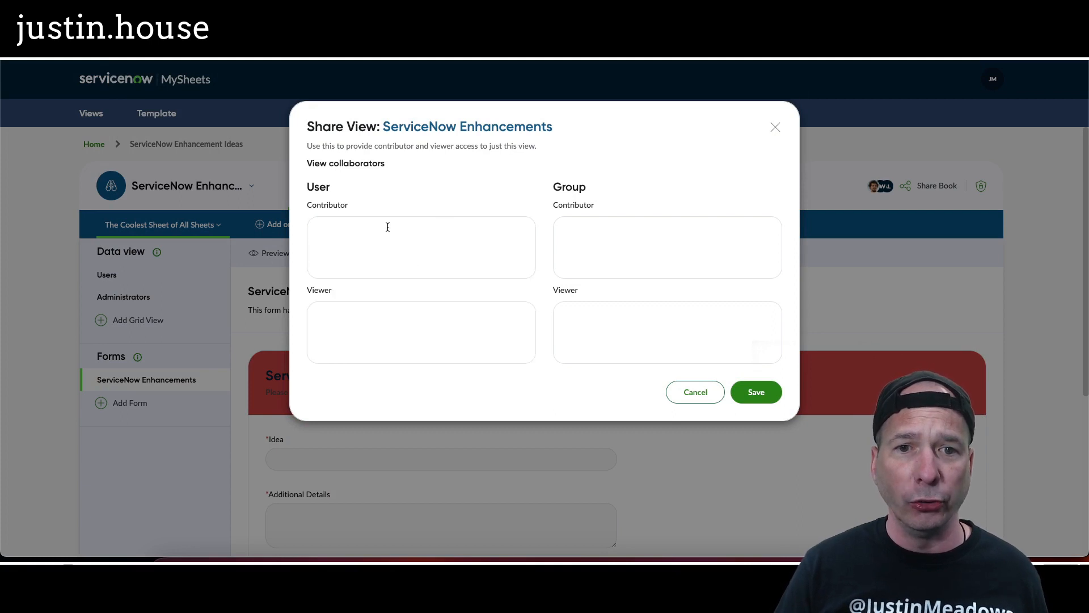
mouse_move(553, 341)
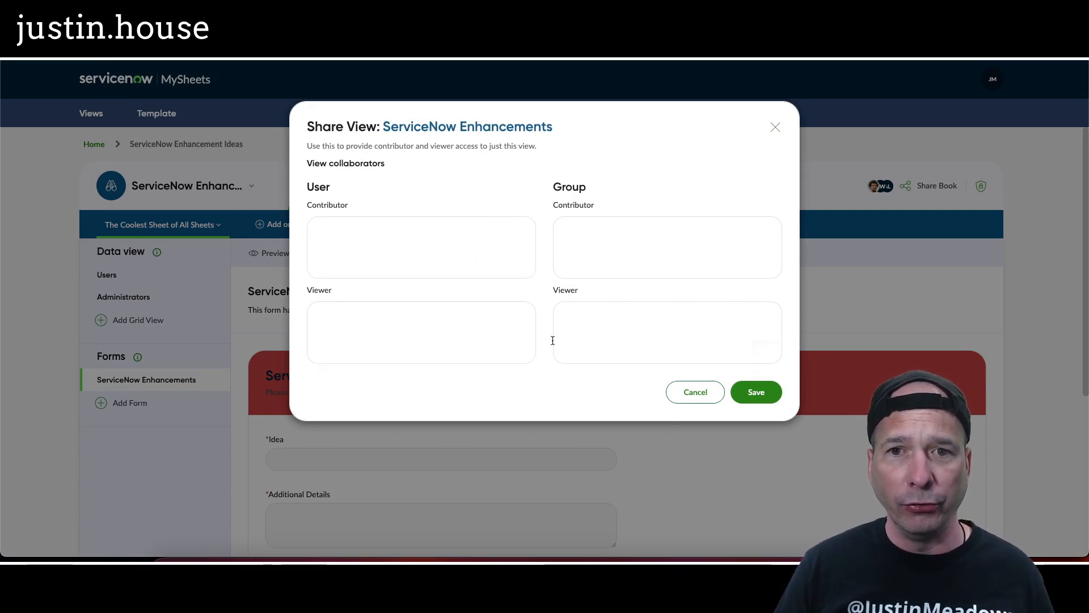
click(695, 391)
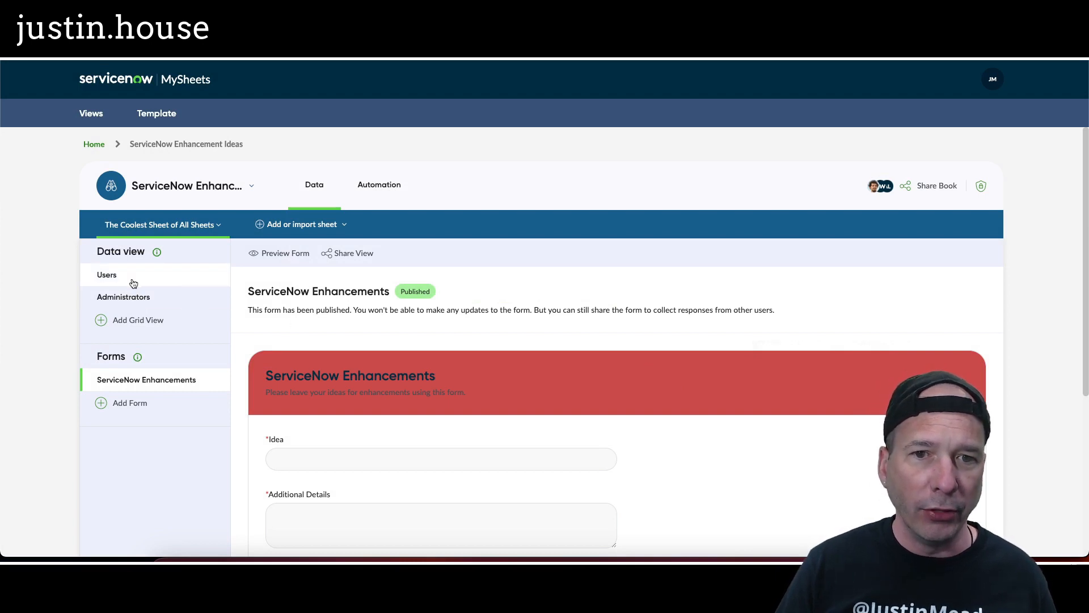
mouse_move(286, 202)
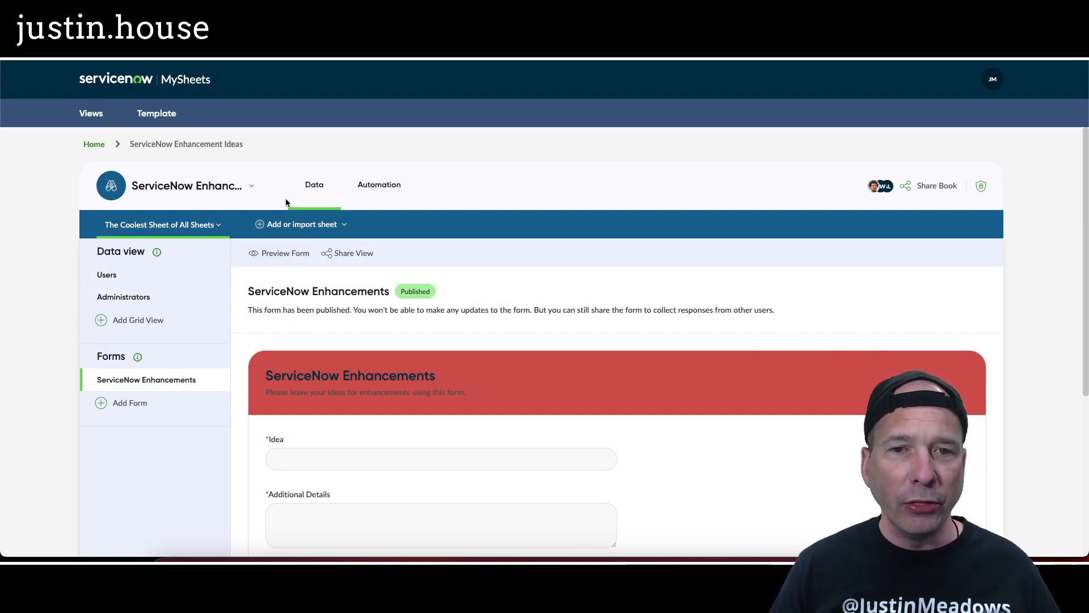
mouse_move(379, 198)
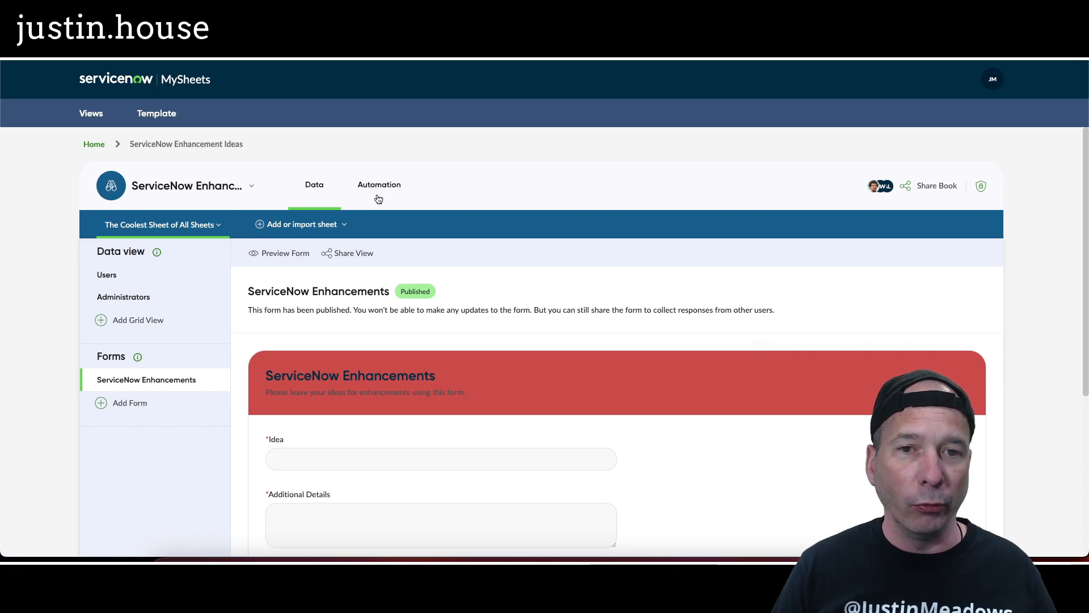
click(379, 185)
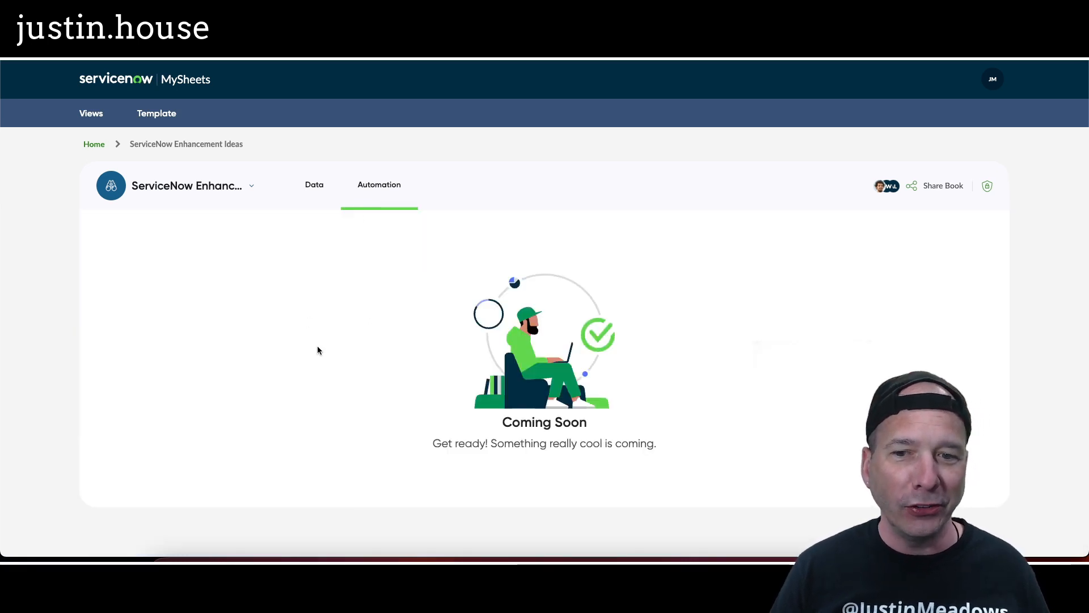
mouse_move(324, 361)
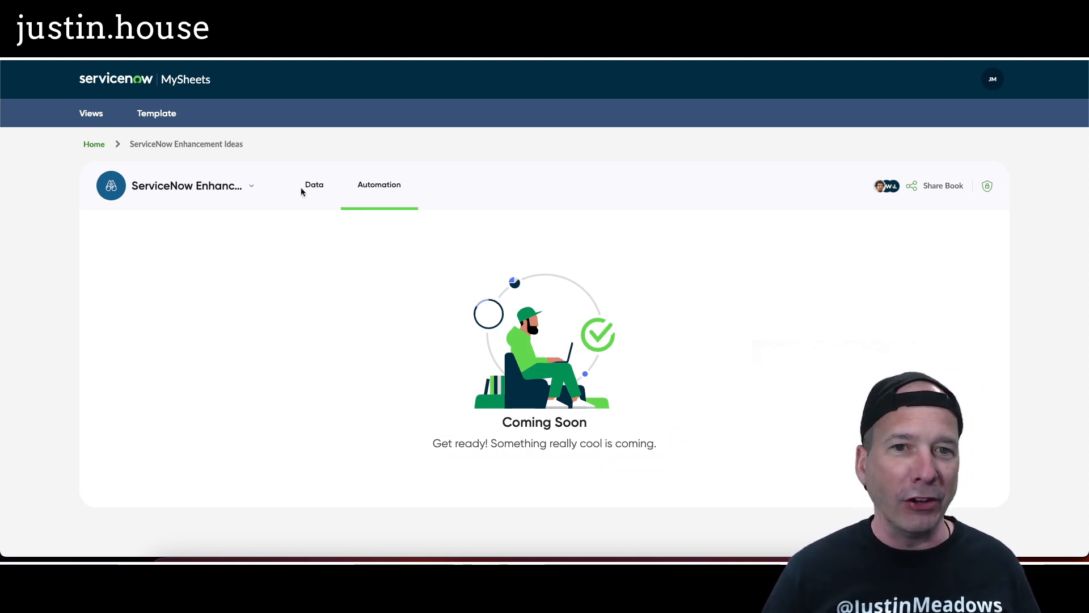
click(314, 185)
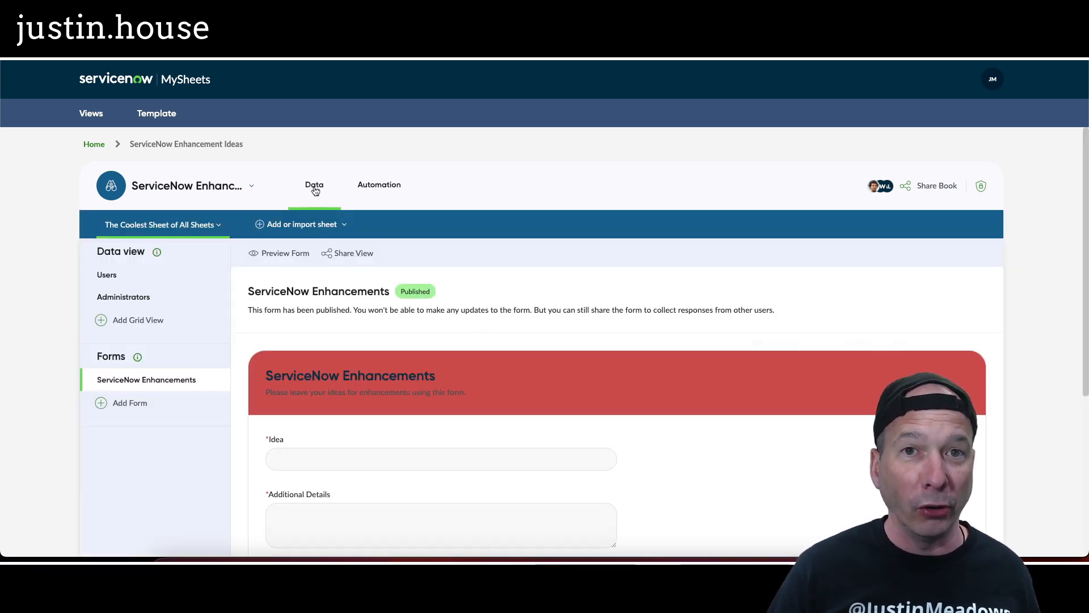
mouse_move(333, 233)
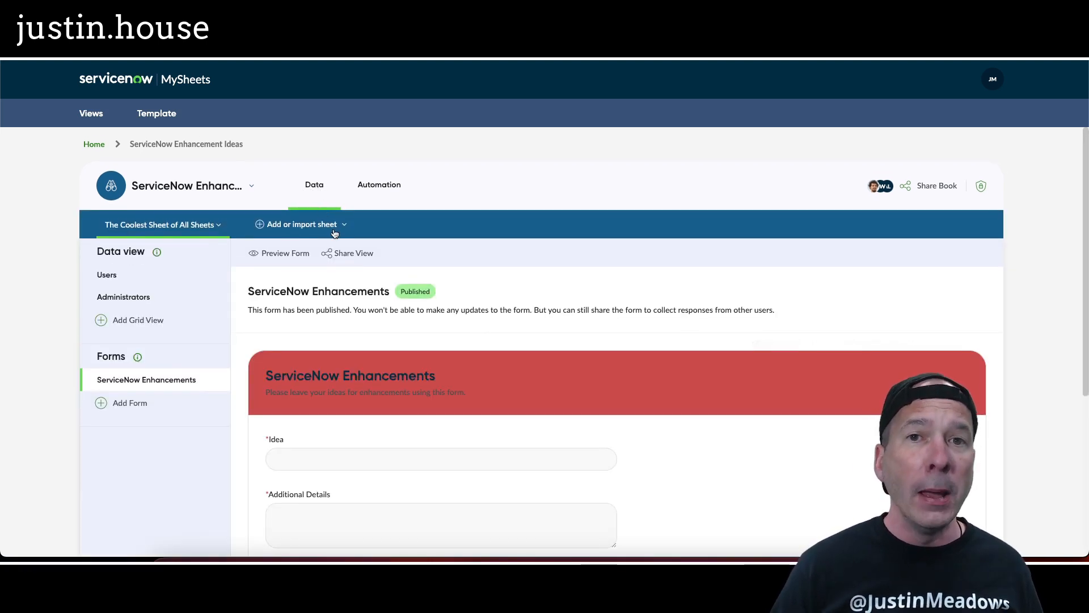